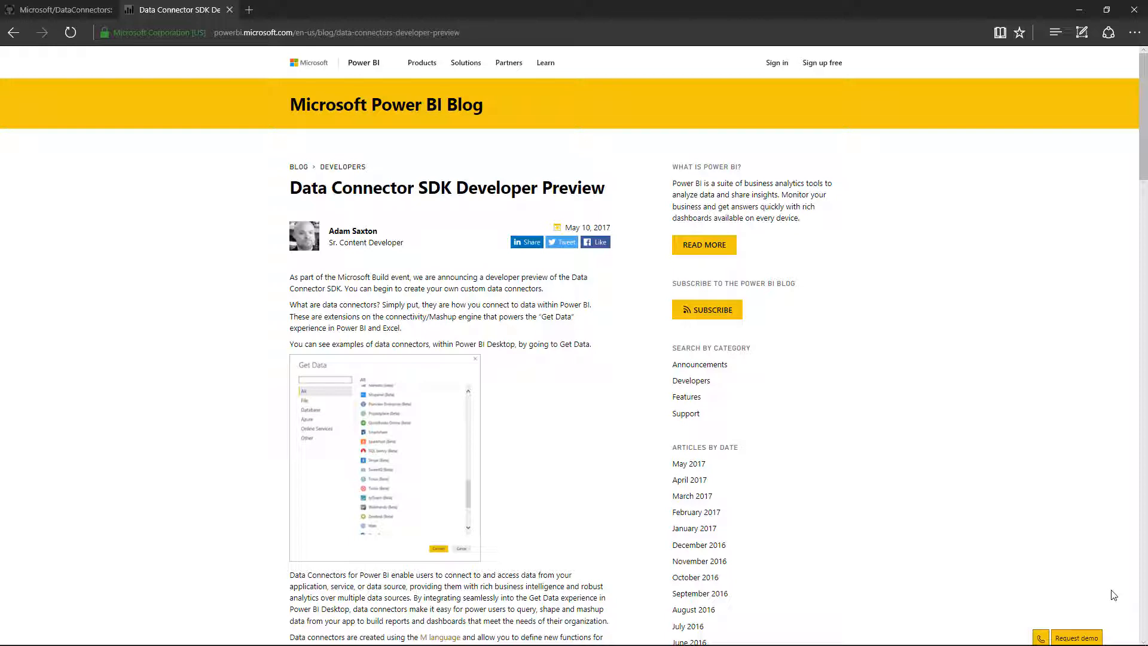
pyautogui.moveTo(403, 438)
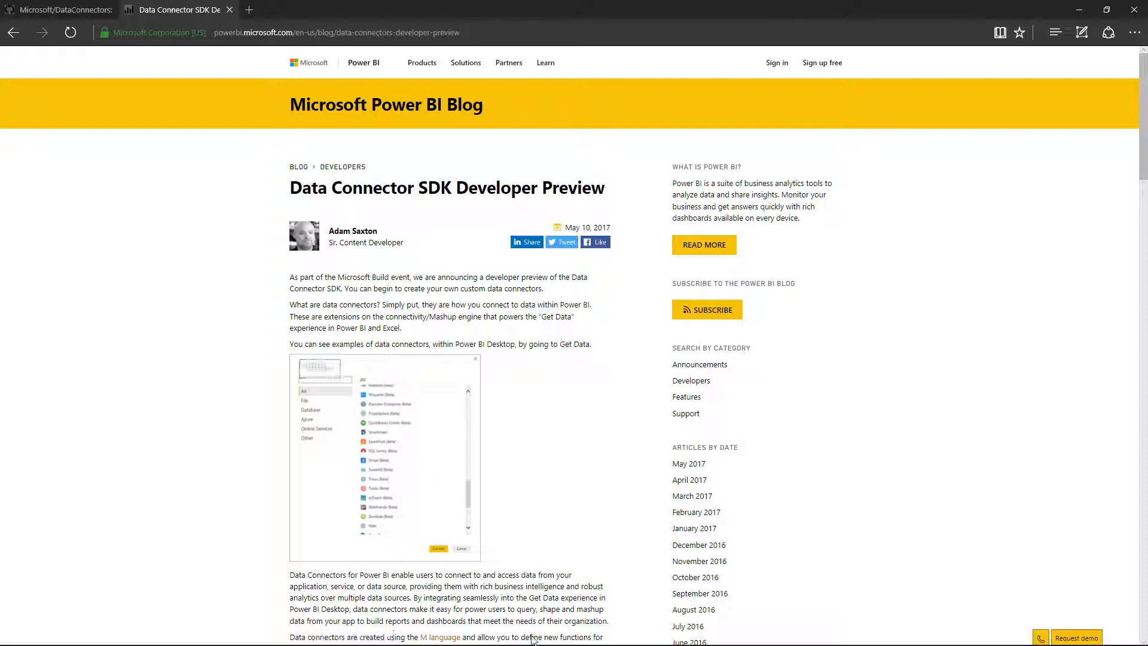
# Step: Switch from the Edge blog post to the blank Power BI Desktop report
pyautogui.click(512, 633)
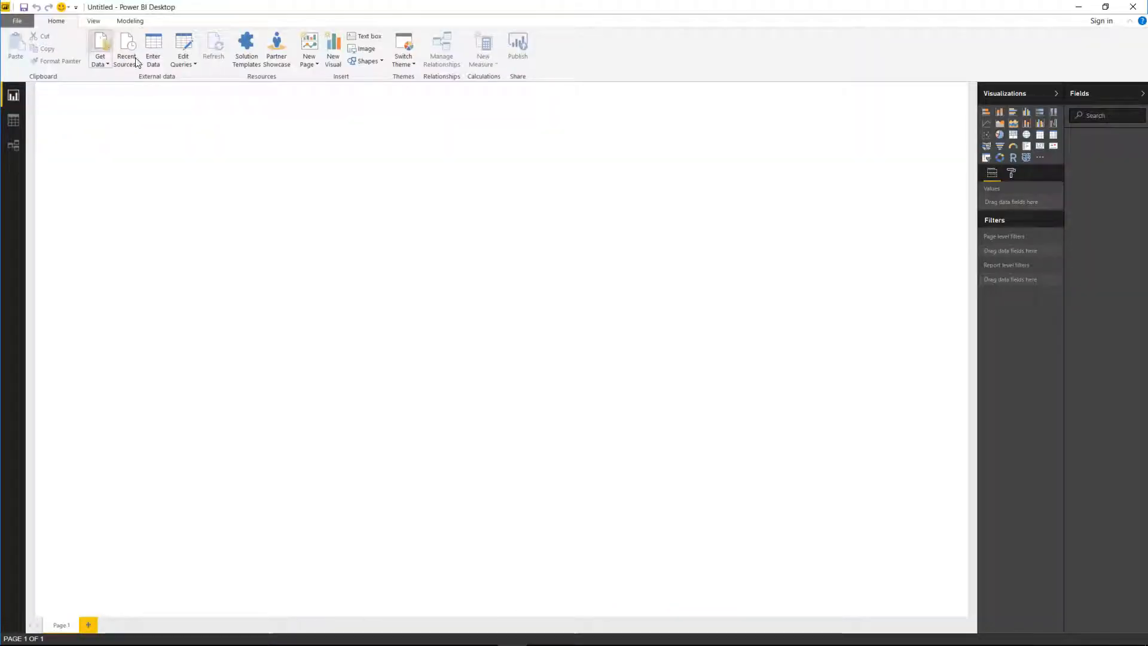
# Step: Open Get Data and browse the connector list down to online services like Facebook and GitHub
pyautogui.click(100, 48)
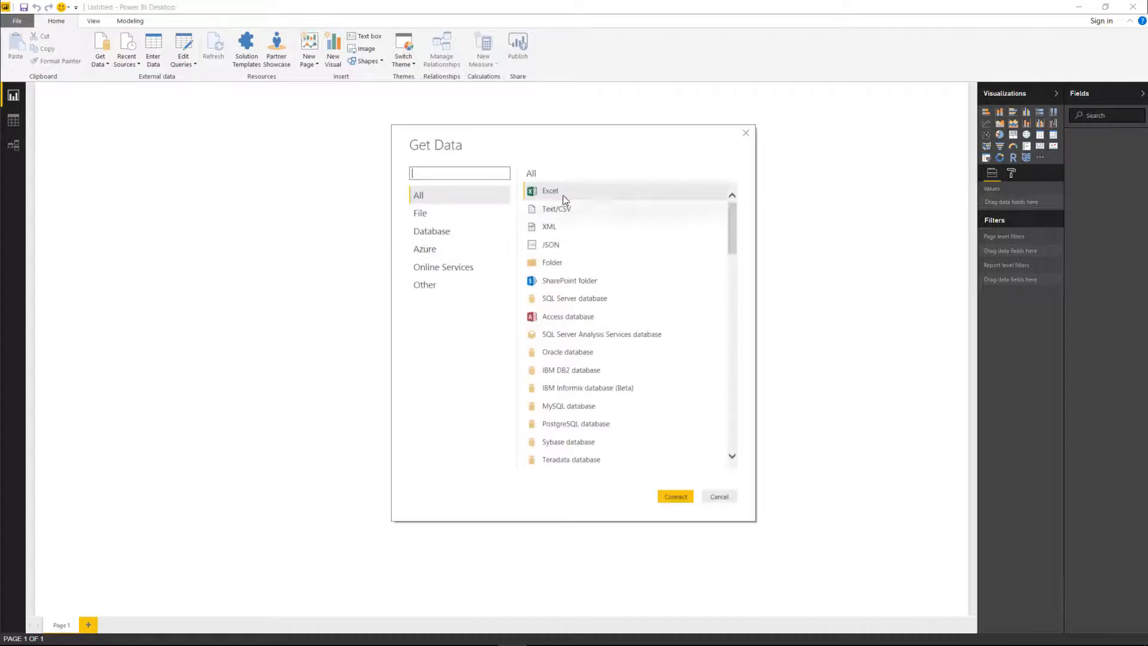
pyautogui.scroll(-3)
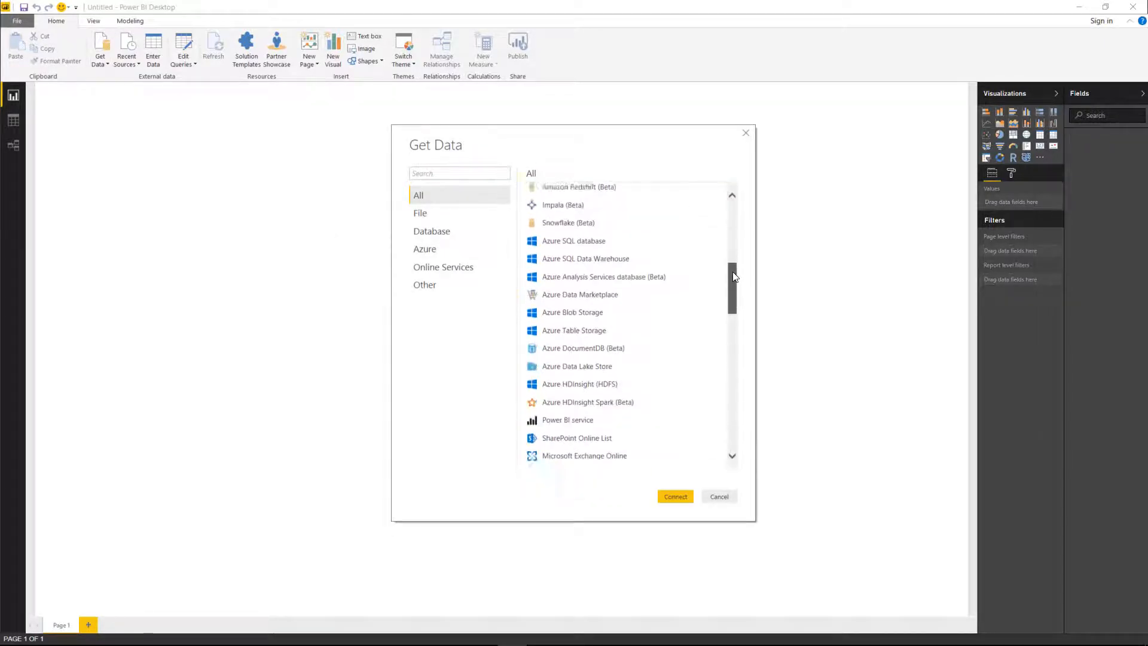
pyautogui.scroll(-3)
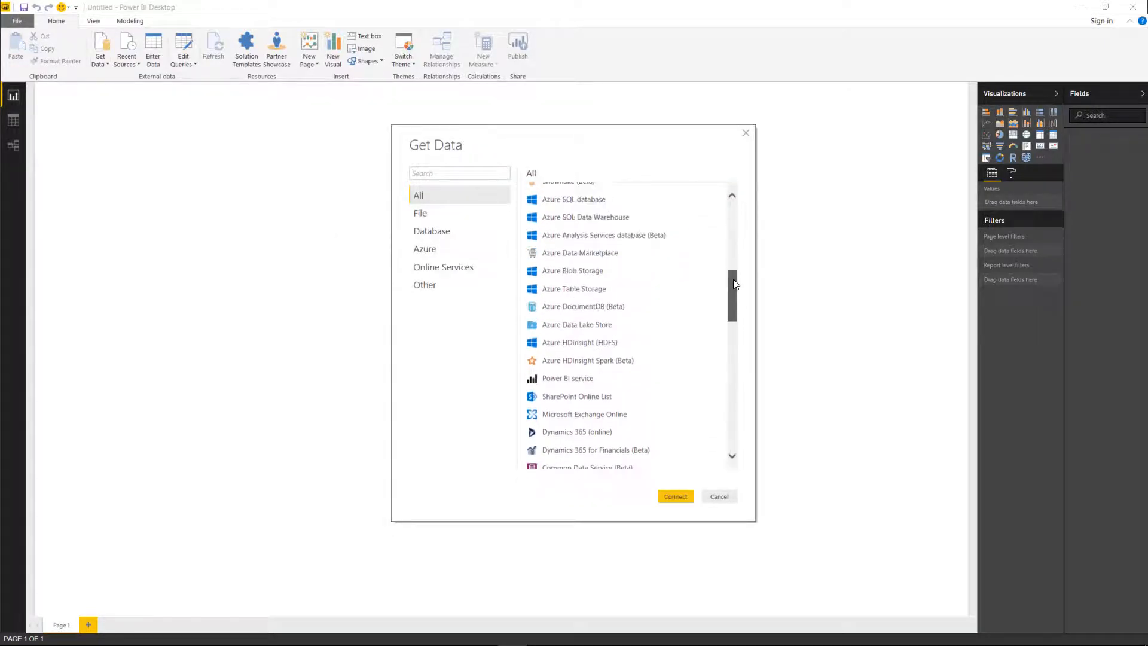
pyautogui.scroll(3)
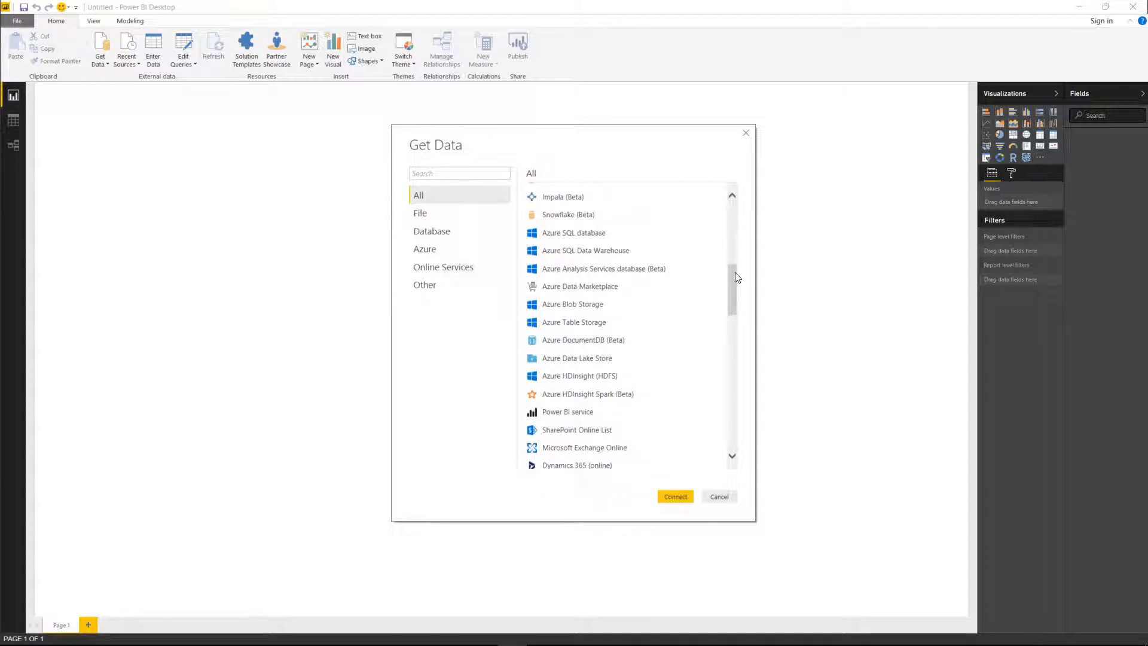
pyautogui.moveTo(561, 319)
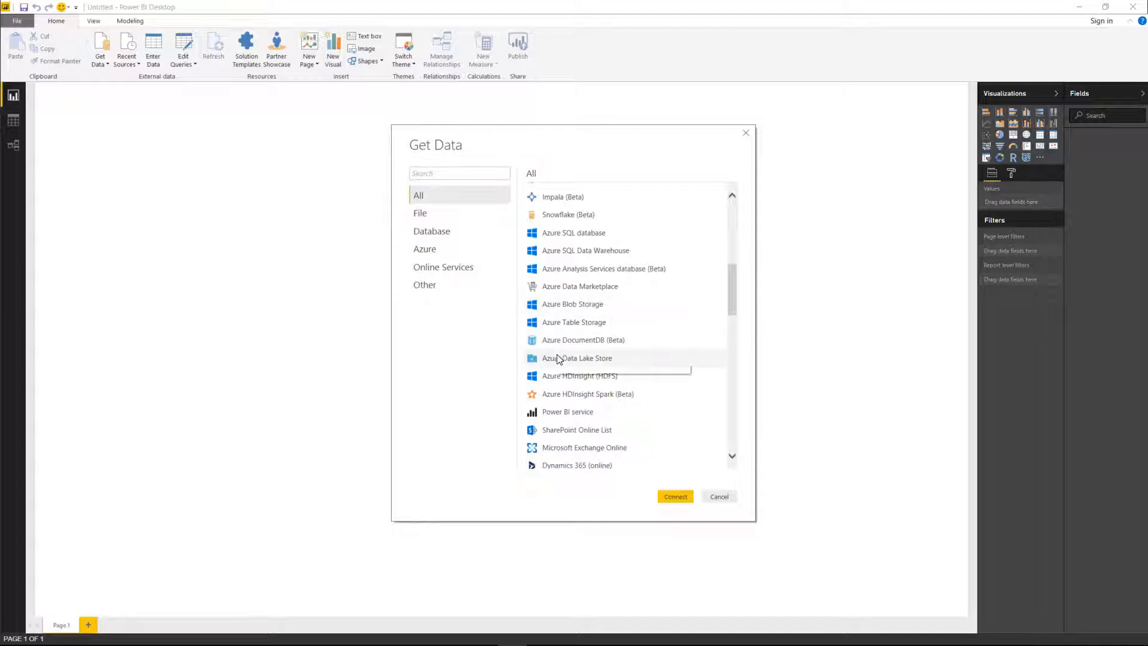
pyautogui.scroll(-3)
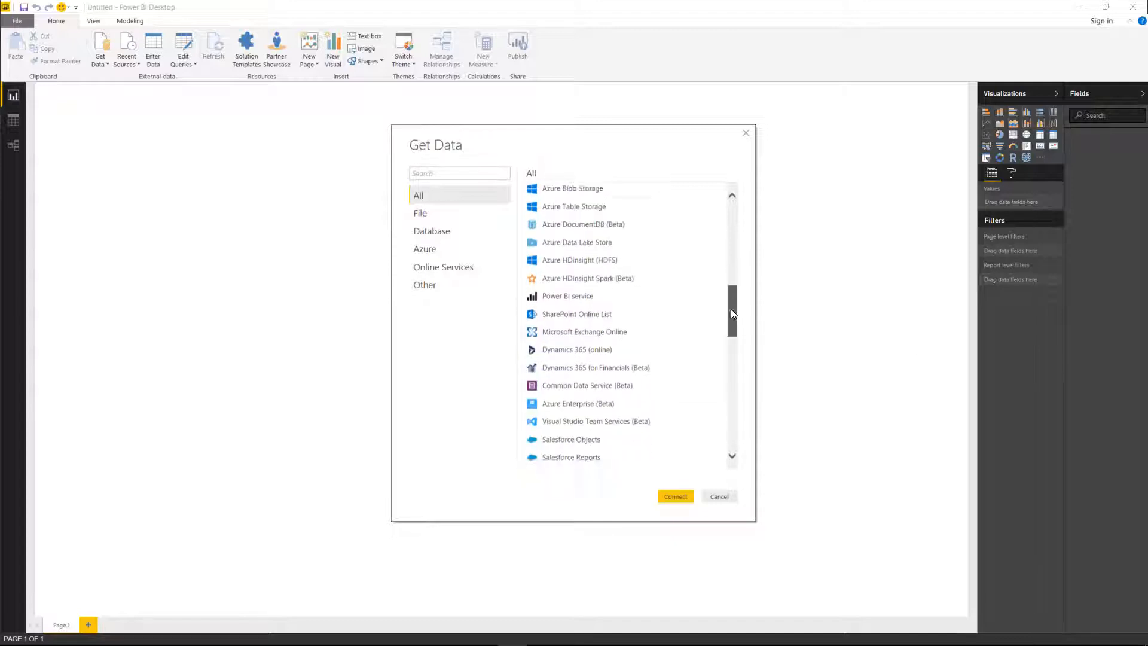
pyautogui.scroll(-3)
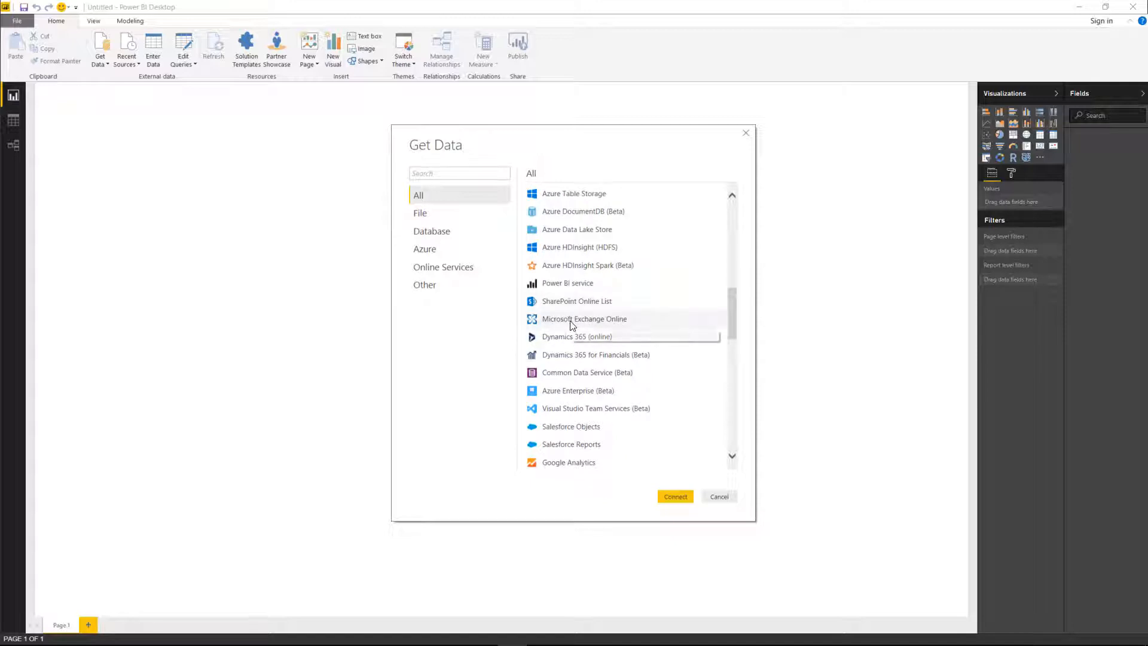
pyautogui.moveTo(584, 319)
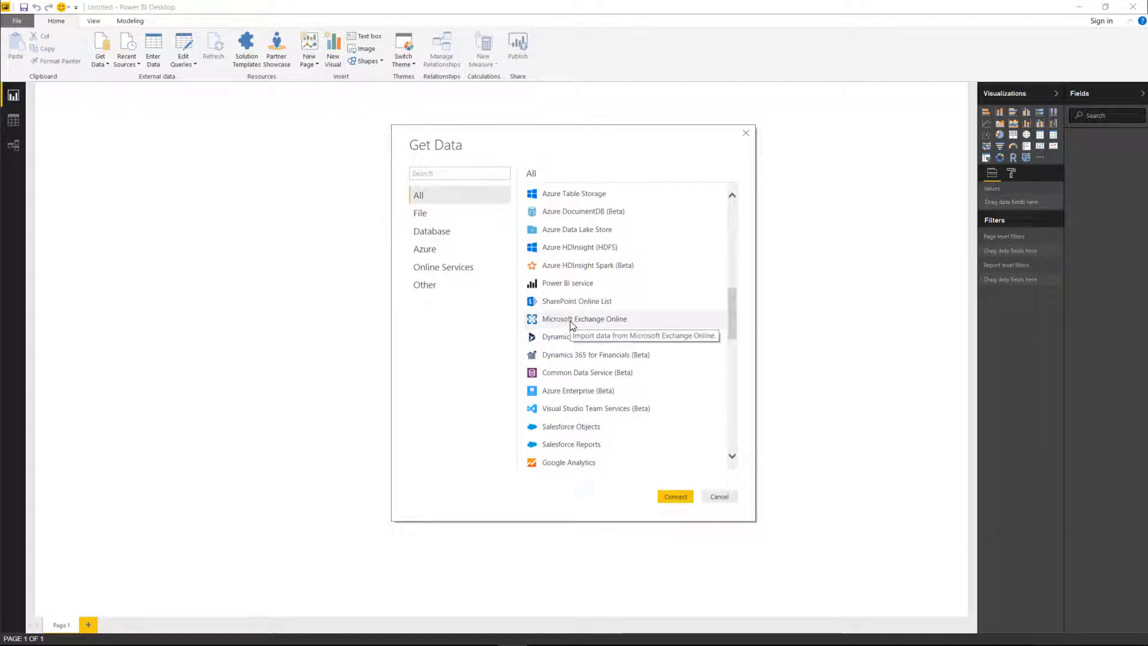
pyautogui.moveTo(567, 233)
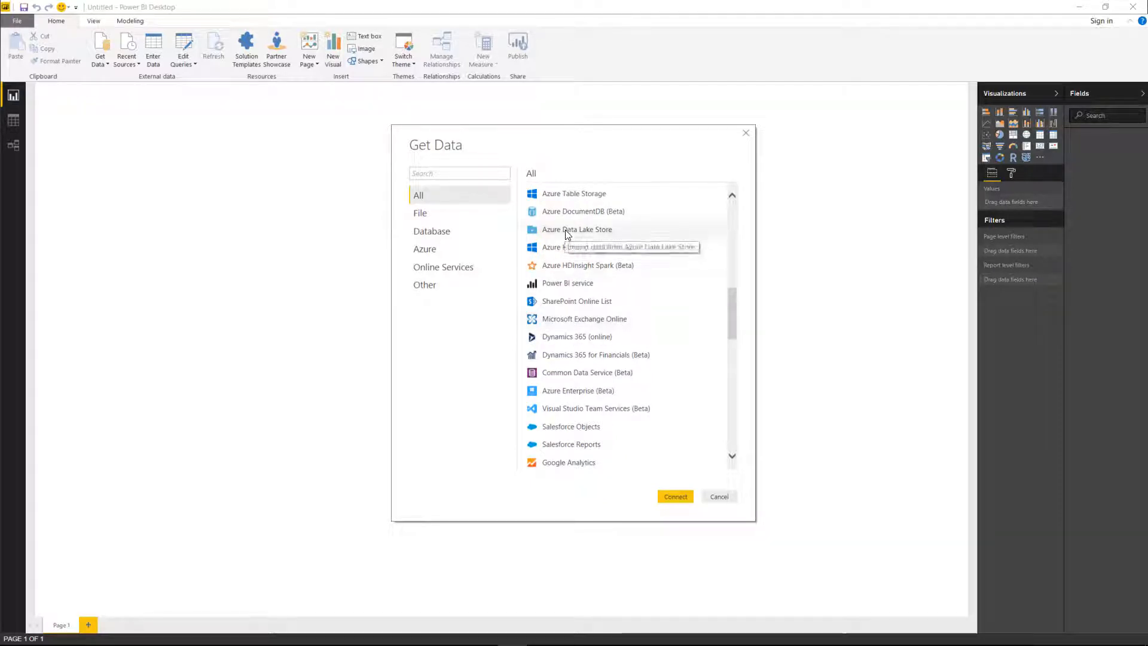
pyautogui.moveTo(577, 229)
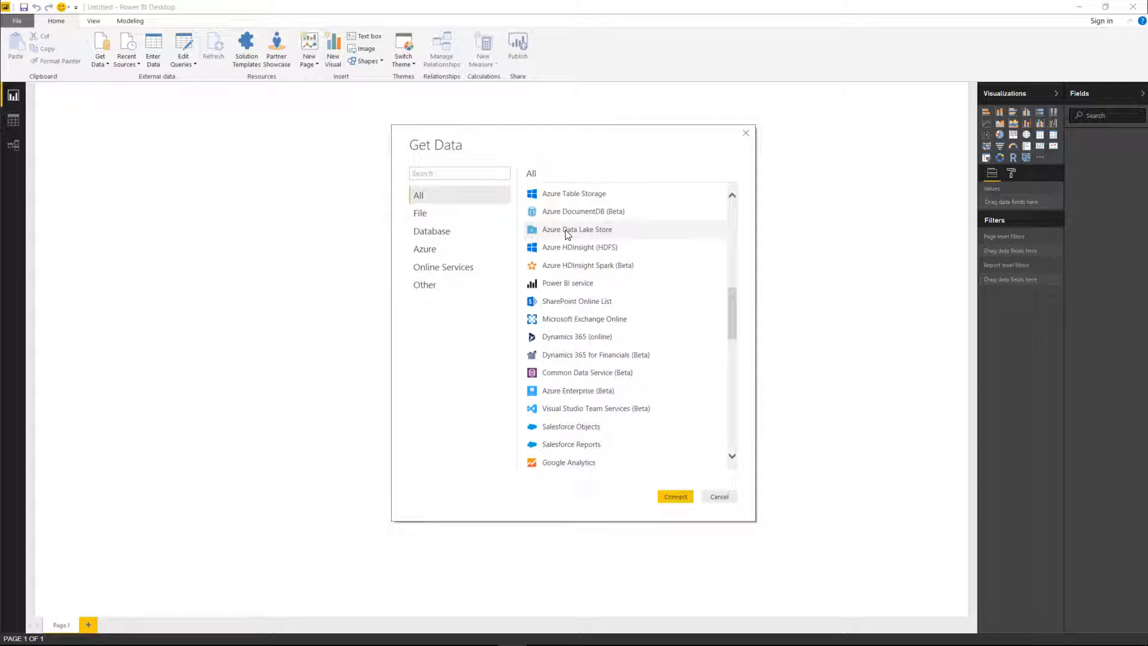
pyautogui.moveTo(567, 284)
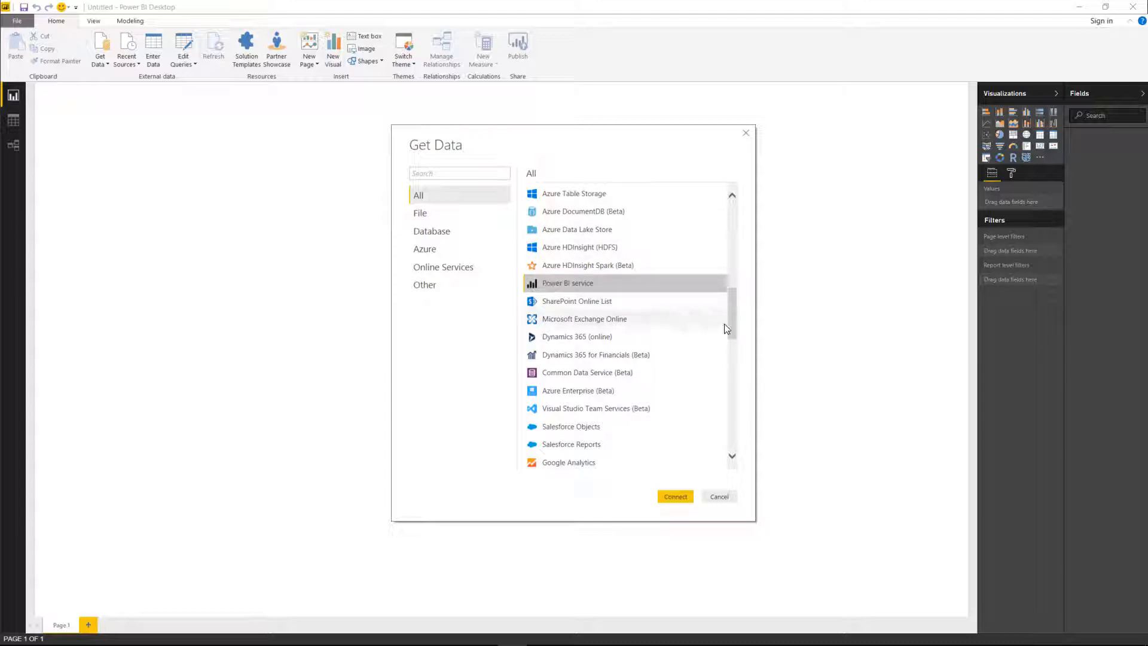
pyautogui.scroll(-3)
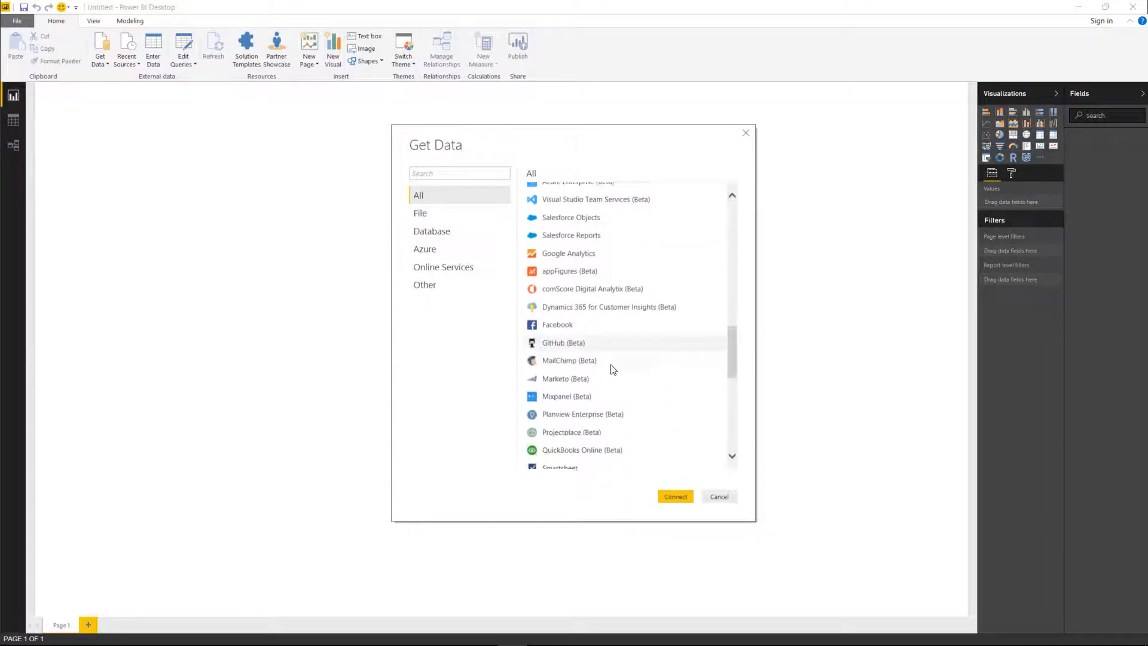
pyautogui.moveTo(682, 378)
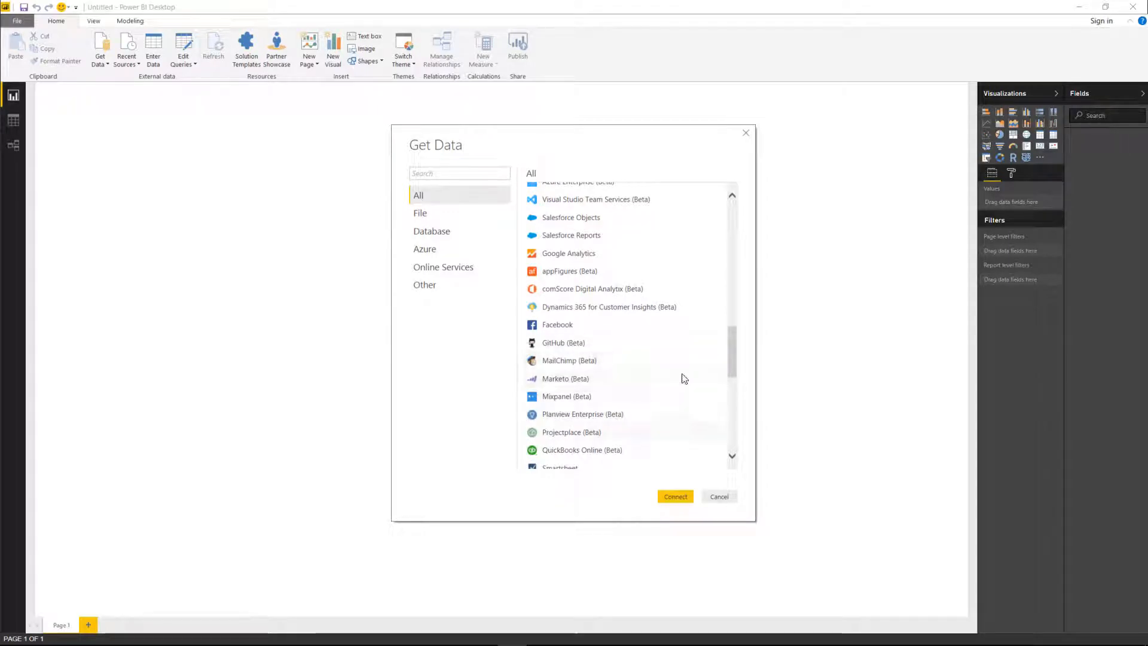
pyautogui.moveTo(731, 366)
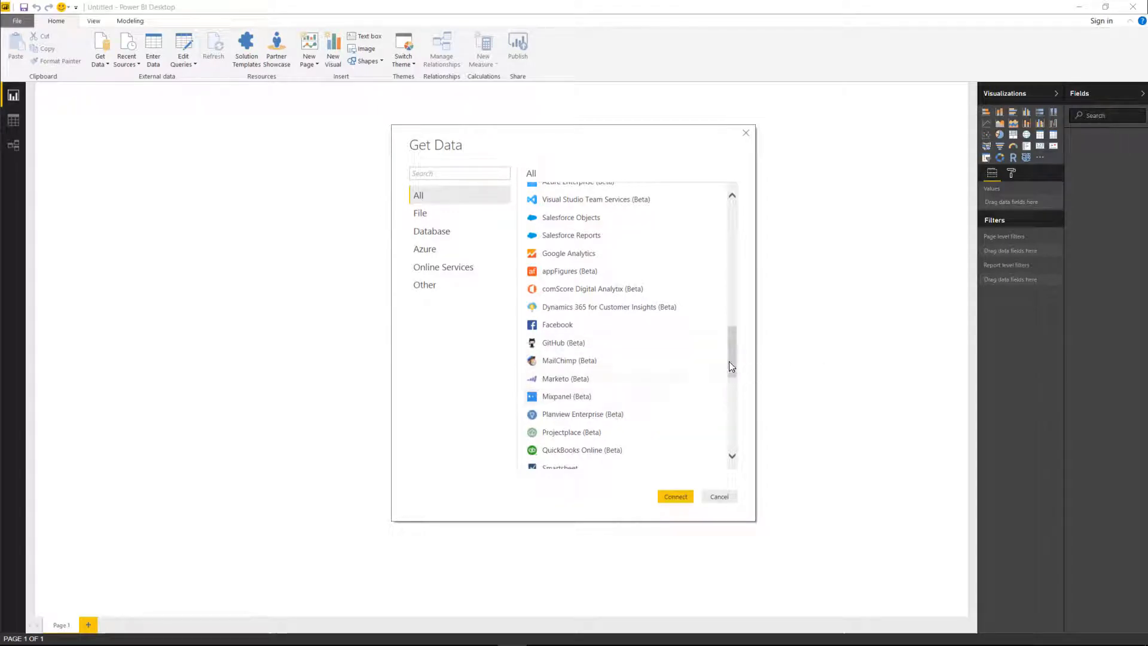
pyautogui.moveTo(747, 377)
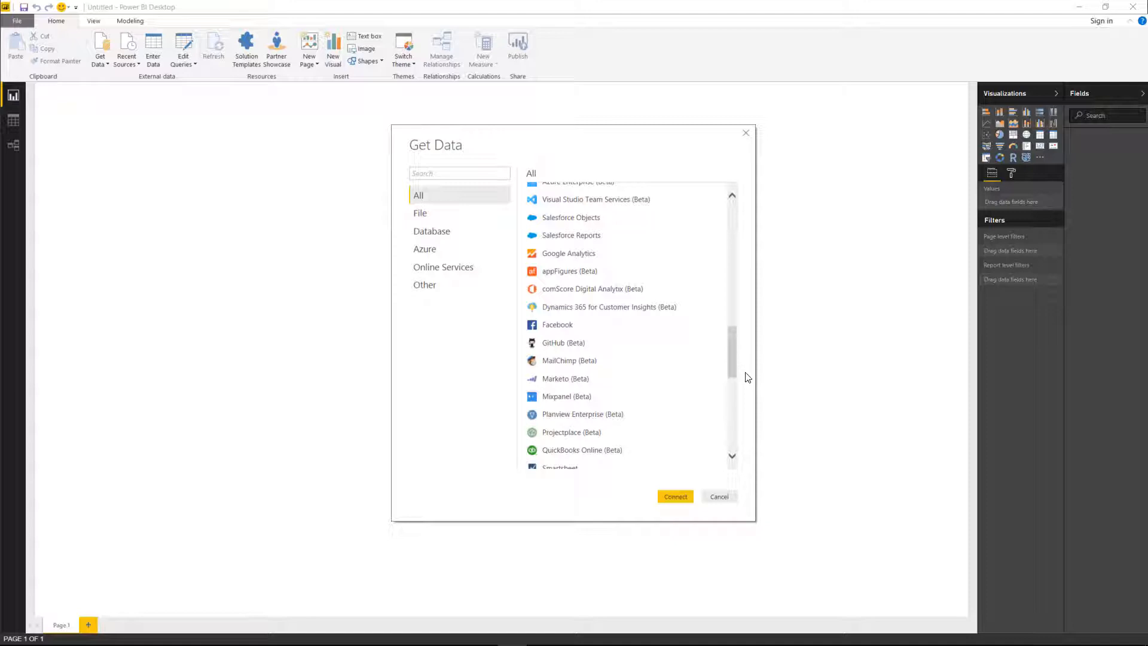
pyautogui.moveTo(461, 302)
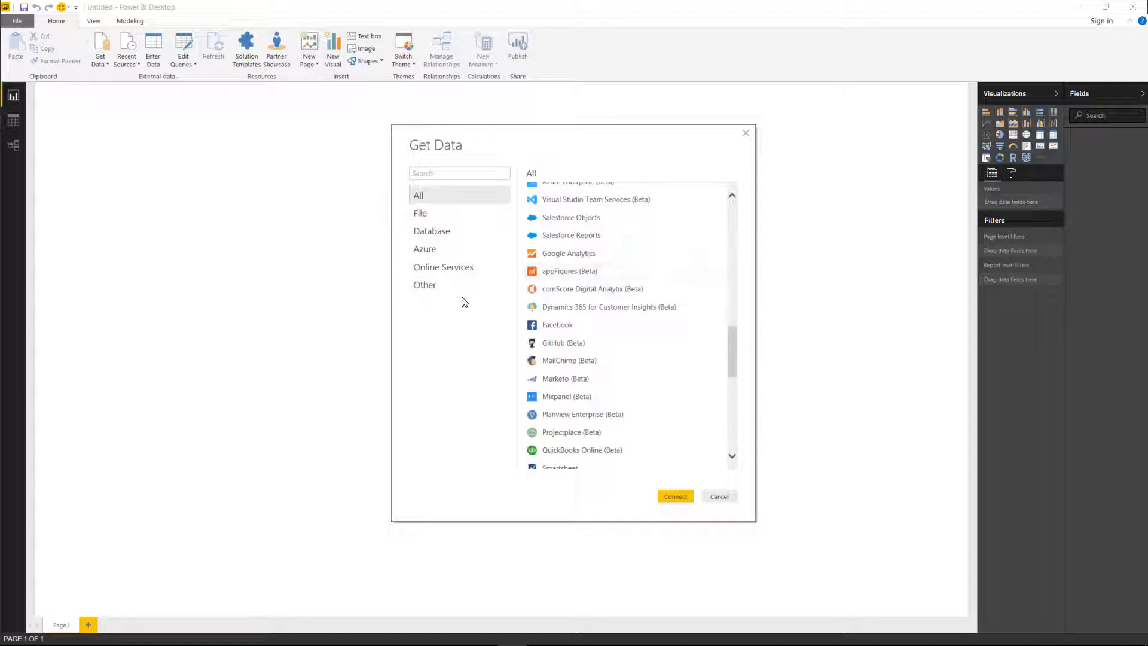
# Step: Connect with Youtube Analytics (Beta) from the Other category, accepting the preview connector warning
pyautogui.click(425, 285)
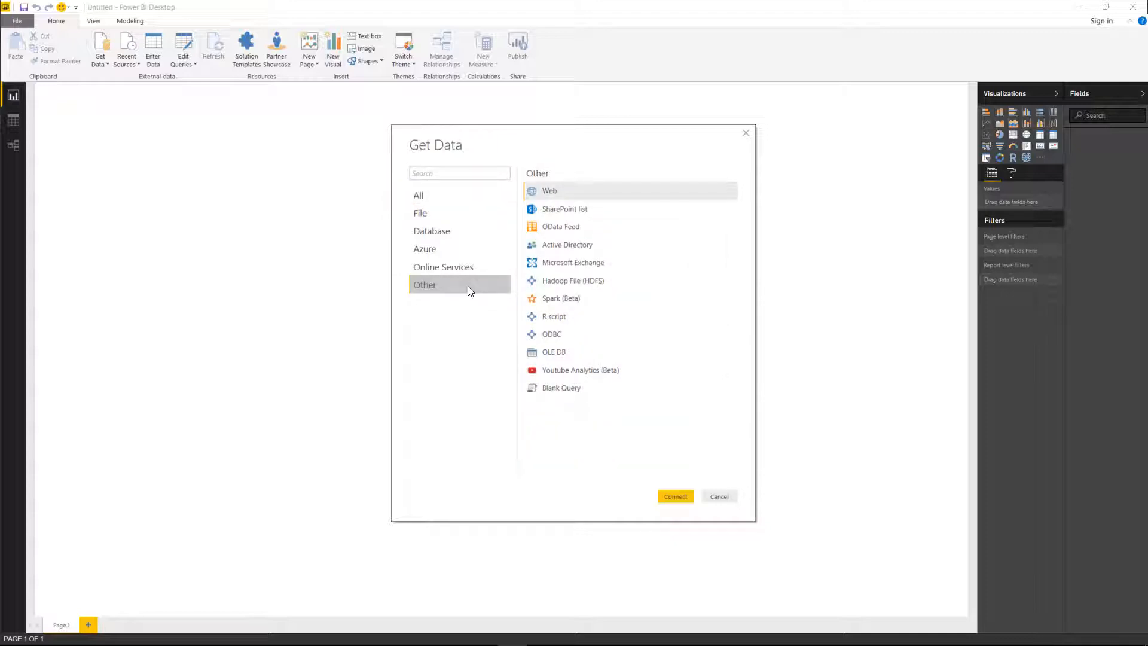
pyautogui.moveTo(581, 370)
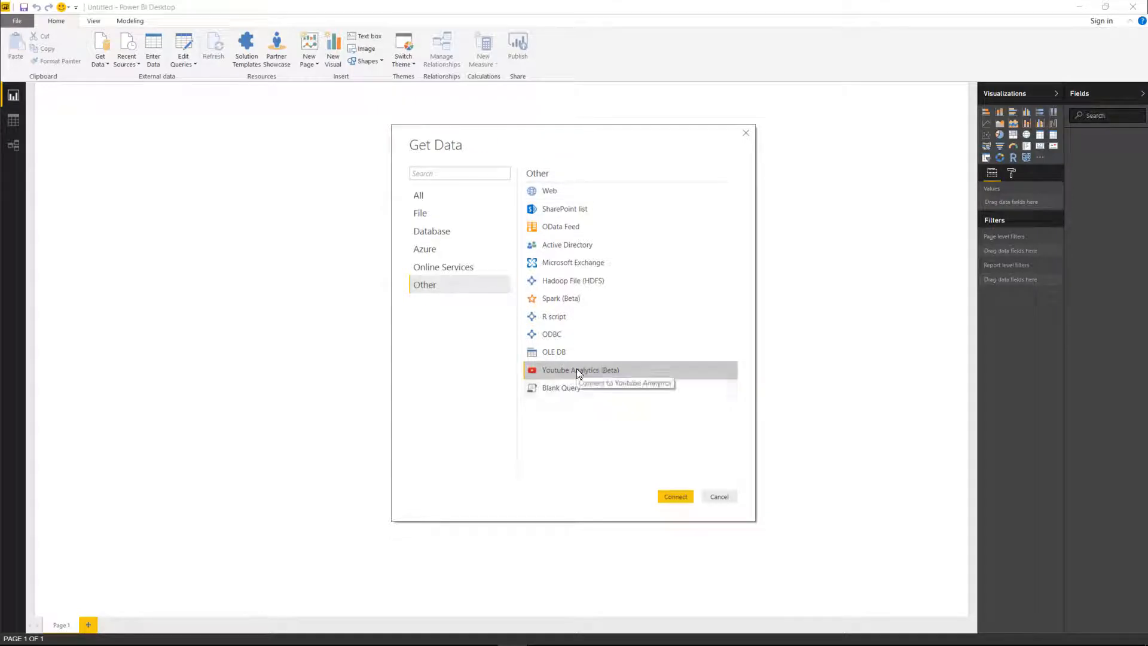
pyautogui.moveTo(643, 434)
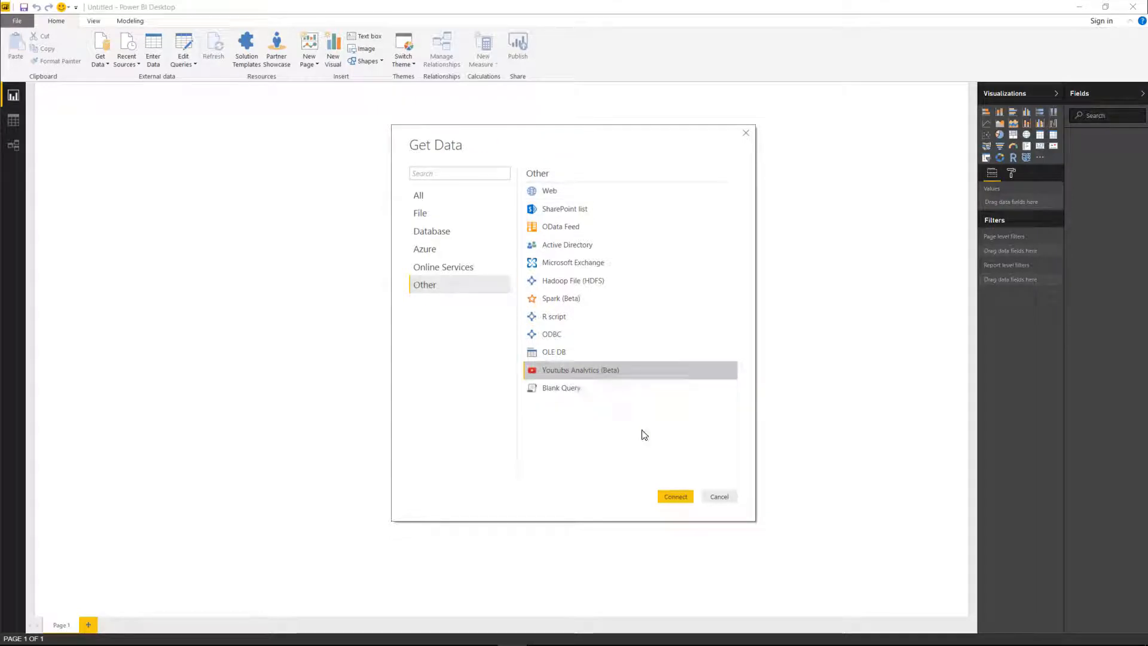
pyautogui.click(674, 496)
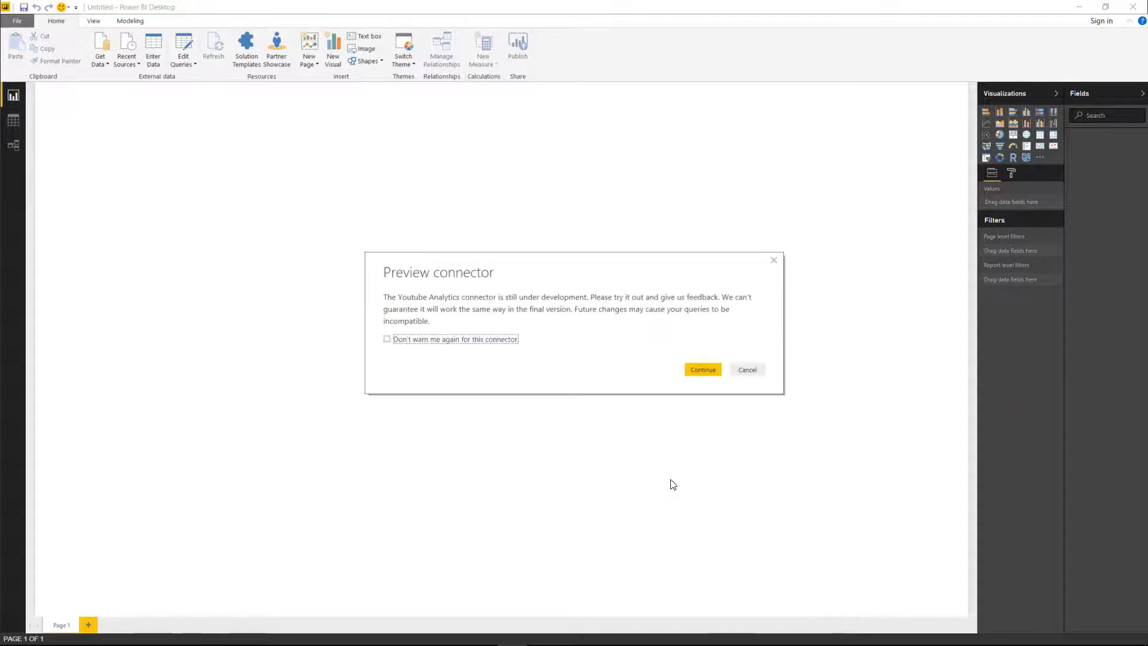
pyautogui.moveTo(734, 291)
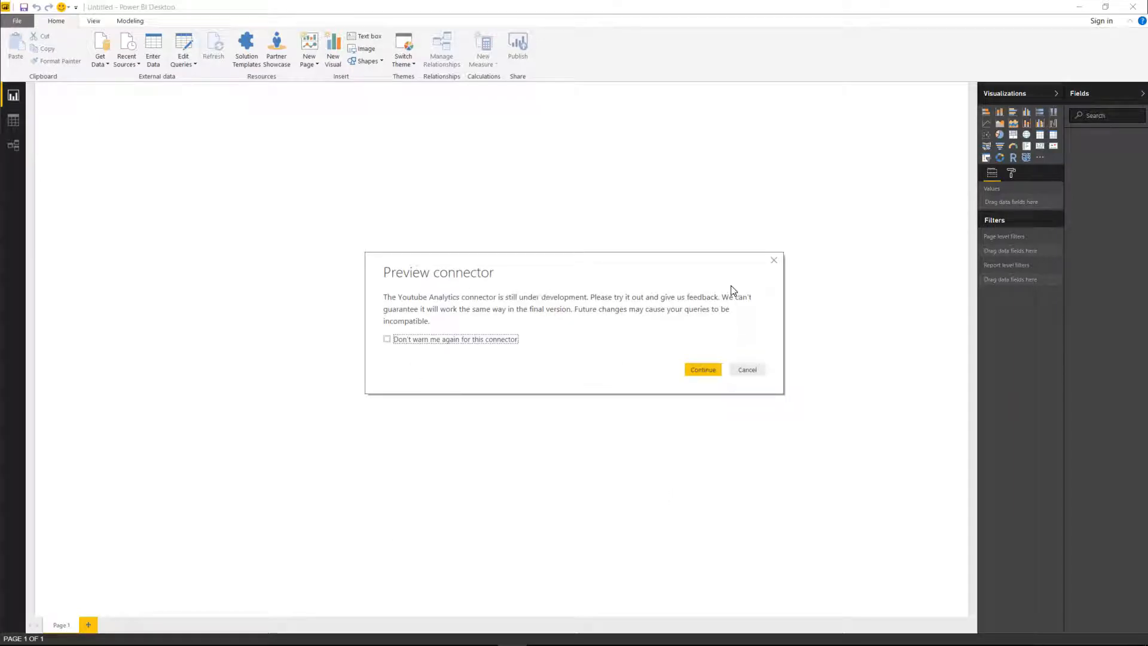
pyautogui.moveTo(881, 469)
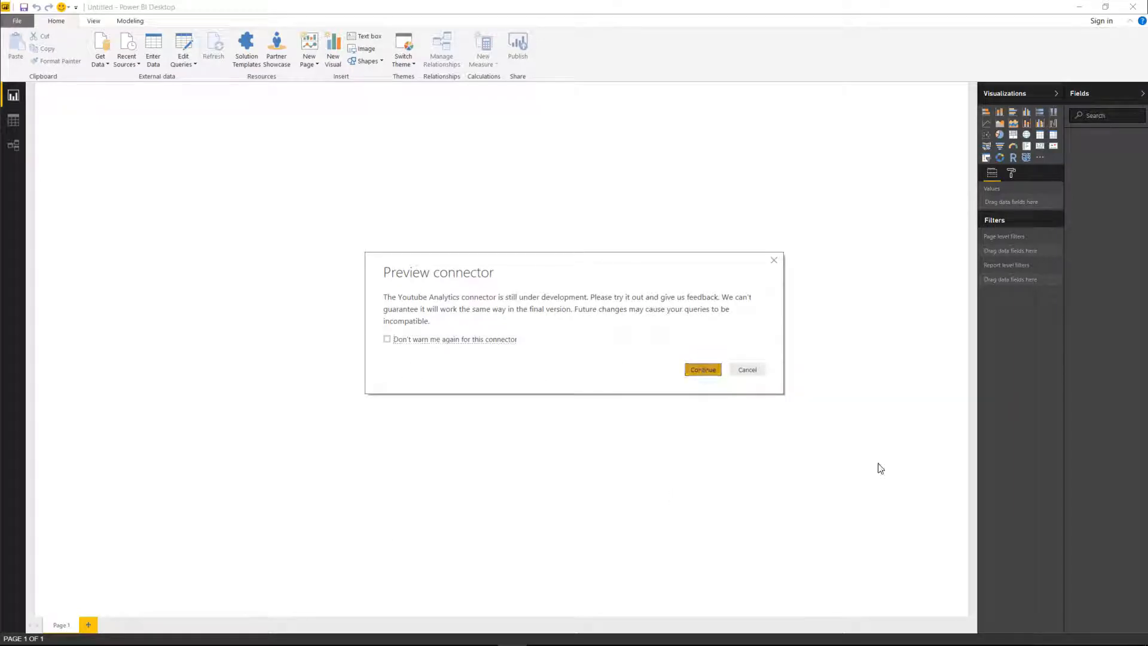
pyautogui.click(702, 370)
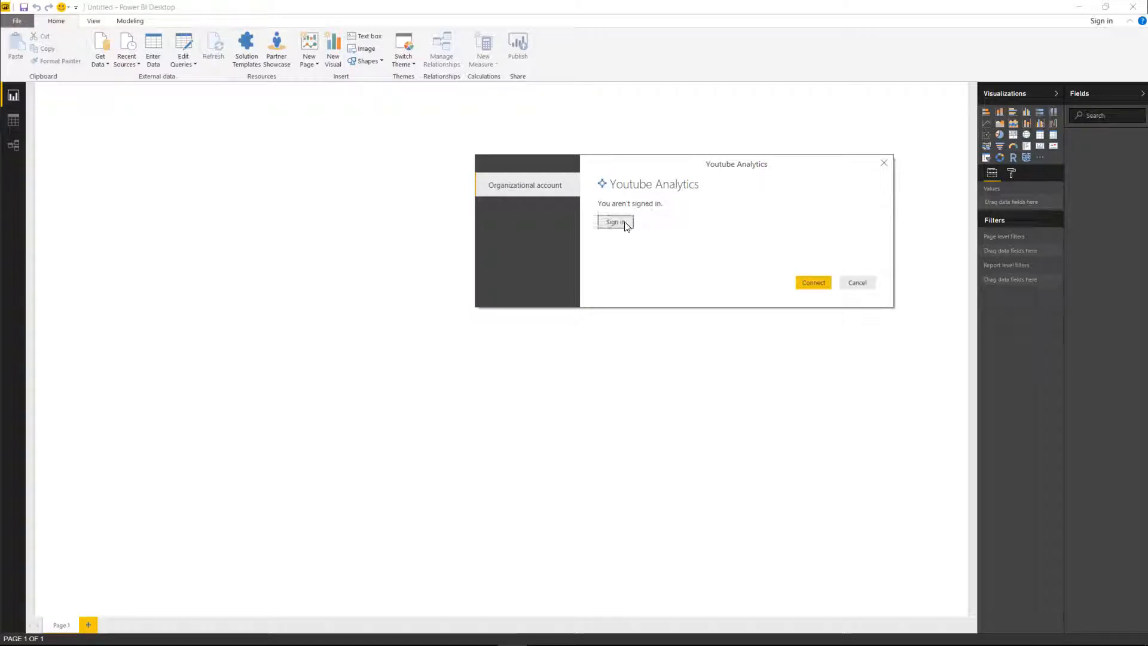
# Step: Sign in to YouTube Analytics, allow Google access, and submit the connection
pyautogui.click(614, 222)
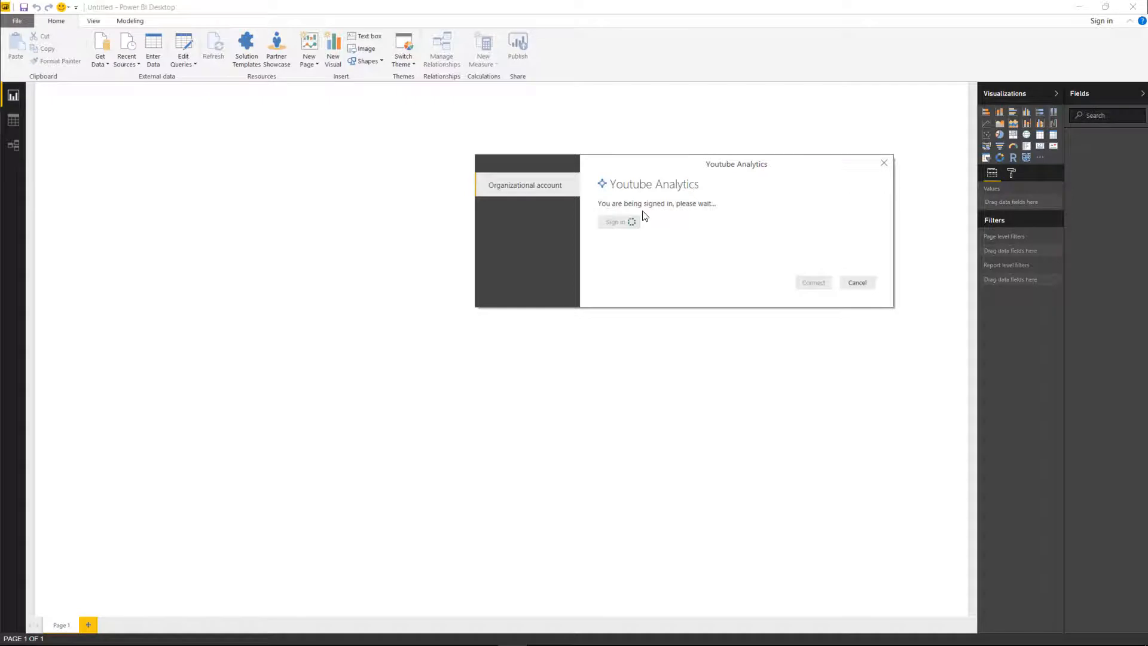
pyautogui.click(617, 222)
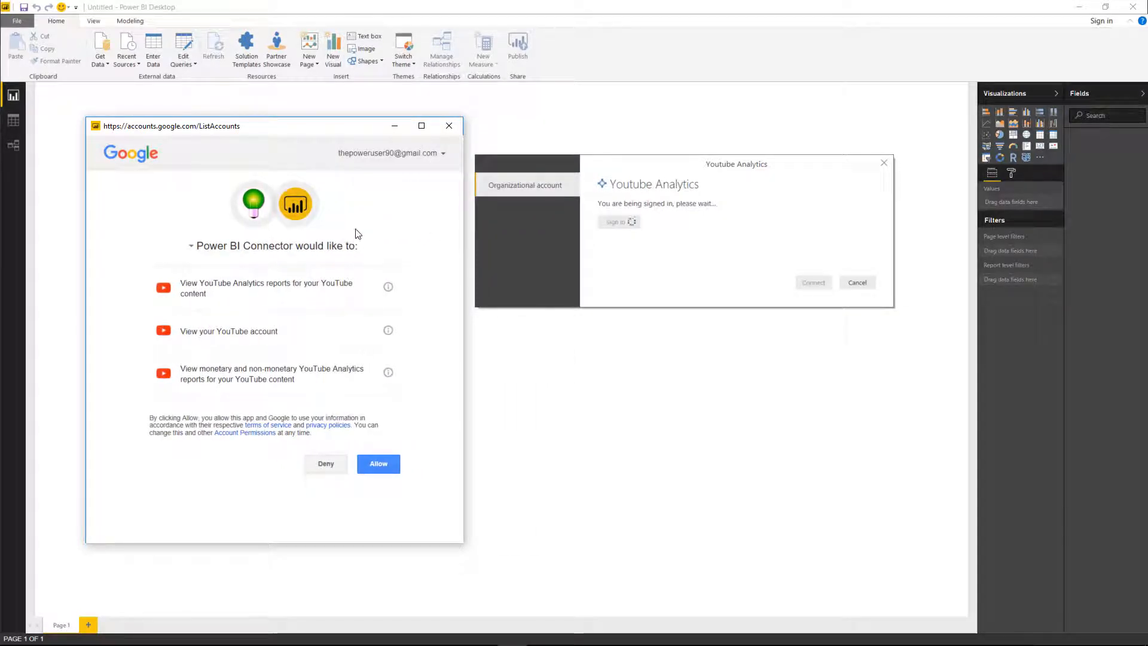
pyautogui.moveTo(219, 301)
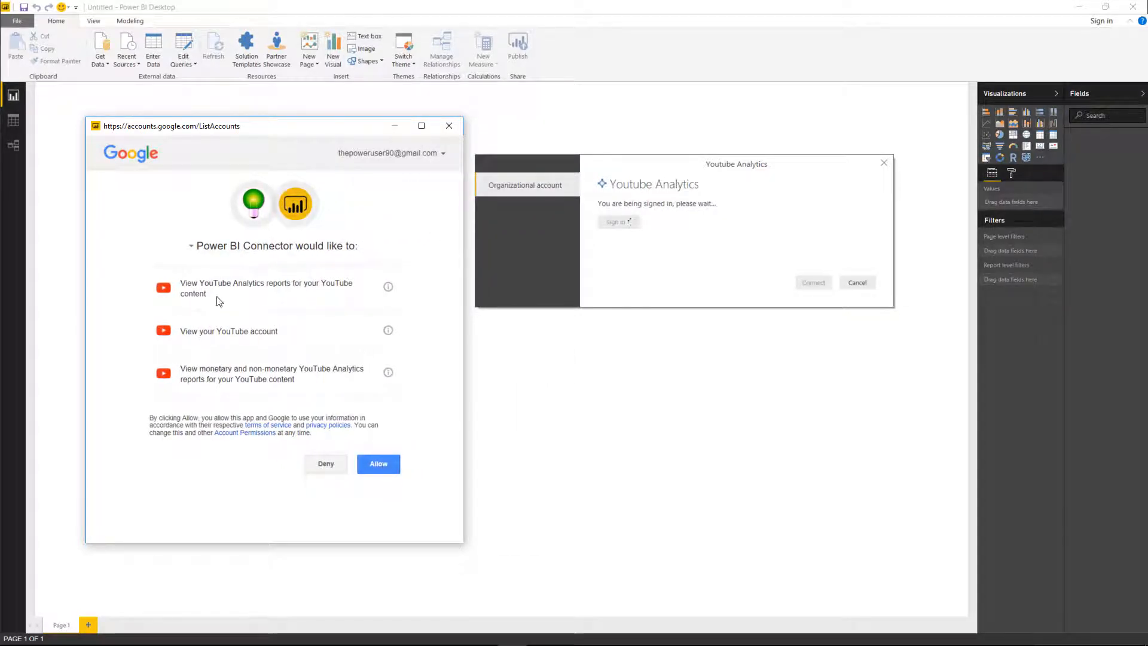
pyautogui.moveTo(196, 293)
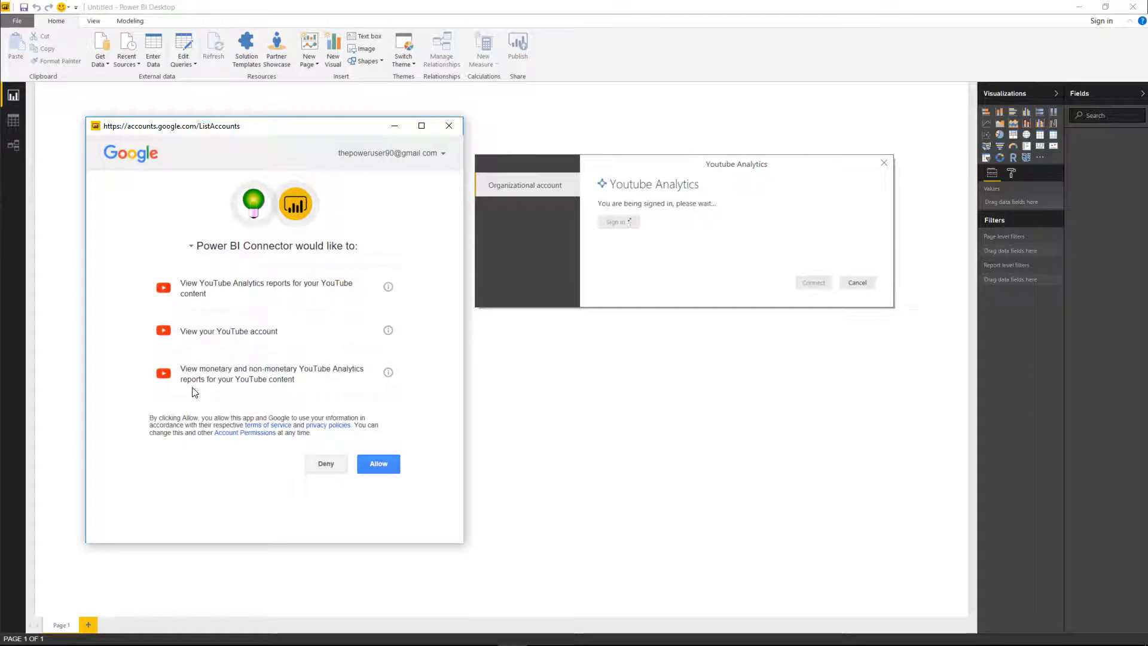
pyautogui.moveTo(221, 372)
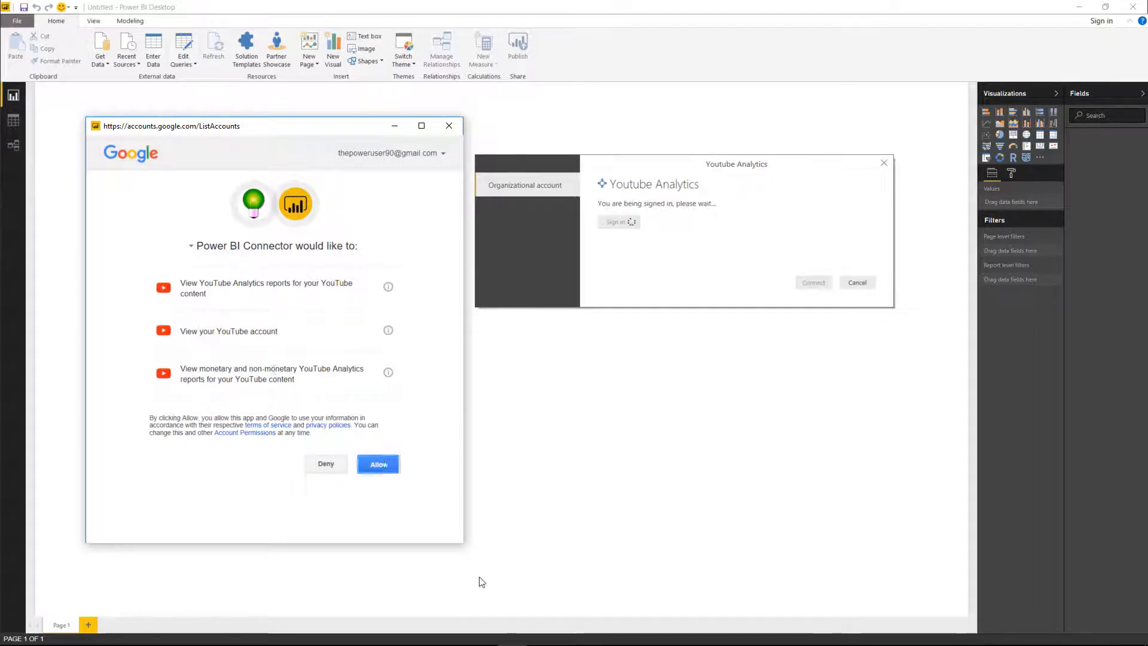
pyautogui.click(379, 464)
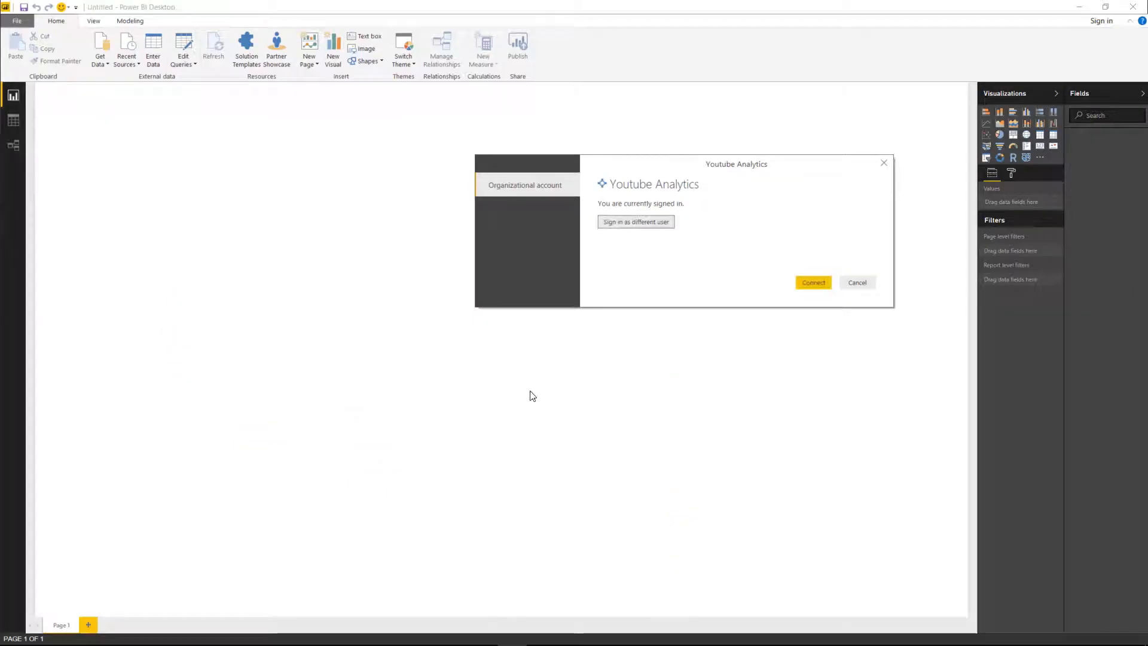
pyautogui.click(813, 283)
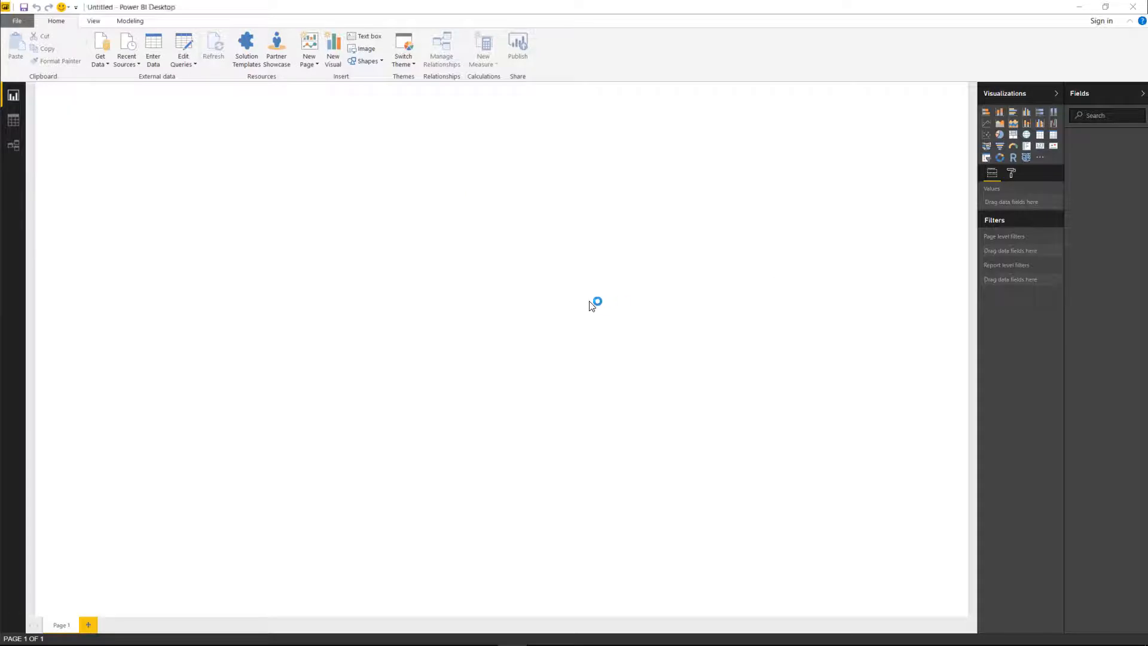
# Step: Preview the Channel and Videos tables in the Navigator, then load only Videos
pyautogui.click(101, 47)
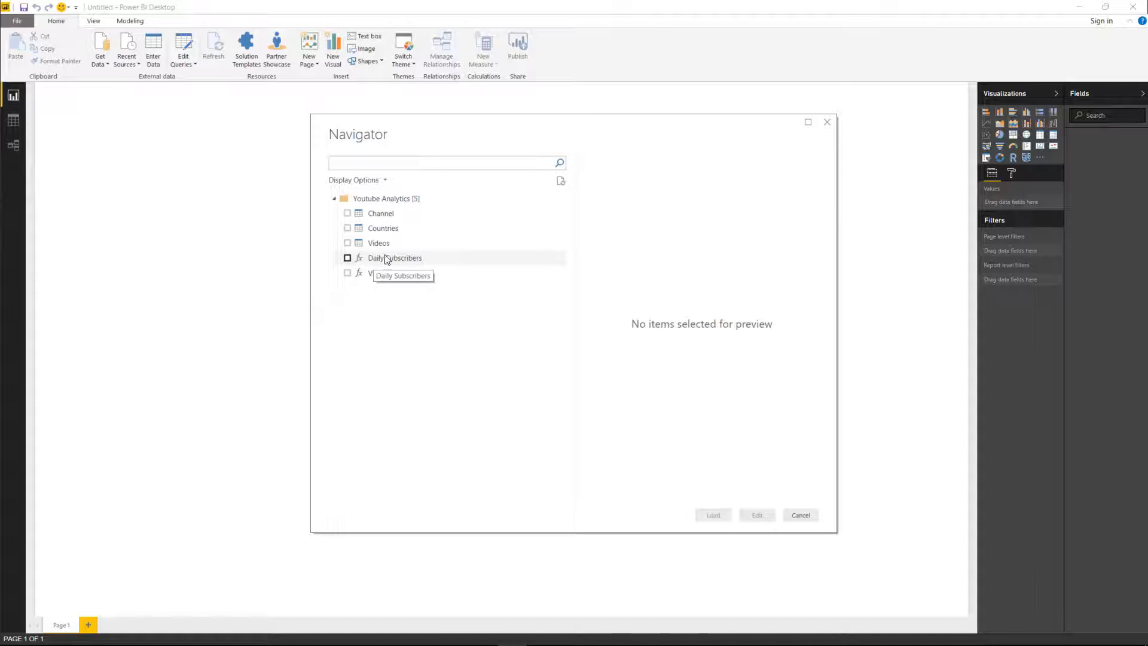
pyautogui.click(380, 213)
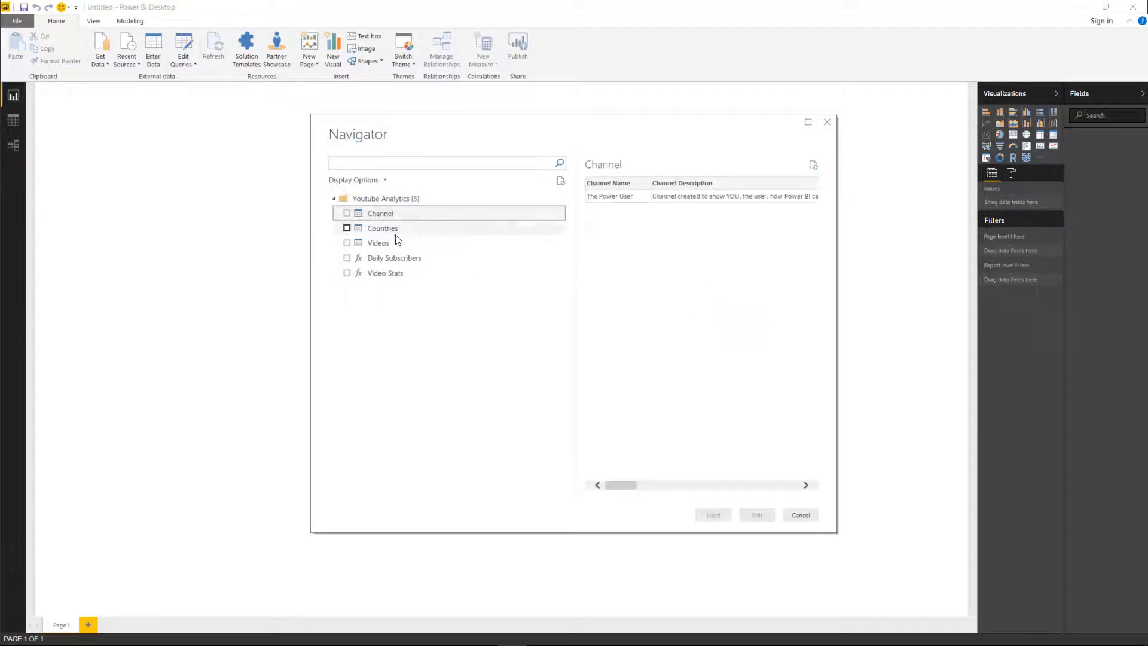
pyautogui.click(378, 242)
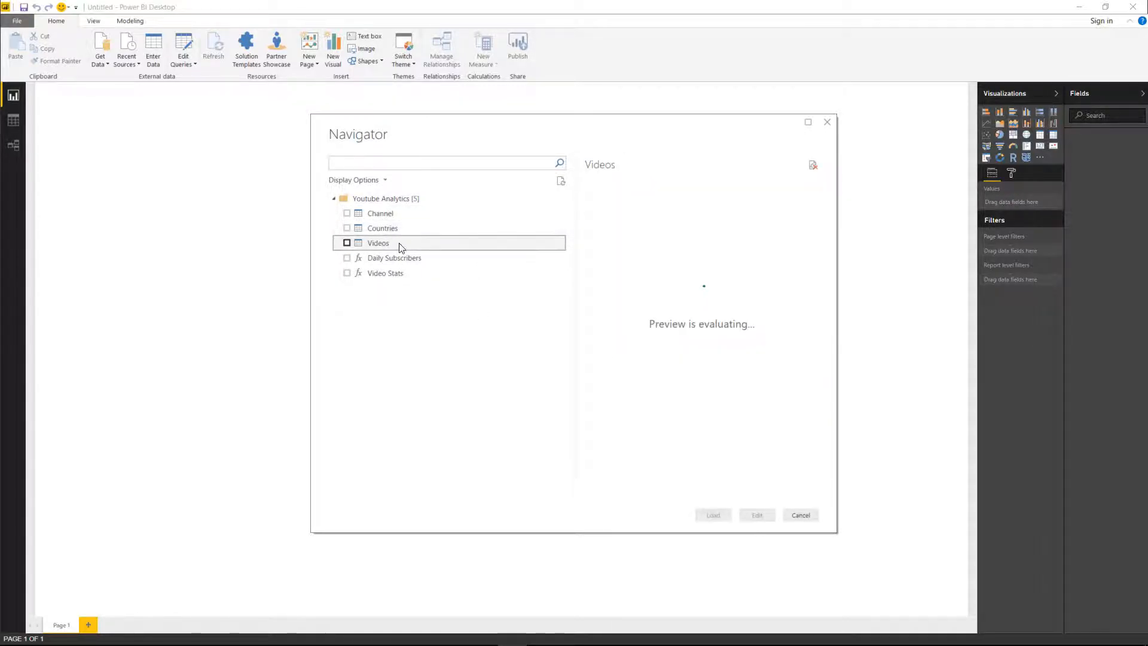
pyautogui.click(347, 242)
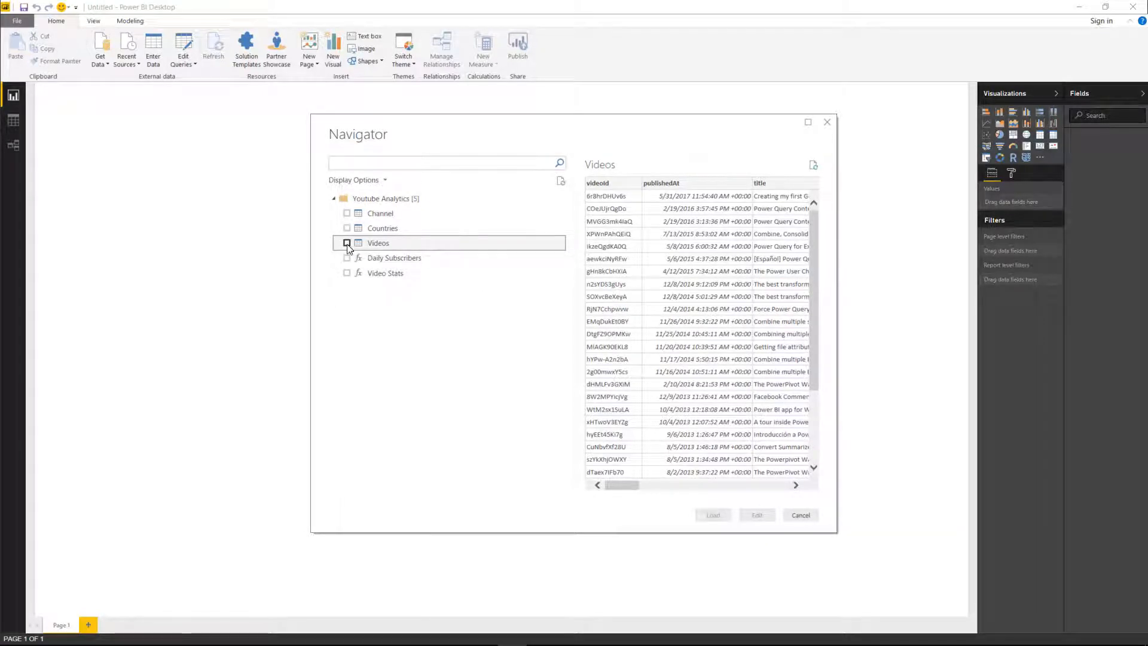
pyautogui.click(346, 244)
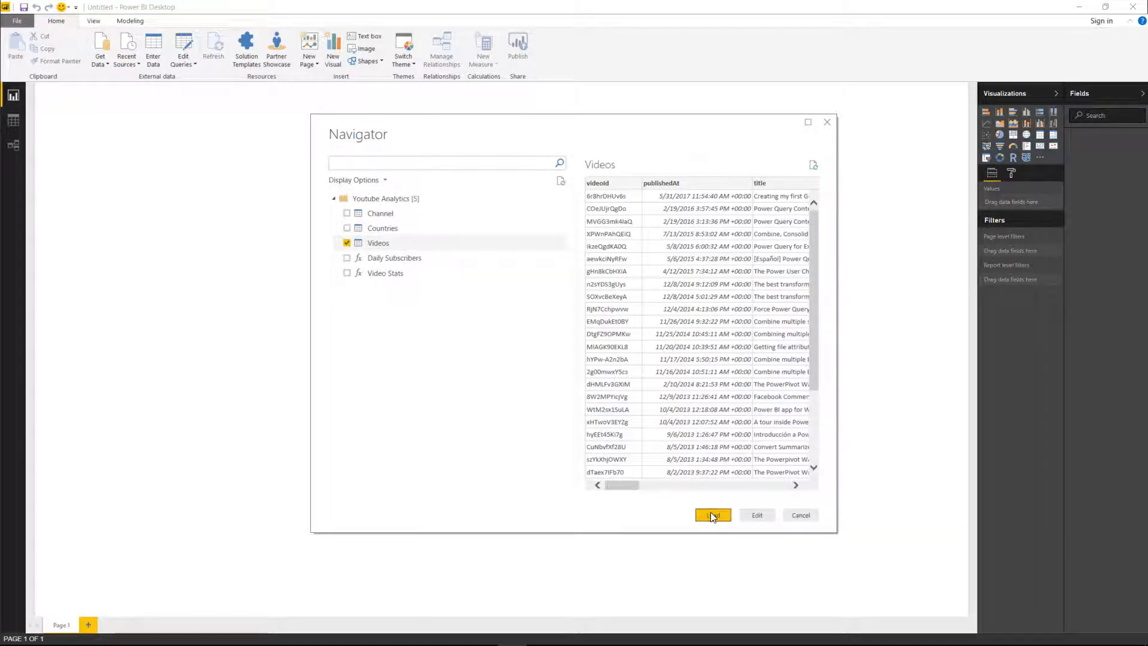
pyautogui.click(711, 515)
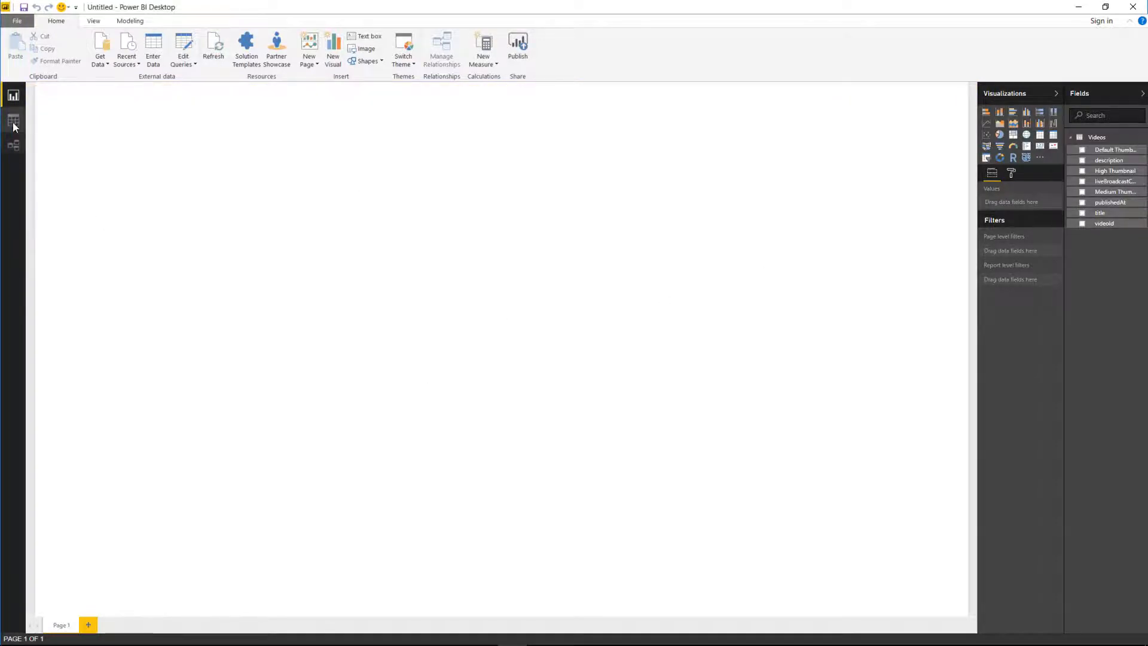
# Step: In Data view, categorise the Videos table's Medium Thumbnail column as Image URL
pyautogui.click(13, 121)
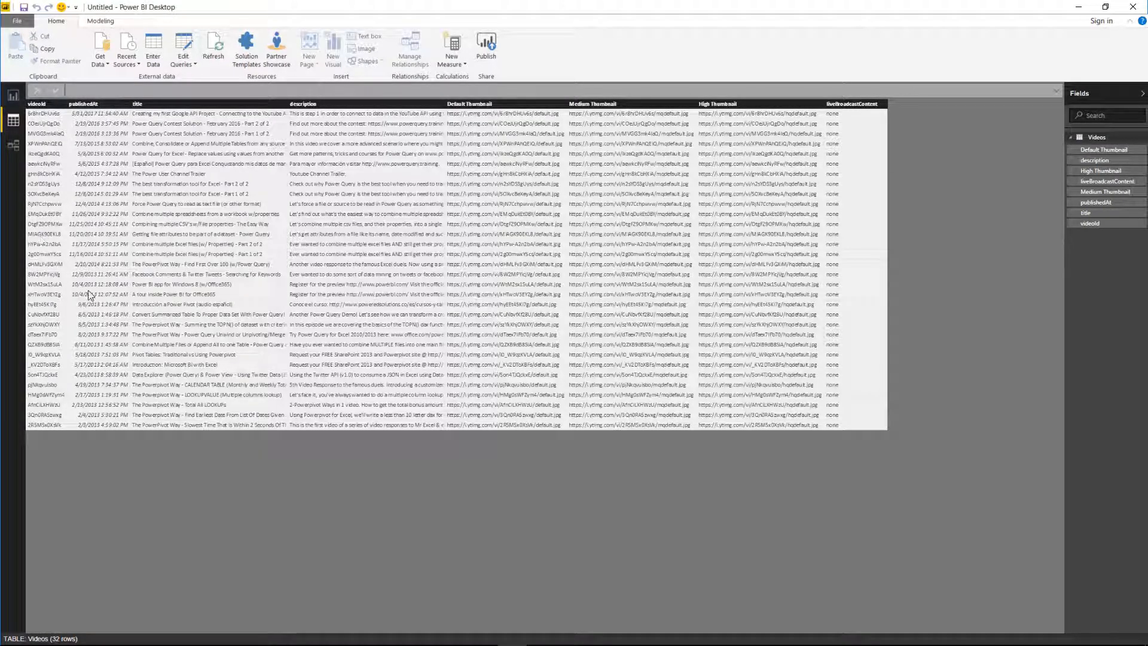
pyautogui.moveTo(194, 110)
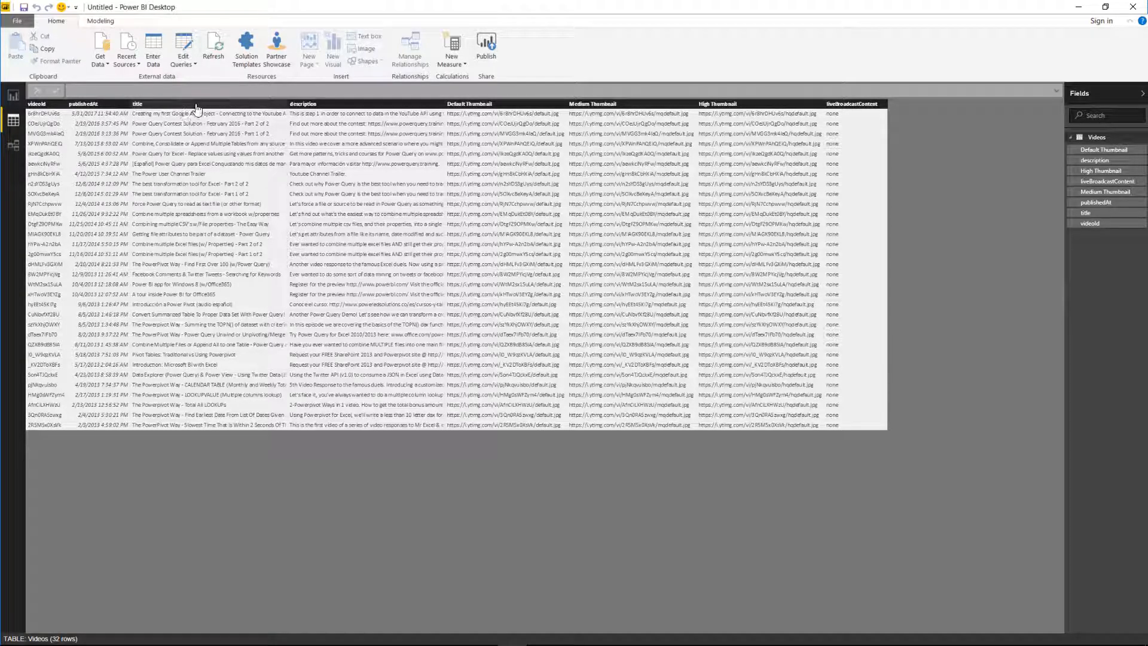
pyautogui.moveTo(366, 324)
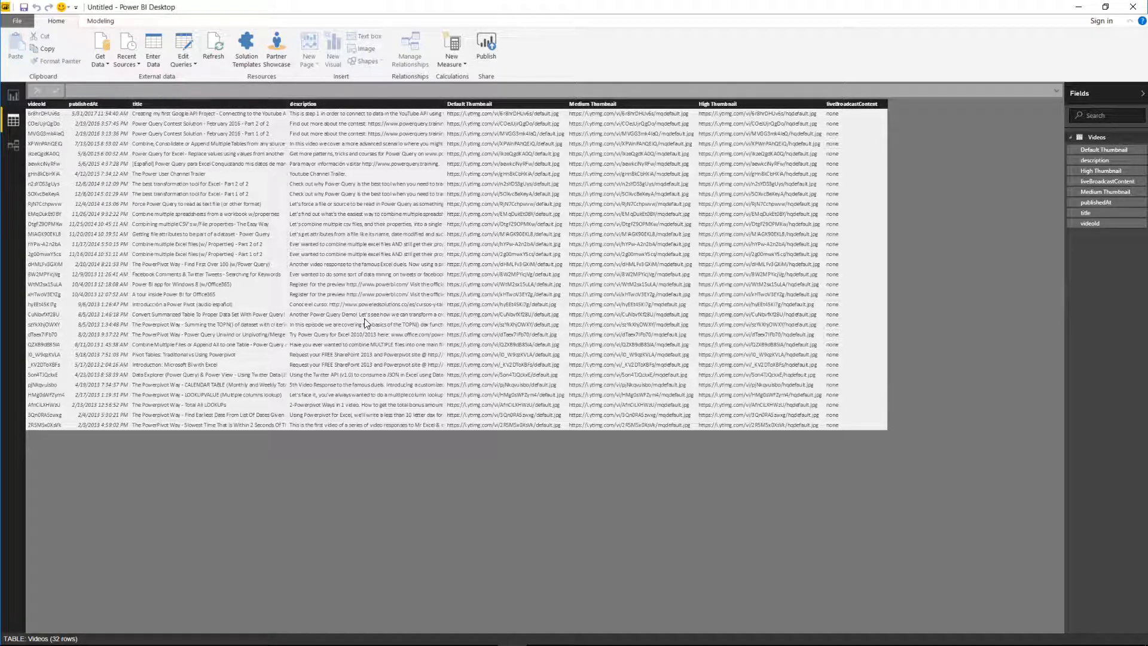
pyautogui.moveTo(586, 314)
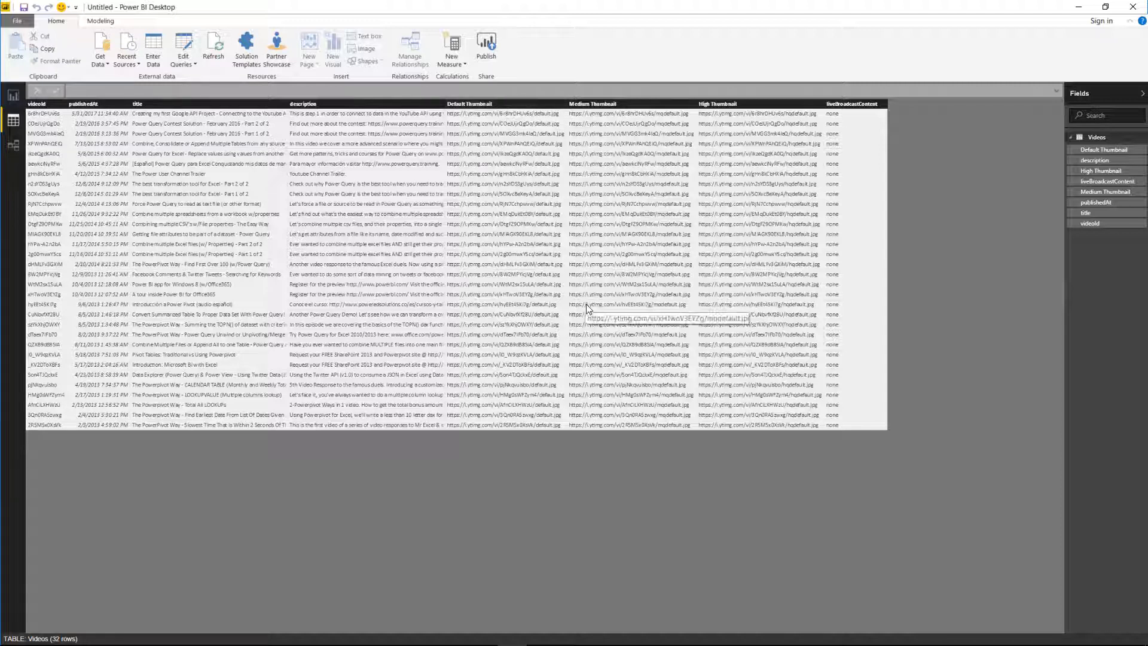
pyautogui.click(592, 104)
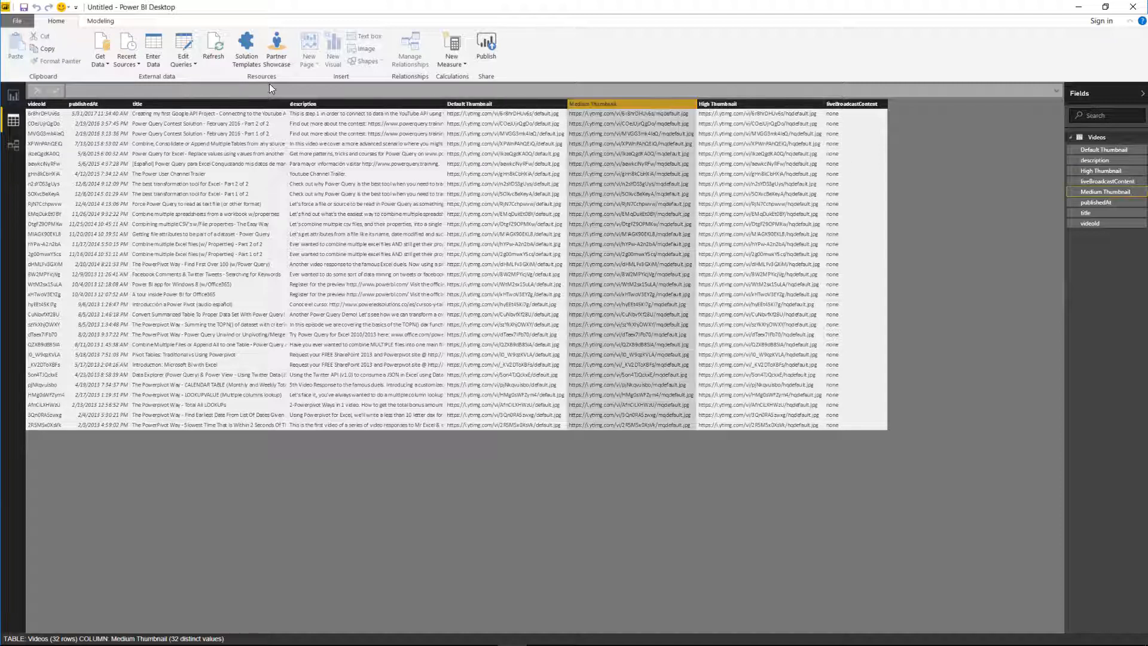
pyautogui.click(100, 20)
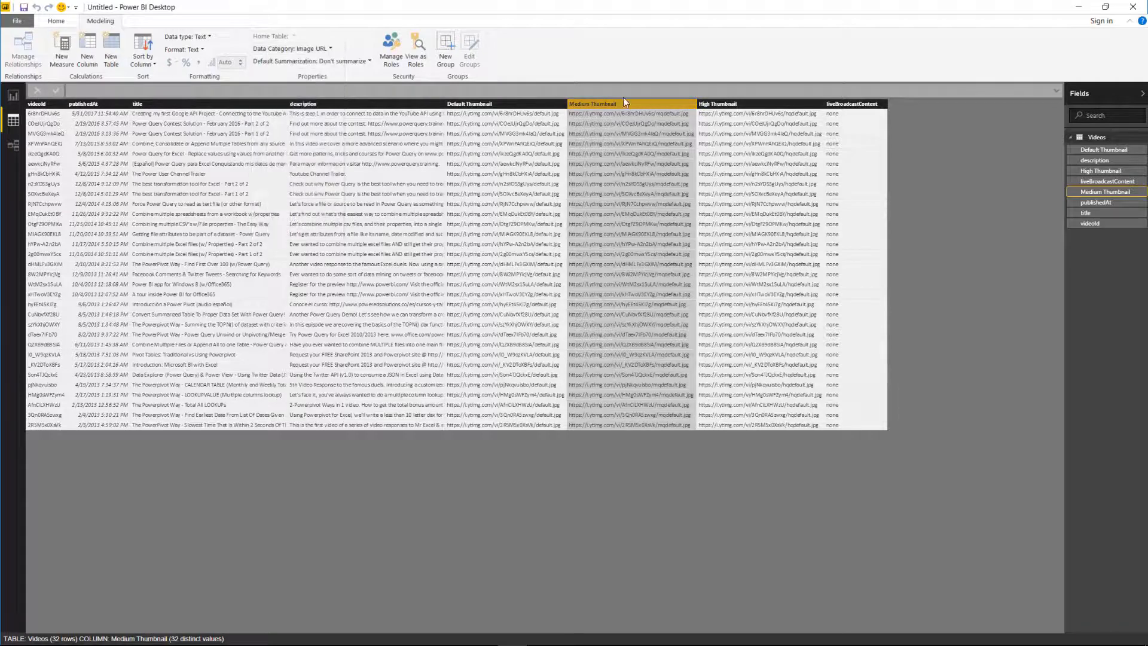
pyautogui.click(12, 95)
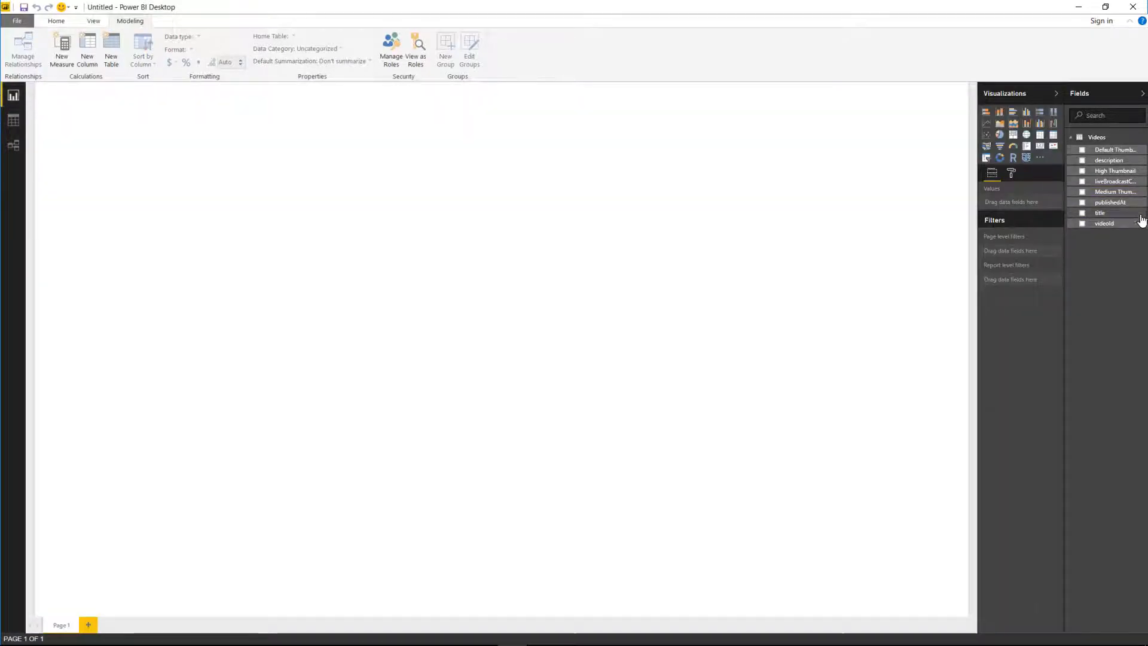
# Step: Build a table of video titles with Medium Thumbnail images, then open the YouTube Analytics Template
pyautogui.click(1084, 212)
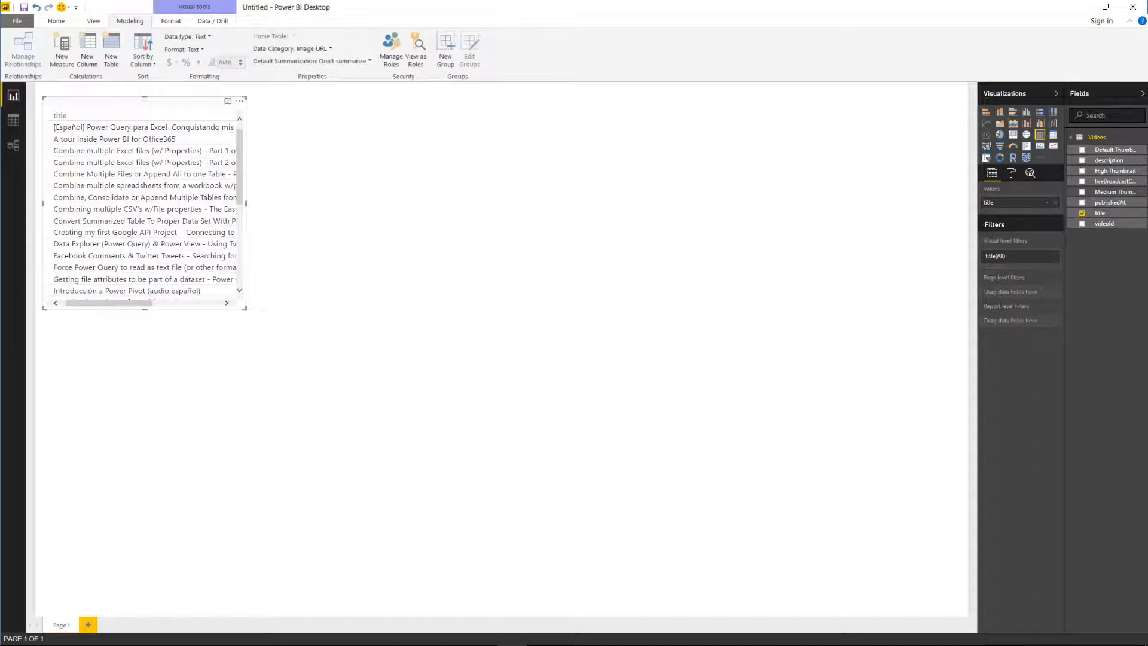
pyautogui.click(1083, 192)
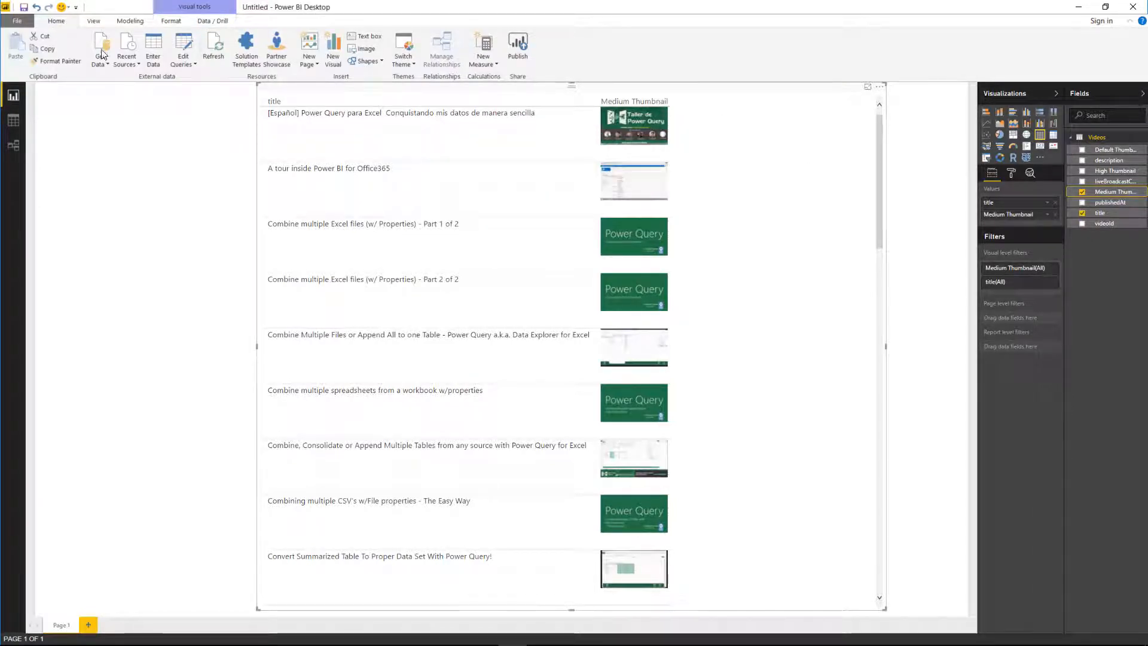
pyautogui.moveTo(100, 46)
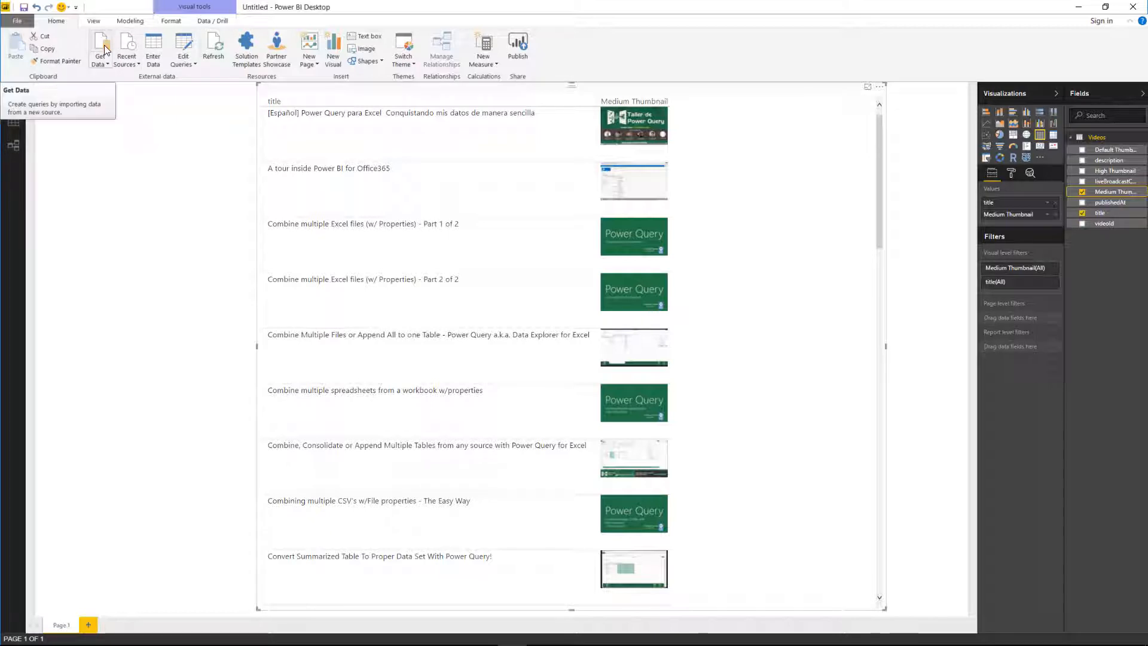
pyautogui.moveTo(213, 45)
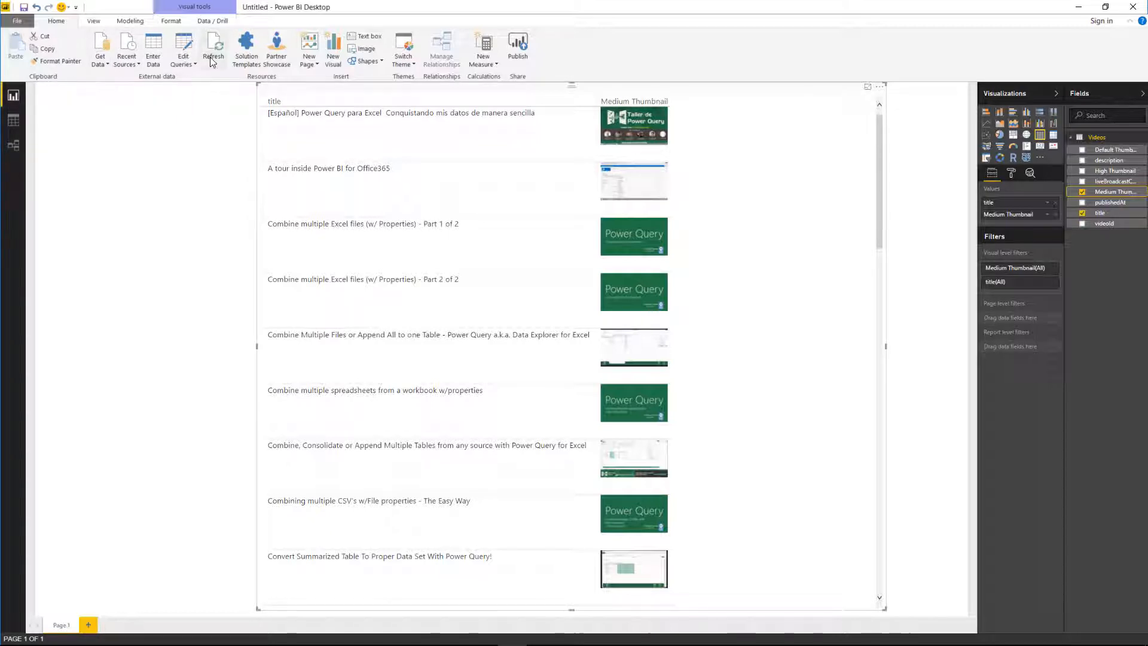
pyautogui.click(183, 46)
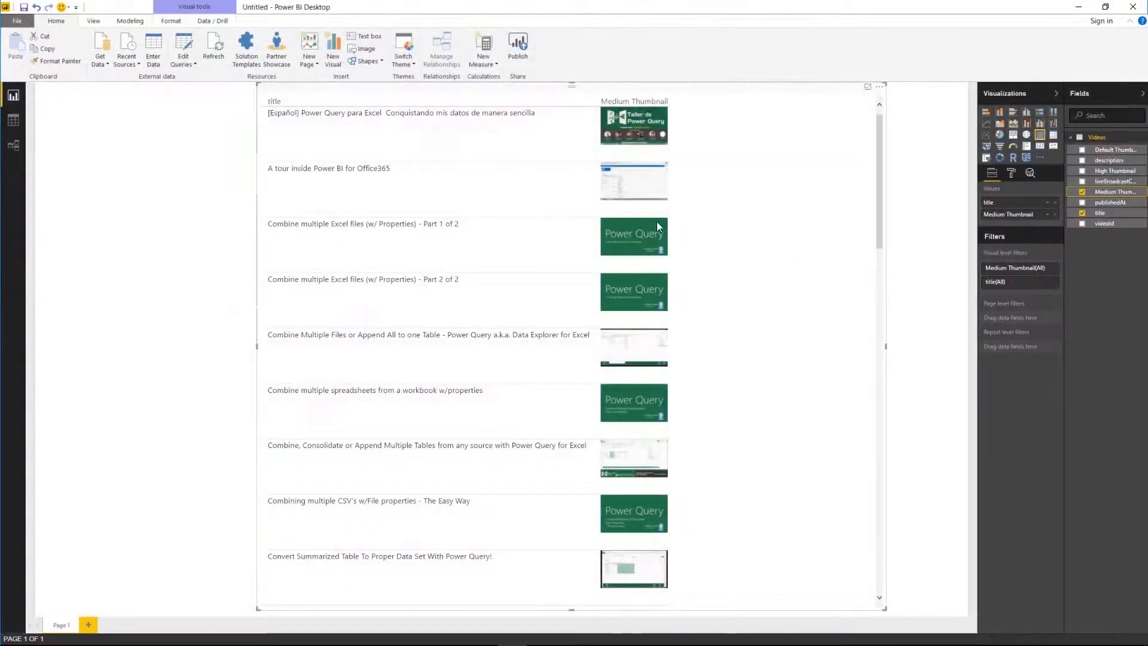
pyautogui.click(16, 20)
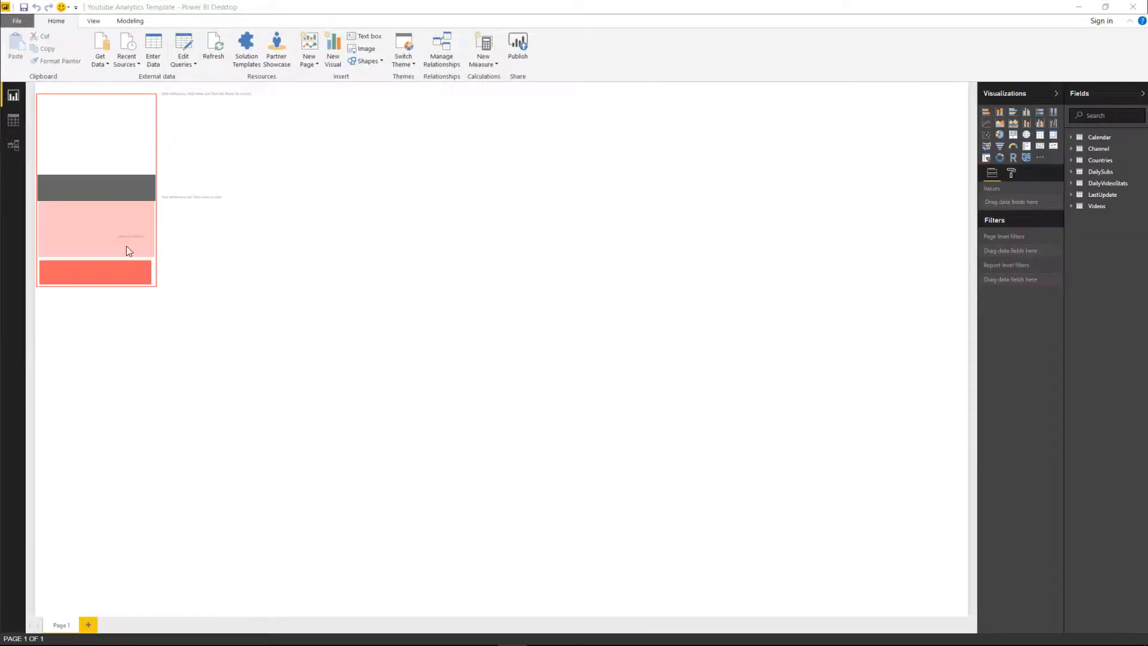
# Step: Change the template's date slicer from the last 5 weeks to 5 days and scroll the video cards
pyautogui.click(213, 48)
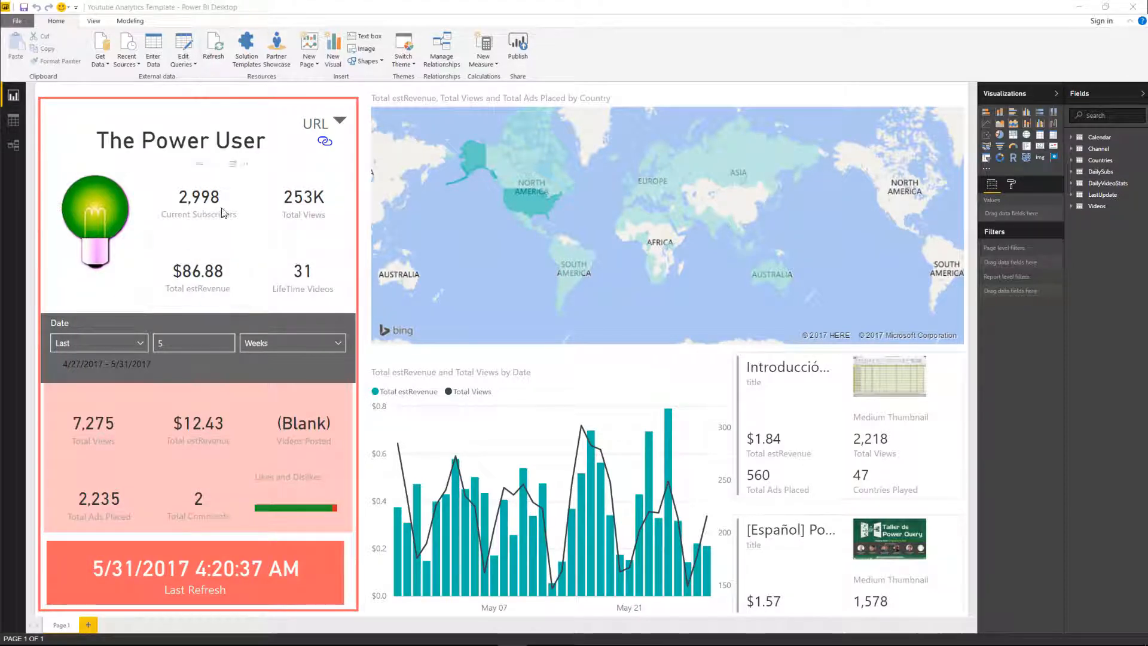
pyautogui.moveTo(230, 237)
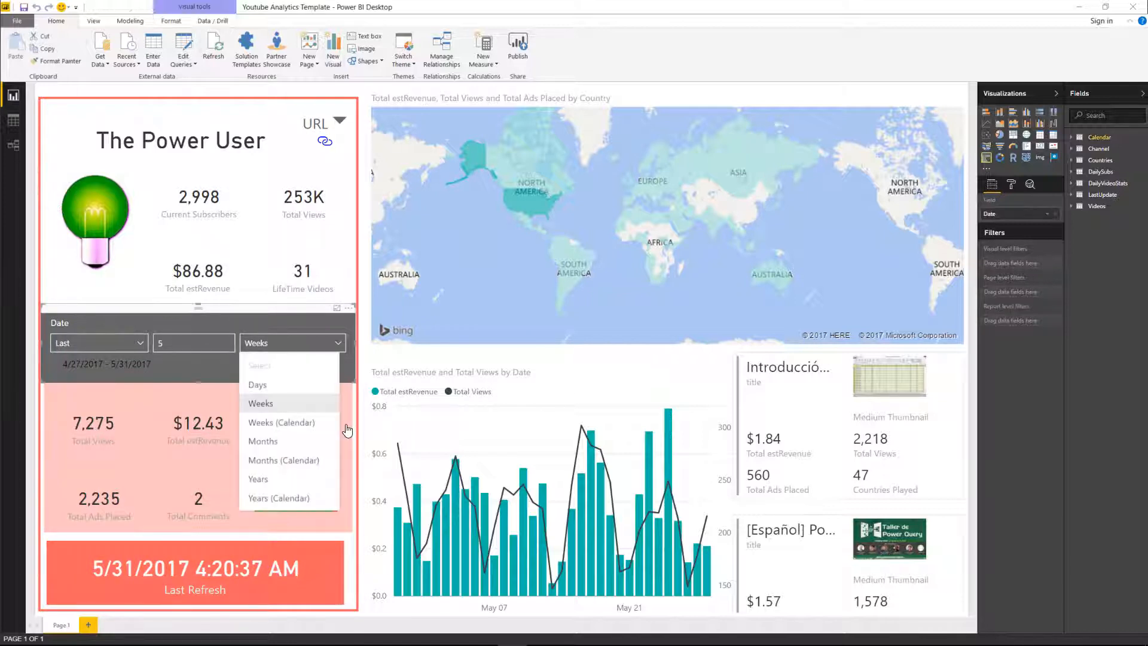
pyautogui.click(257, 384)
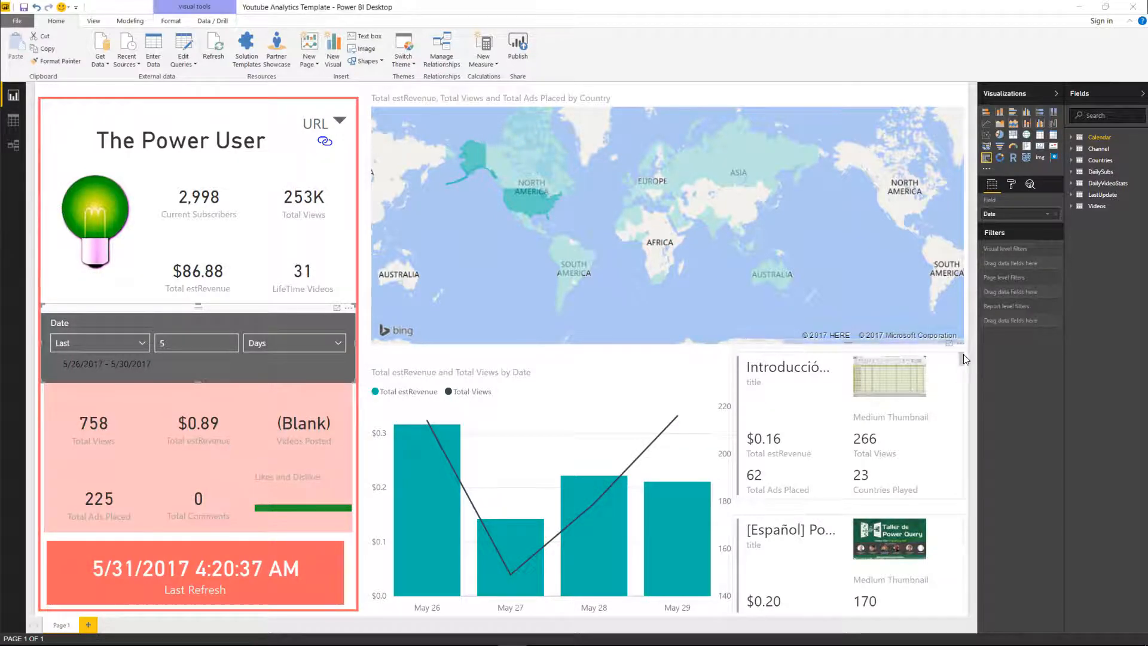
pyautogui.scroll(-3)
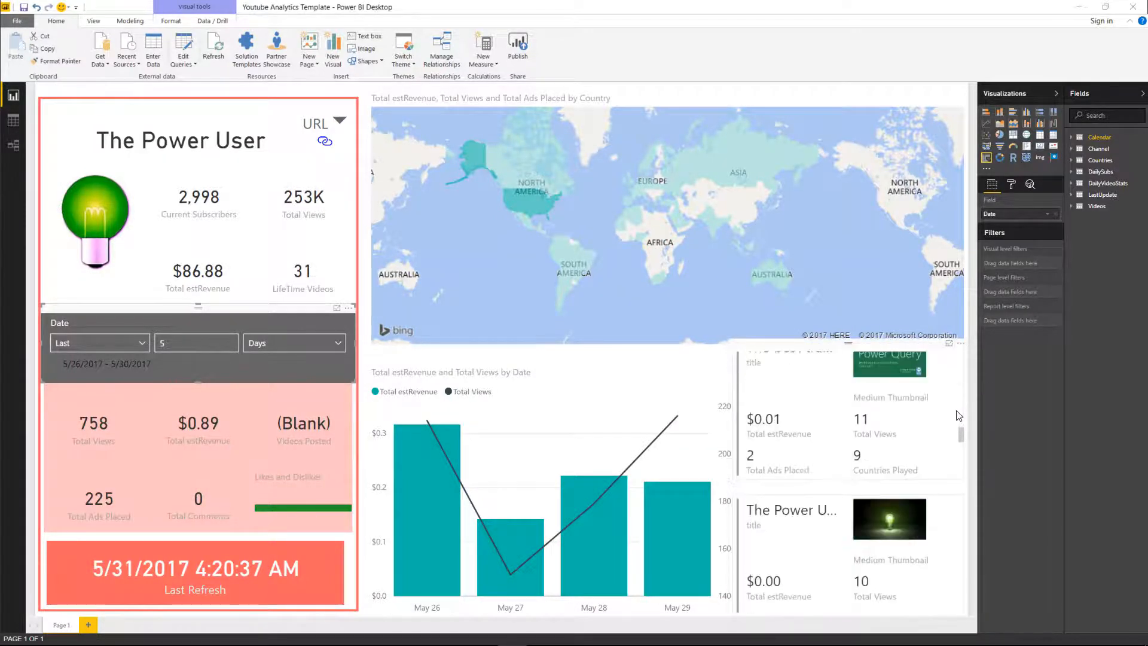
pyautogui.scroll(3)
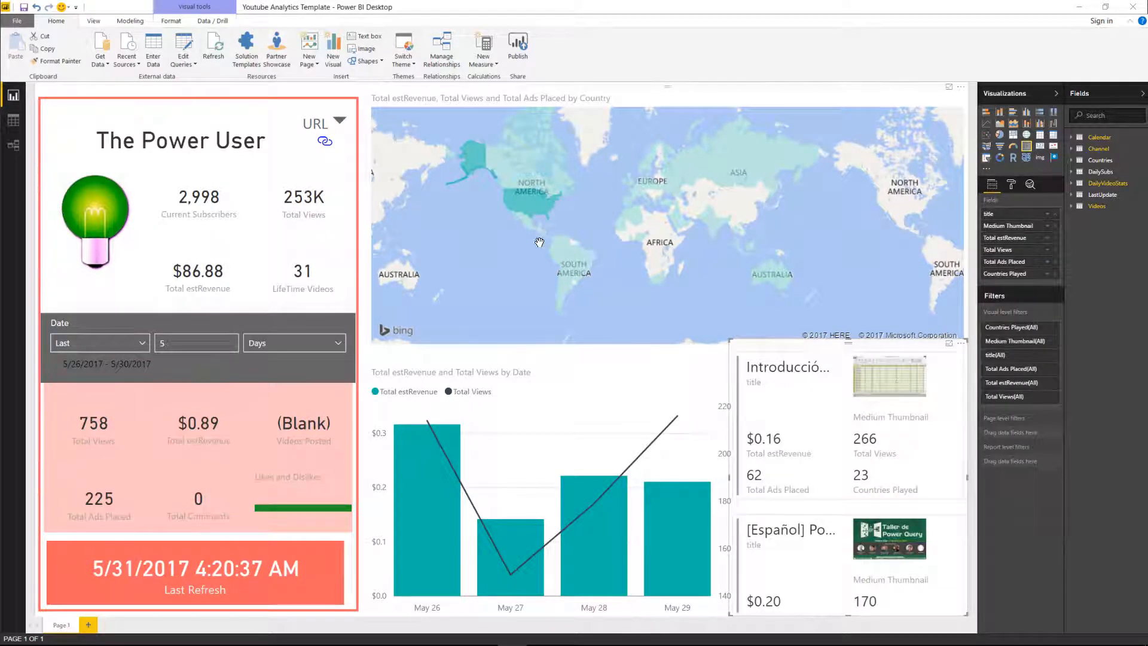
pyautogui.click(667, 220)
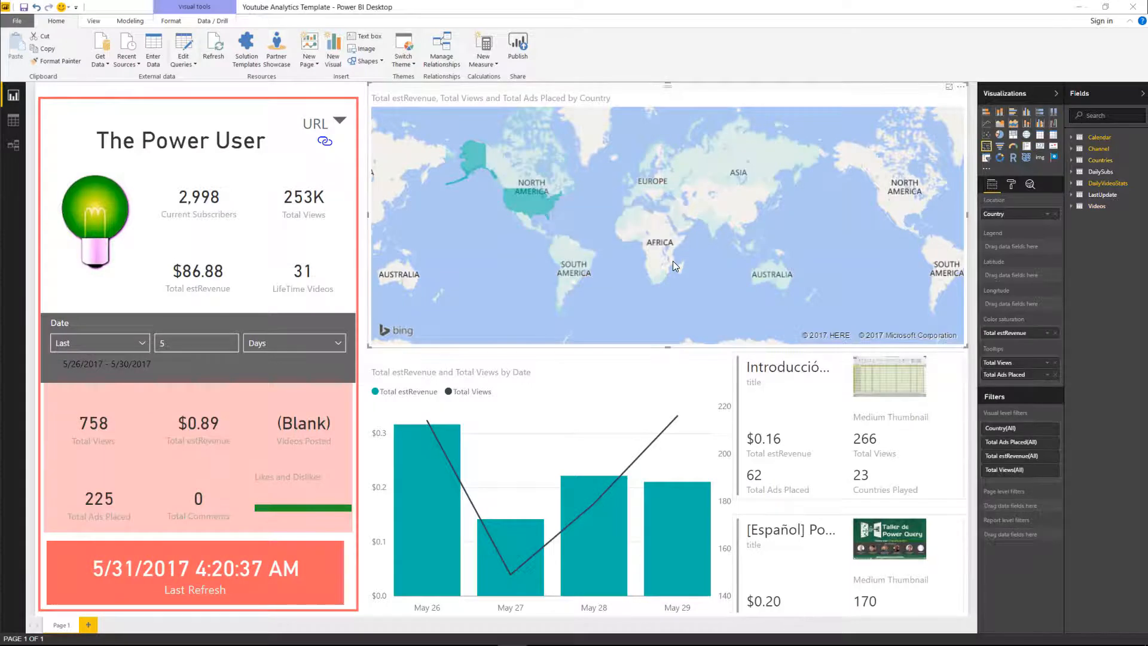
pyautogui.click(578, 201)
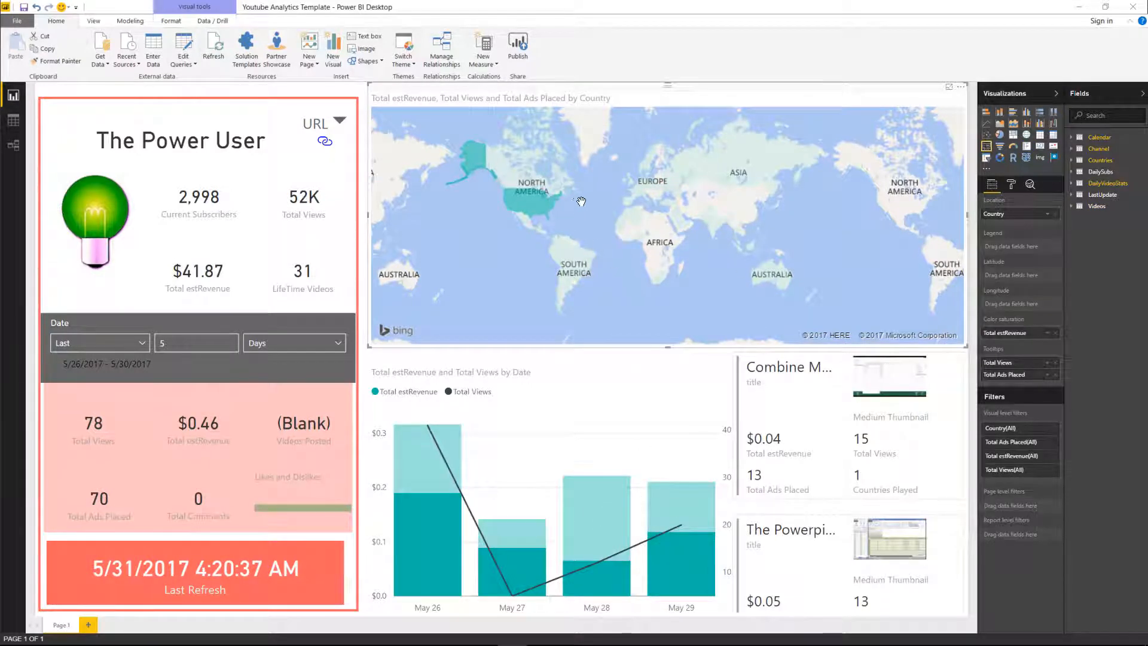
pyautogui.moveTo(539, 213)
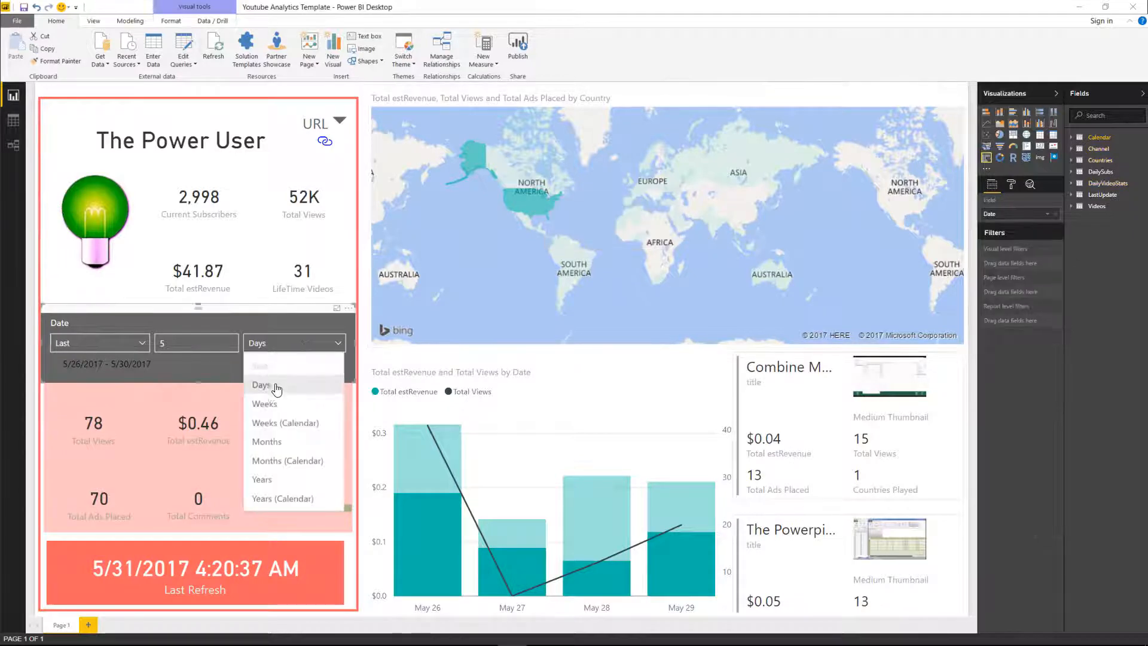
pyautogui.moveTo(287, 460)
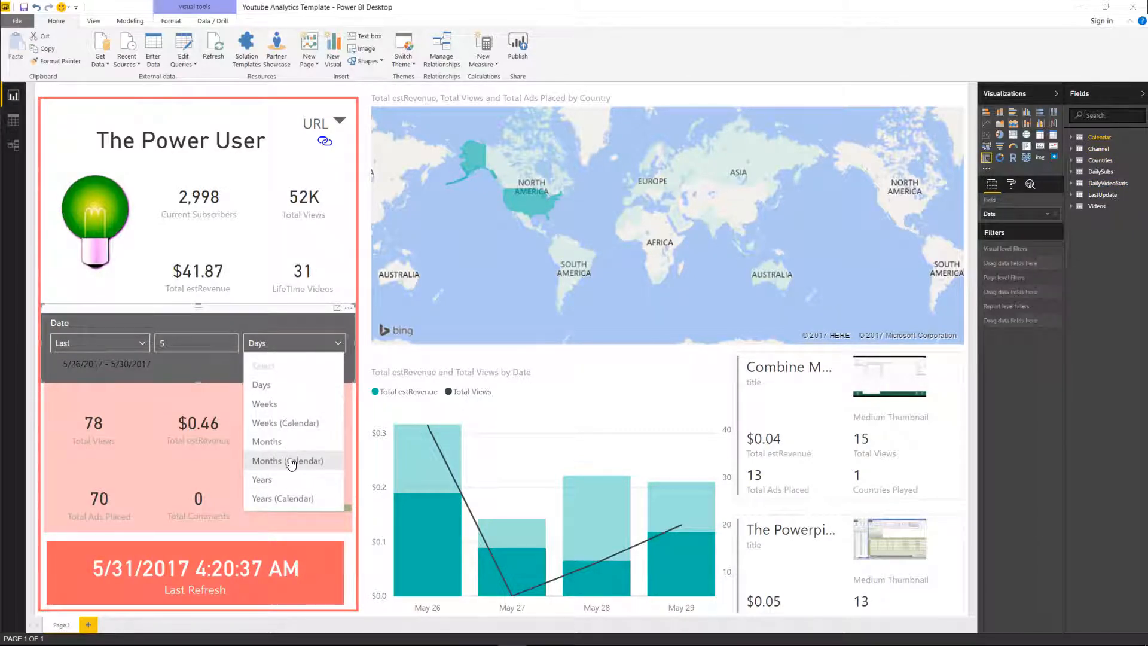
pyautogui.click(267, 441)
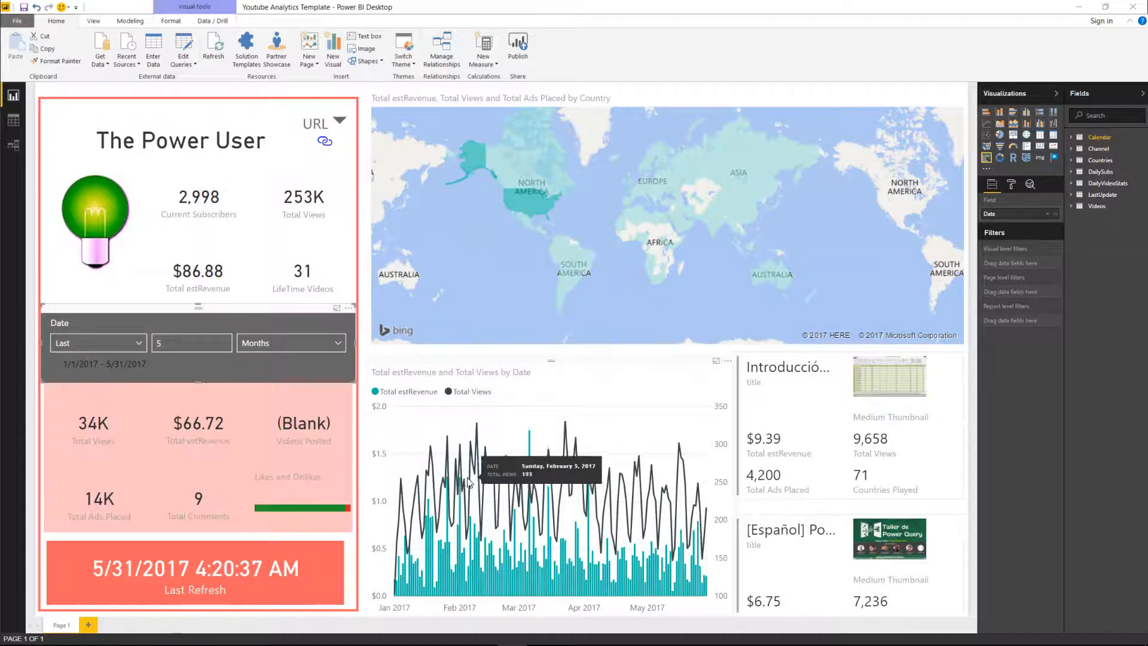
pyautogui.moveTo(613, 568)
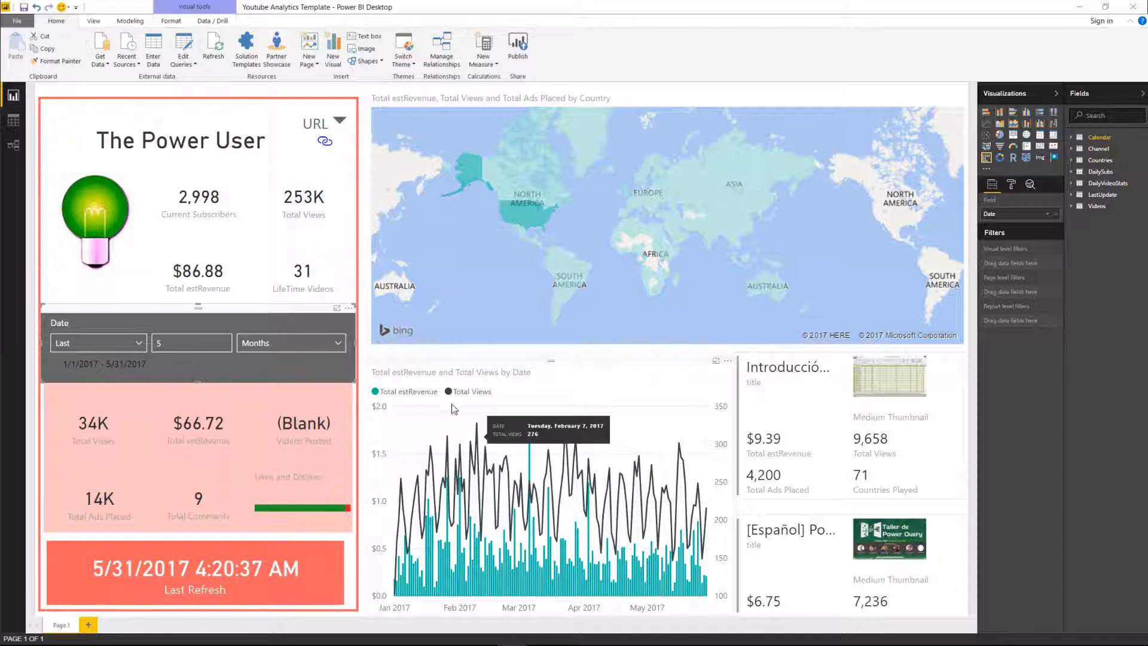
pyautogui.moveTo(305, 529)
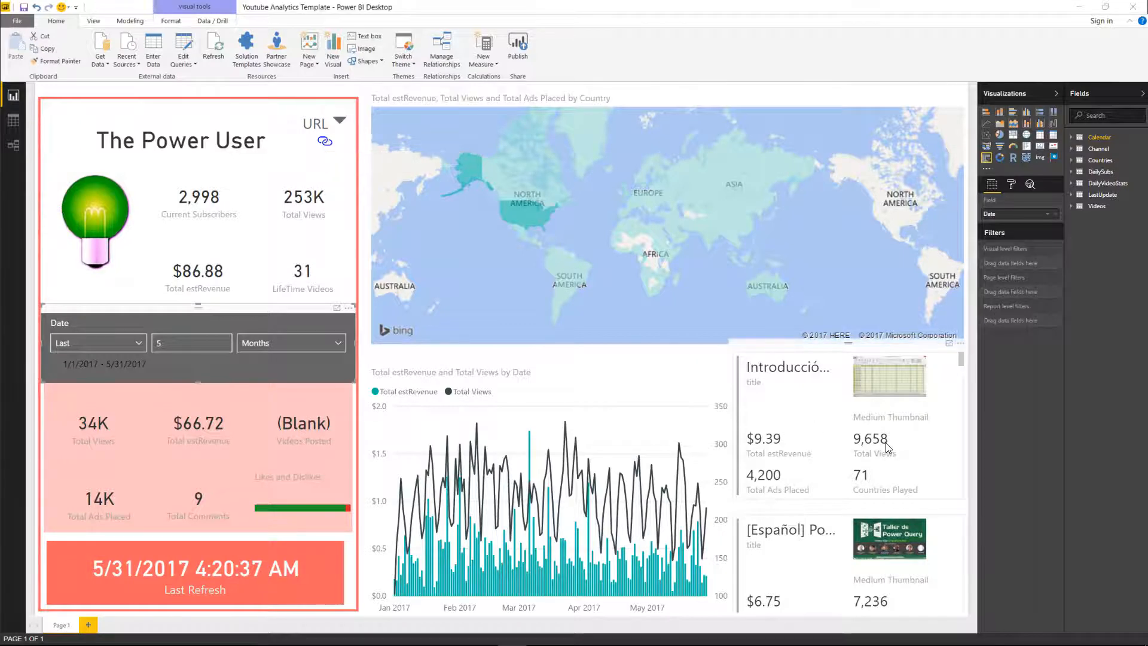
pyautogui.moveTo(866, 414)
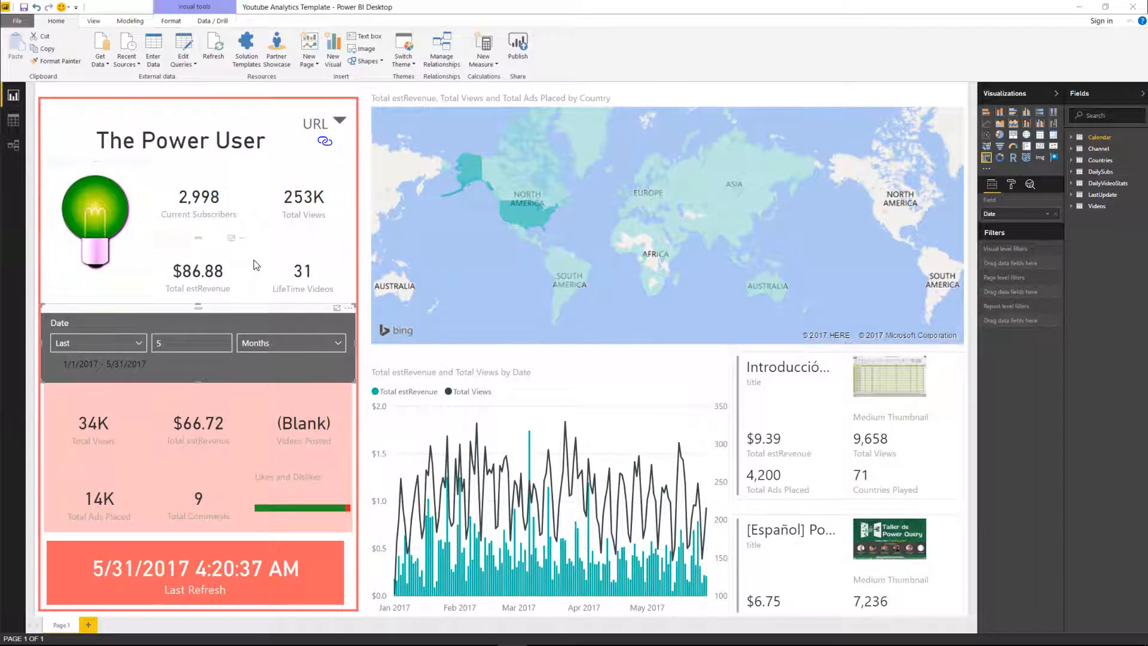
pyautogui.moveTo(188, 242)
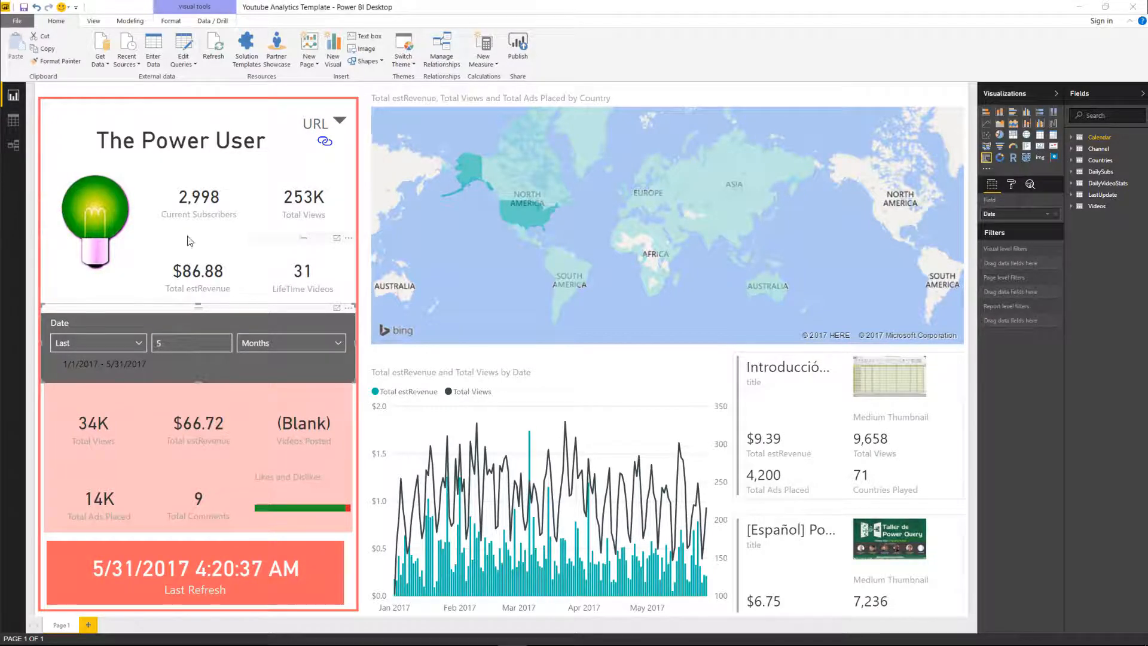
pyautogui.click(95, 220)
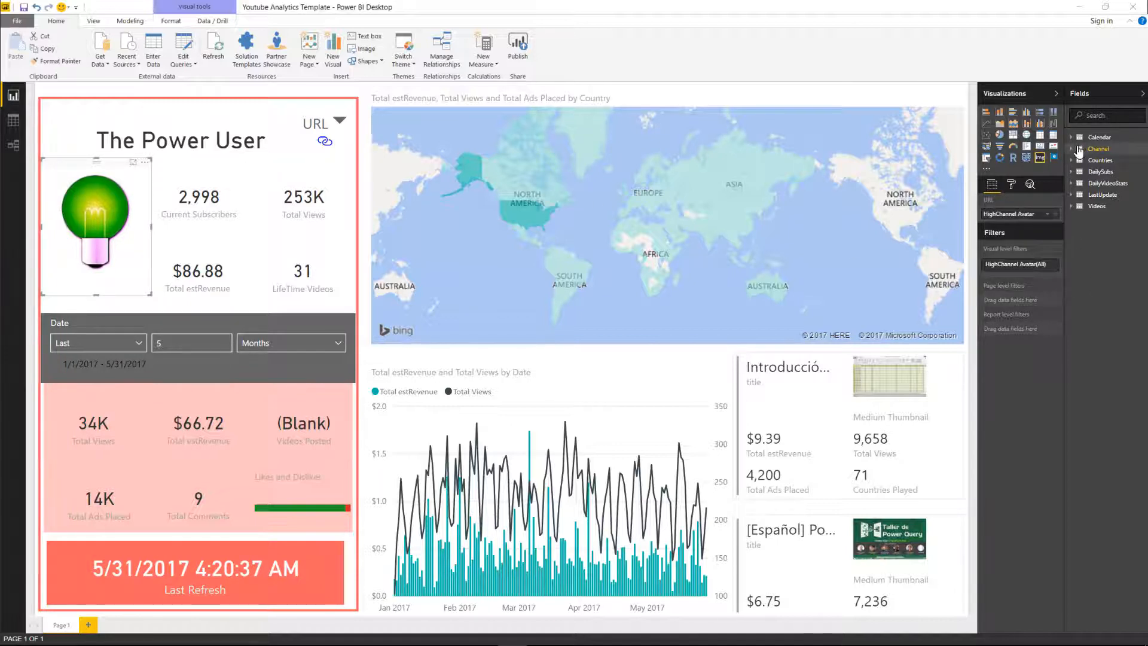
pyautogui.click(1072, 149)
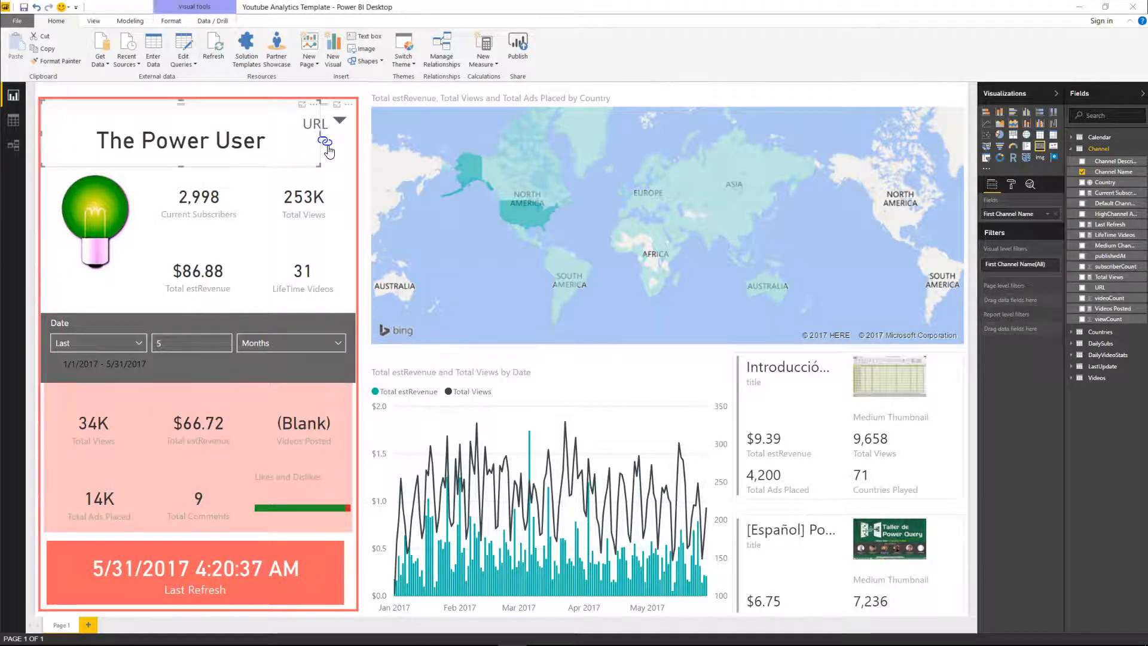
pyautogui.click(324, 143)
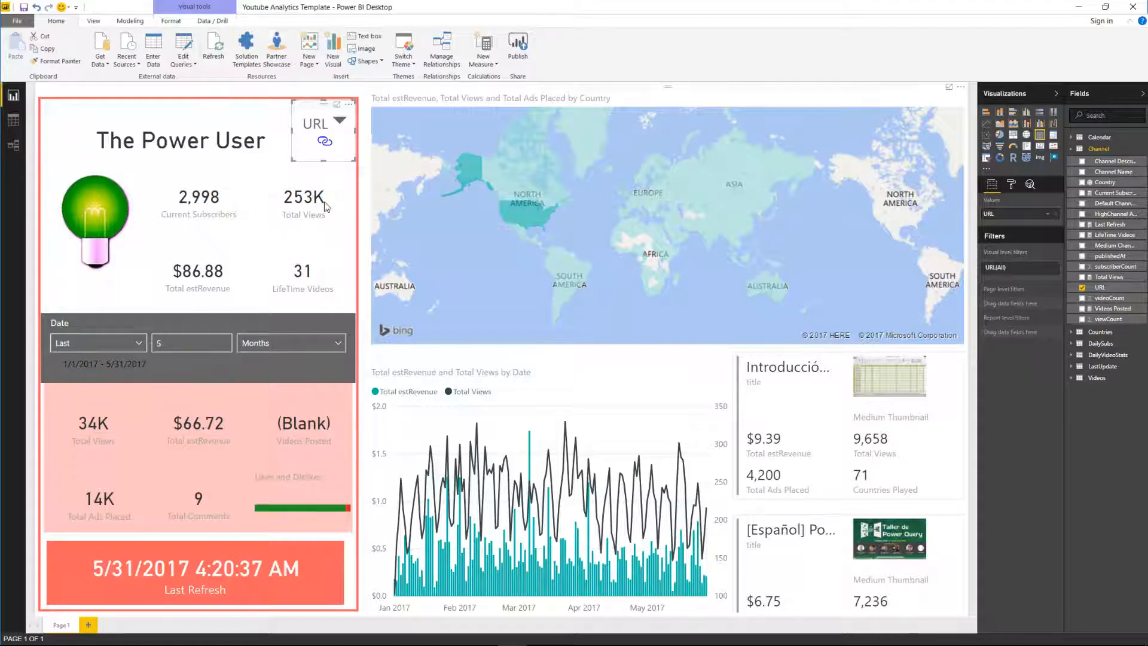
pyautogui.moveTo(637, 265)
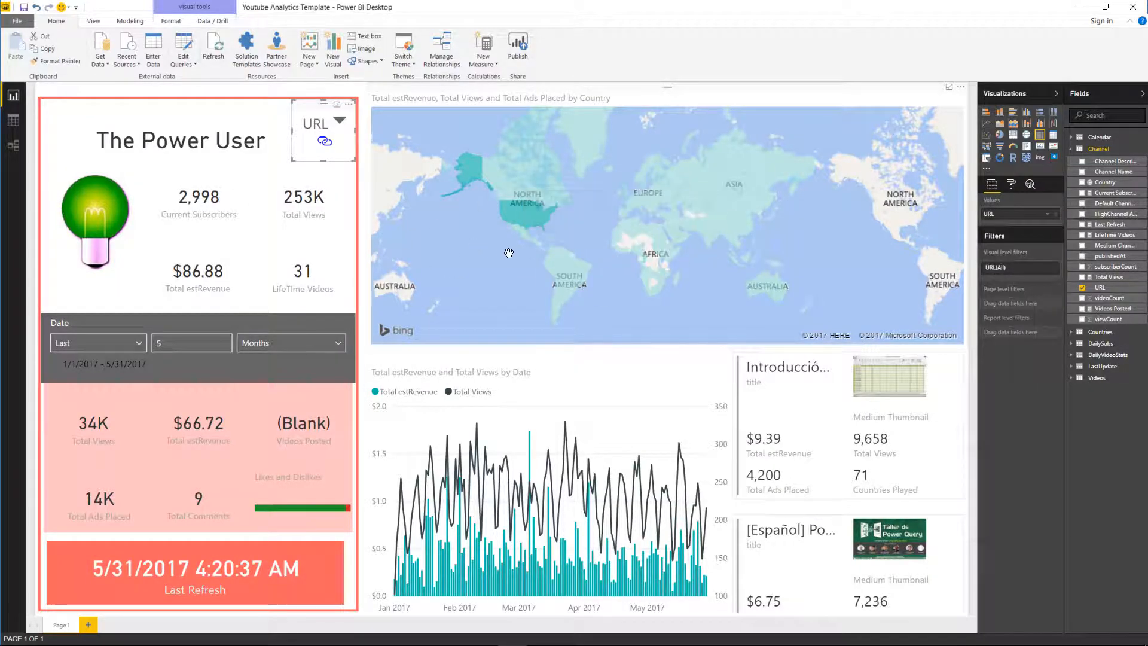
pyautogui.moveTo(677, 218)
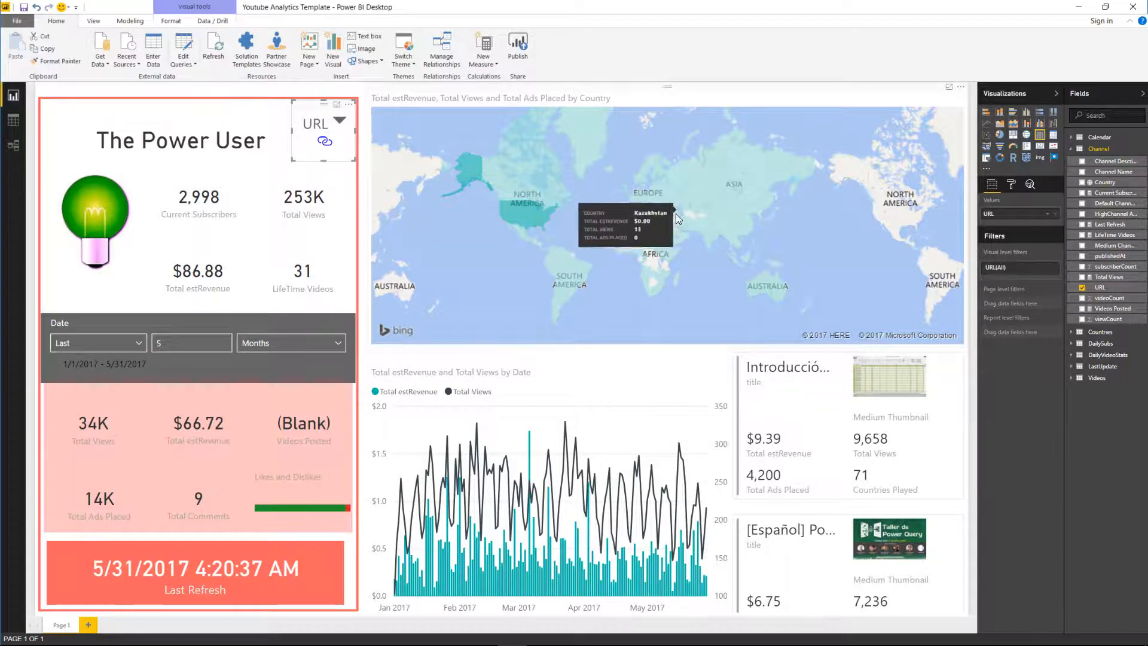
pyautogui.moveTo(590, 232)
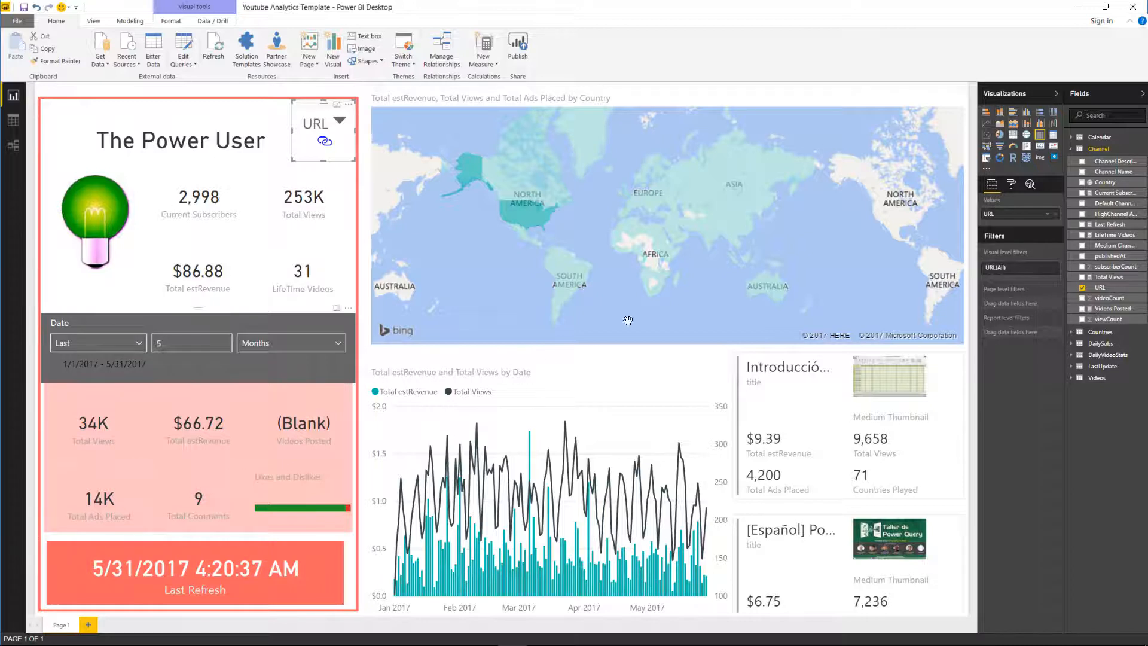
pyautogui.moveTo(666, 225)
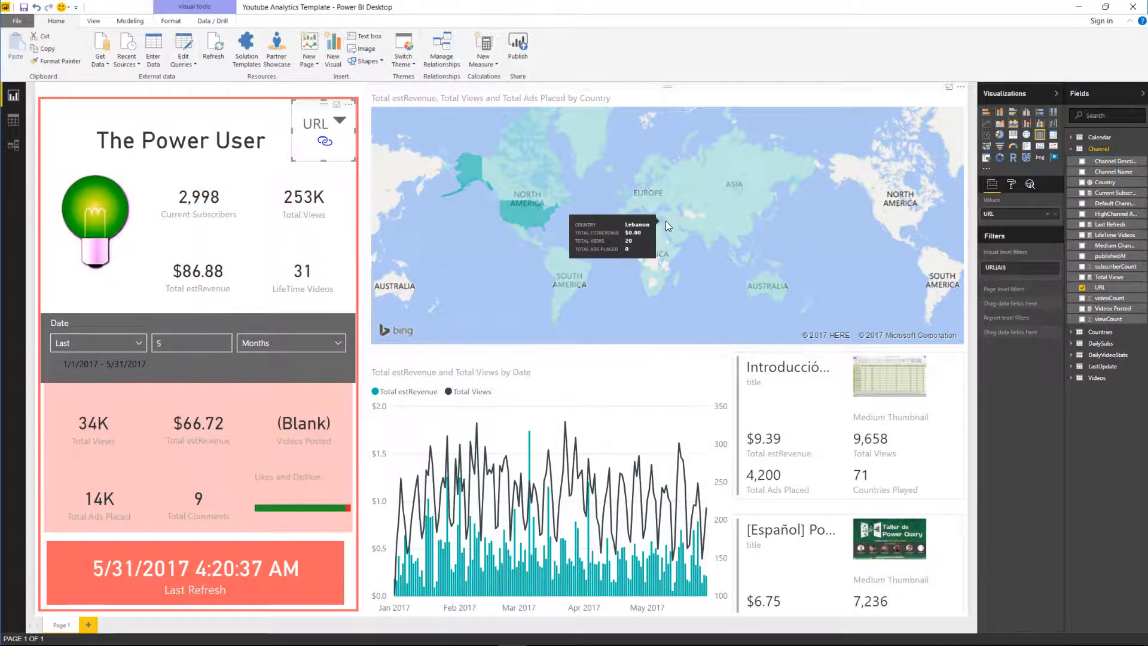
pyautogui.moveTo(561, 219)
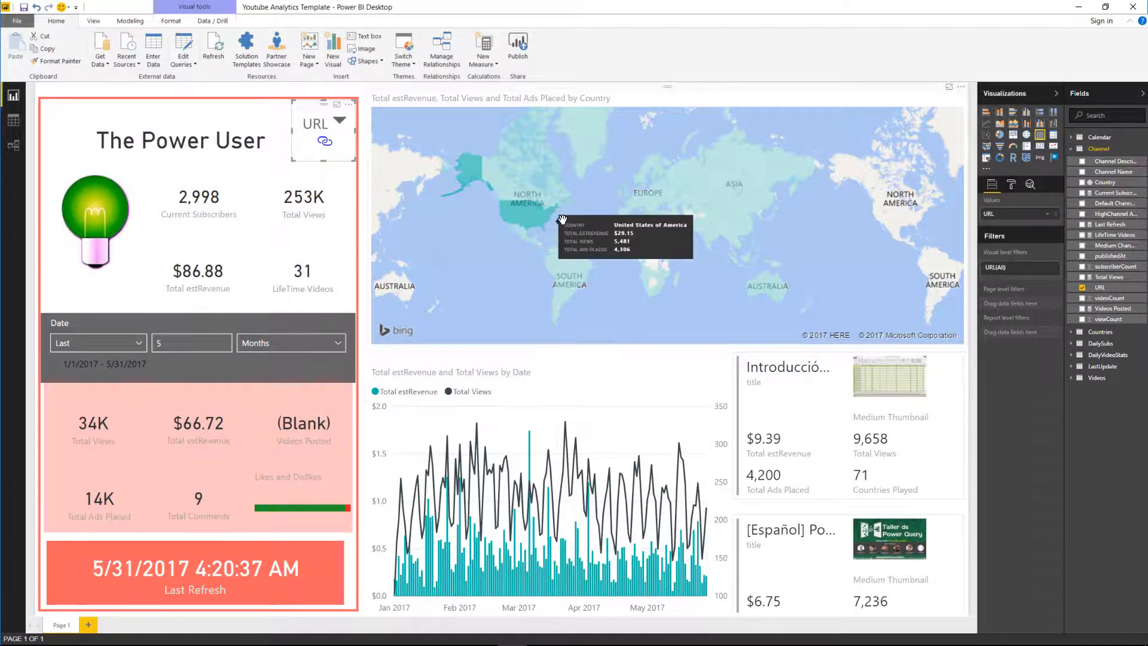
pyautogui.moveTo(610, 212)
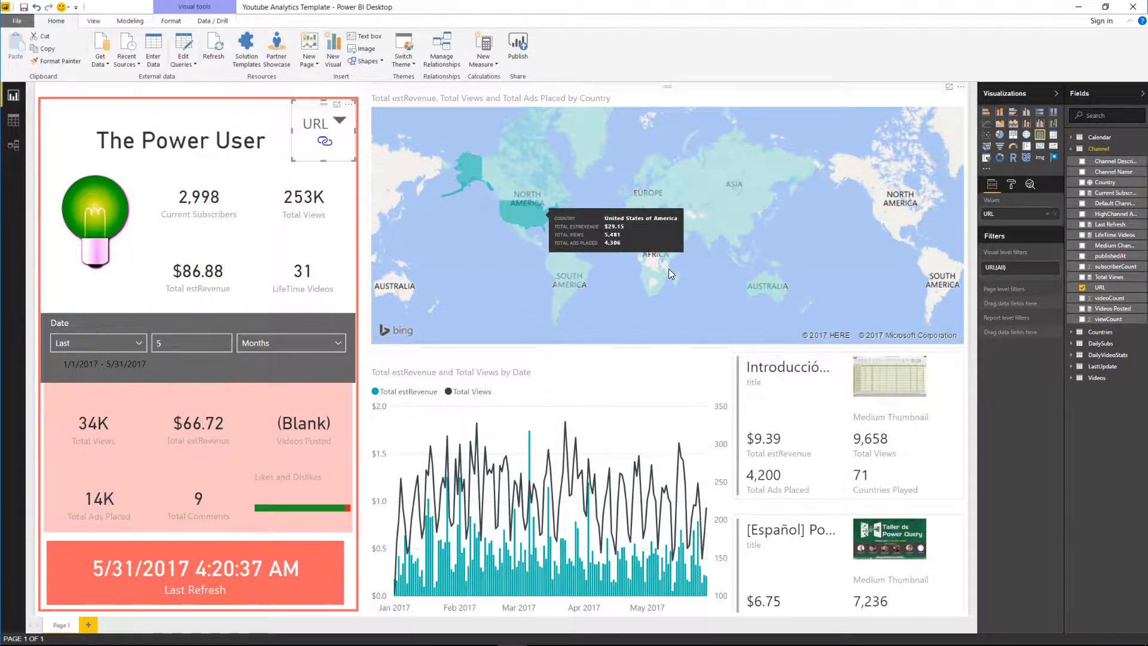
# Step: Cross-filter the map by the United States and a European country, then open The Power User channel link
pyautogui.click(528, 213)
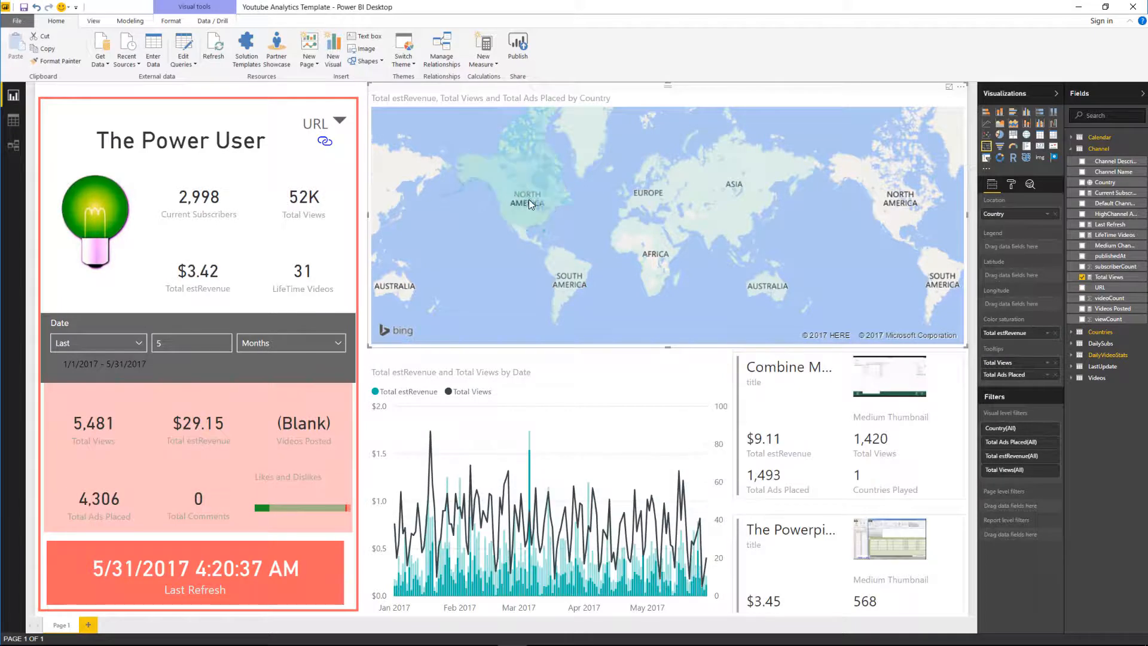
pyautogui.click(643, 216)
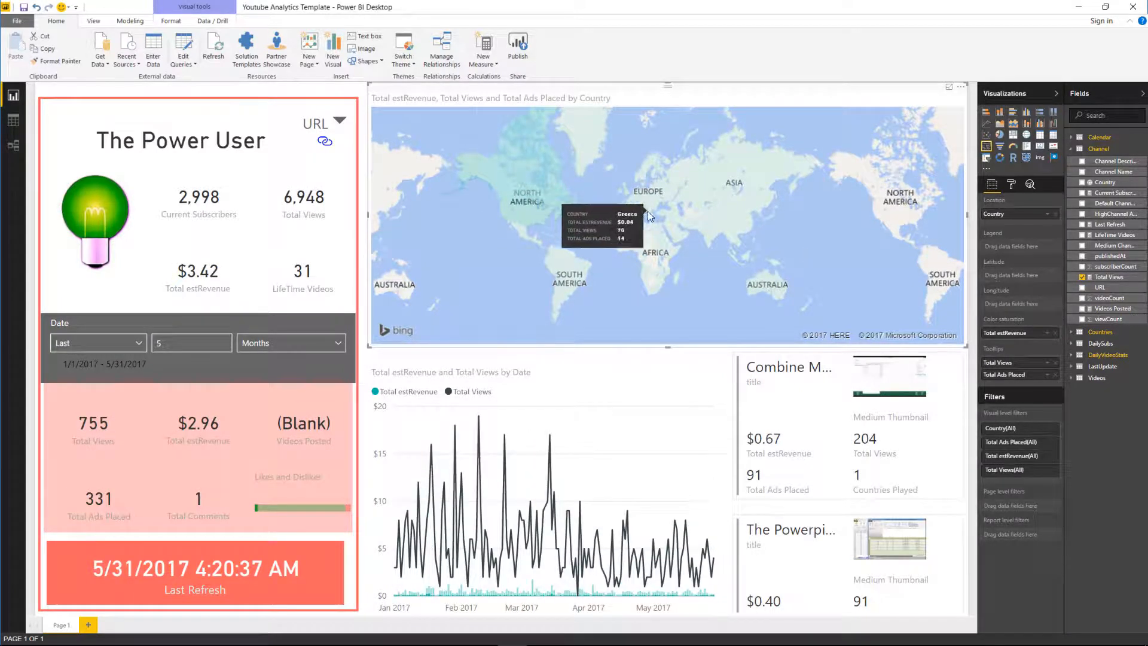
pyautogui.moveTo(524, 222)
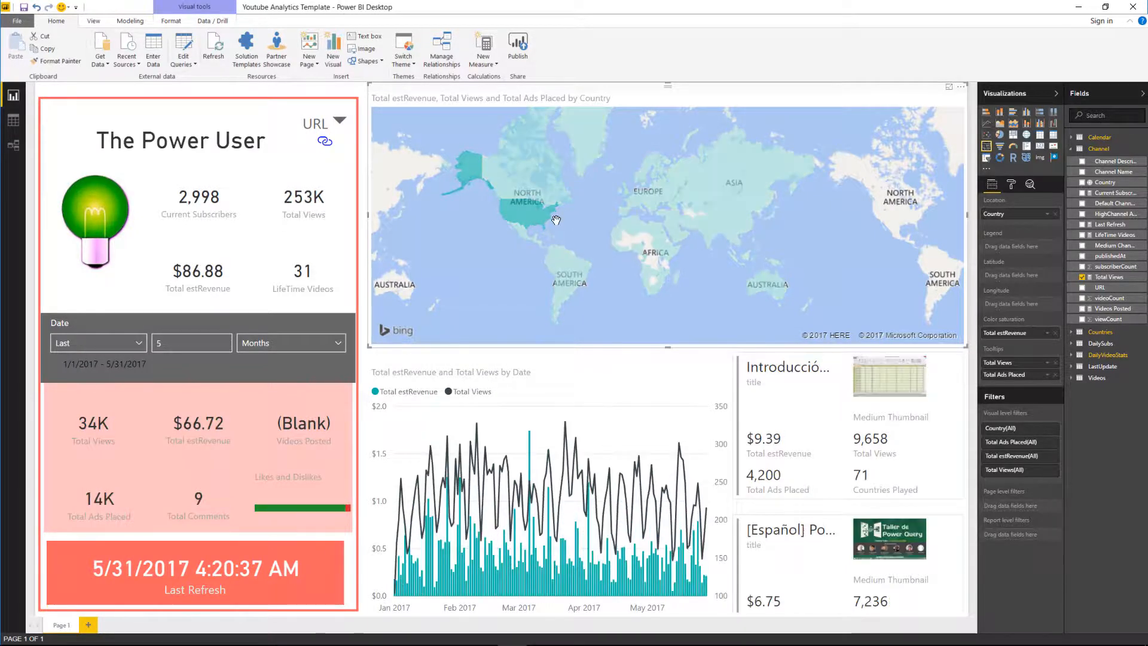
pyautogui.moveTo(575, 226)
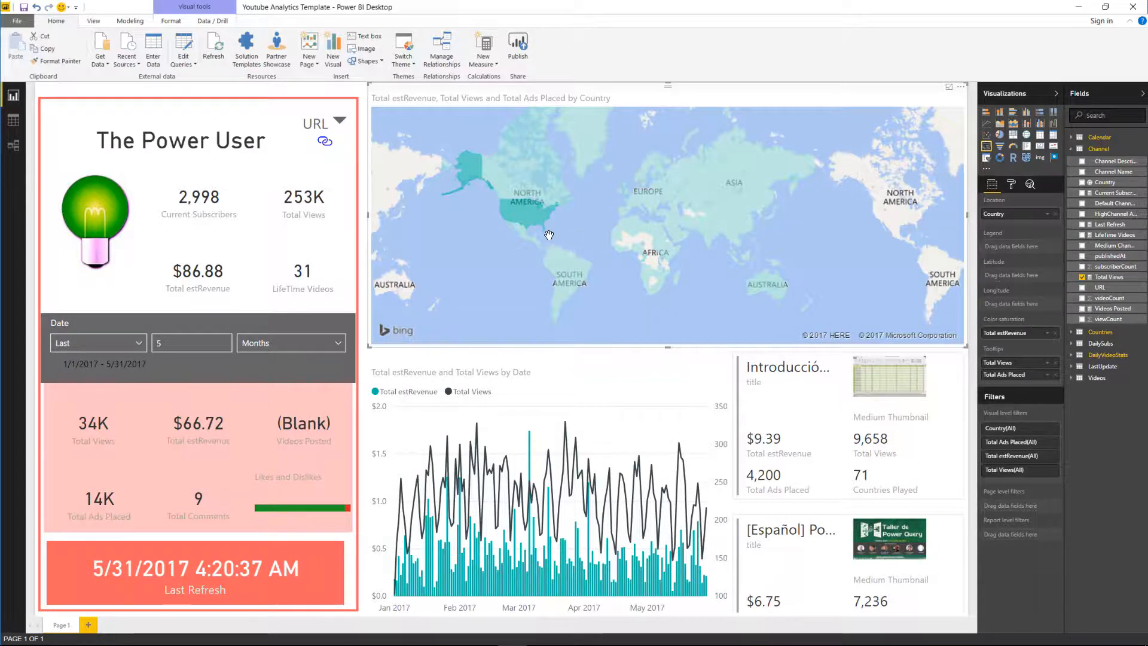
pyautogui.moveTo(220, 247)
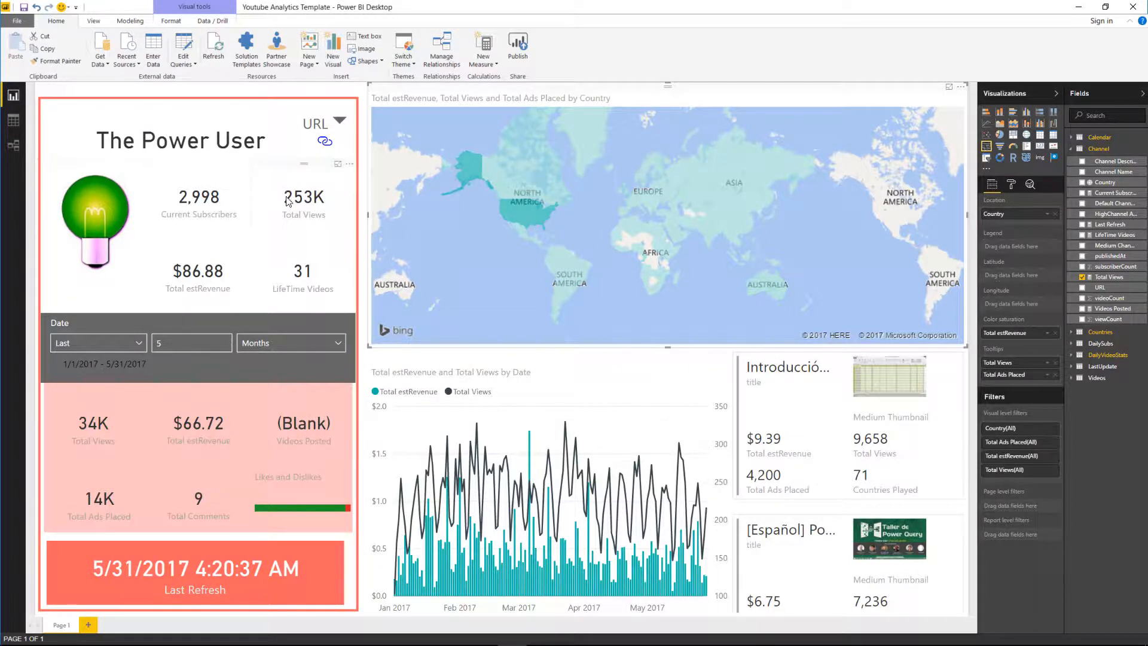
pyautogui.moveTo(277, 217)
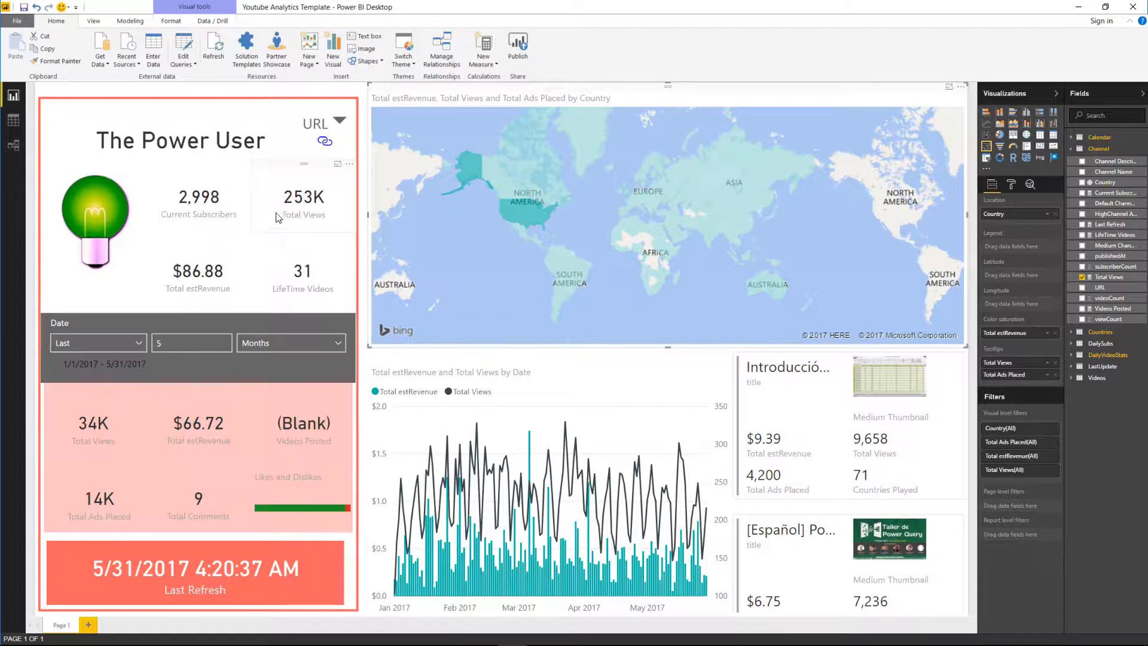
pyautogui.moveTo(318, 209)
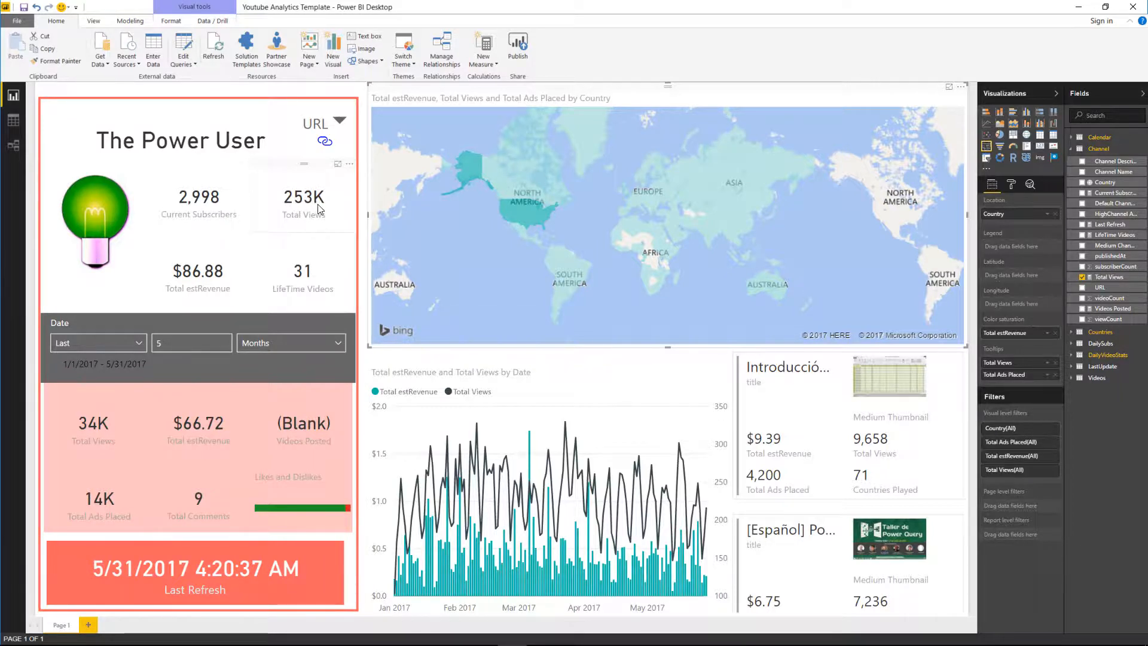
pyautogui.click(326, 141)
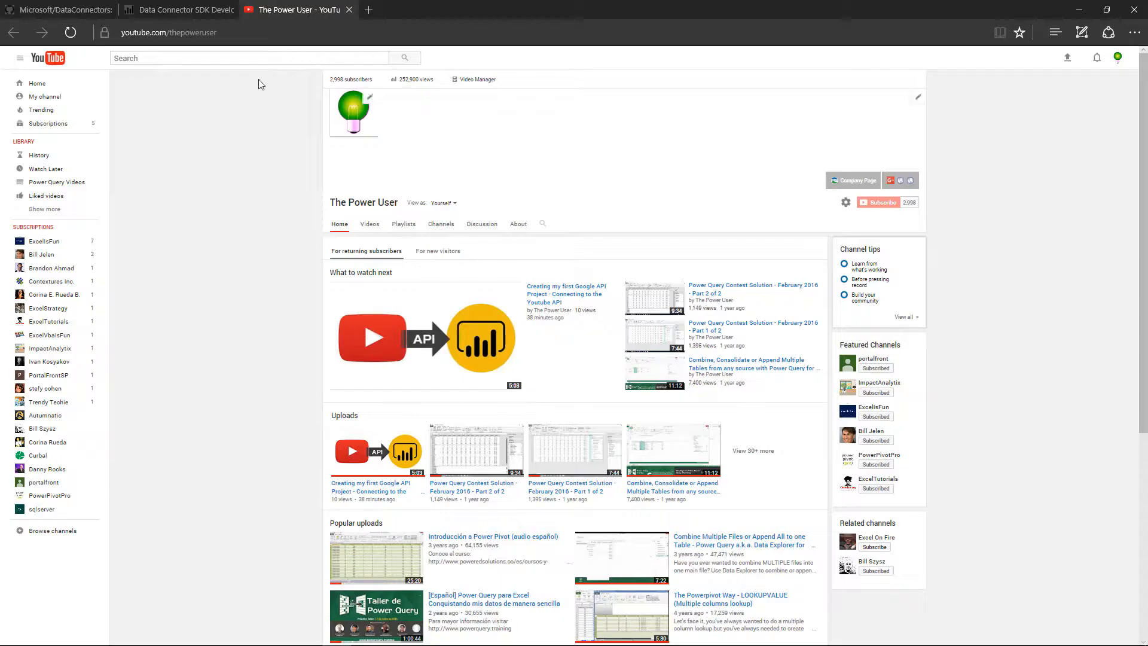
pyautogui.click(58, 10)
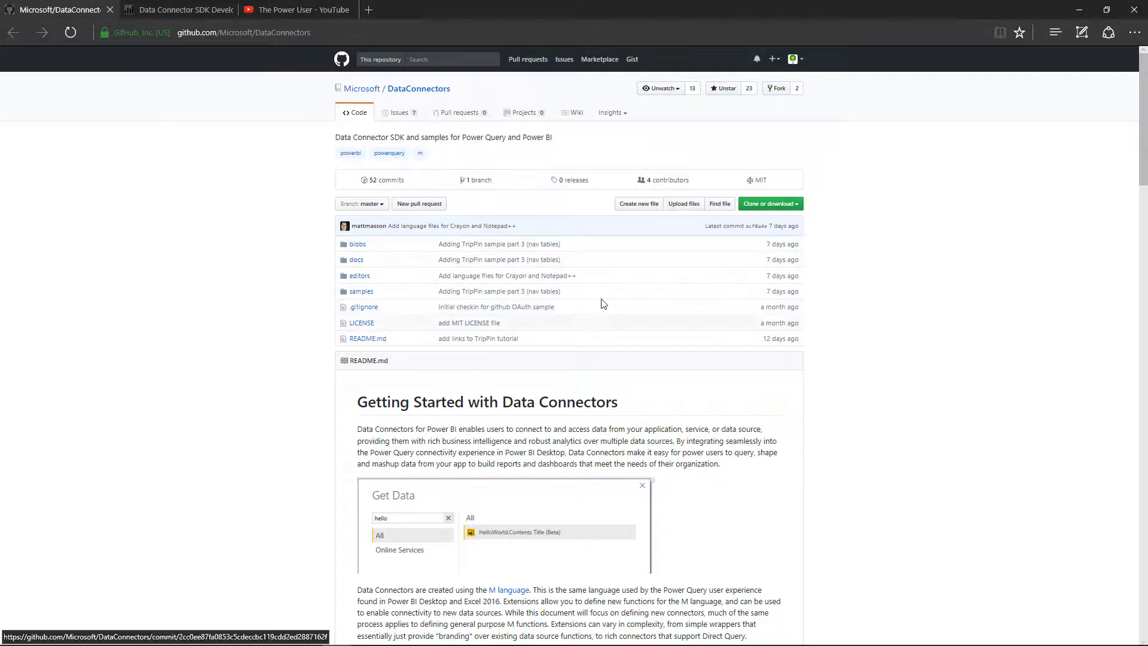
pyautogui.moveTo(251, 56)
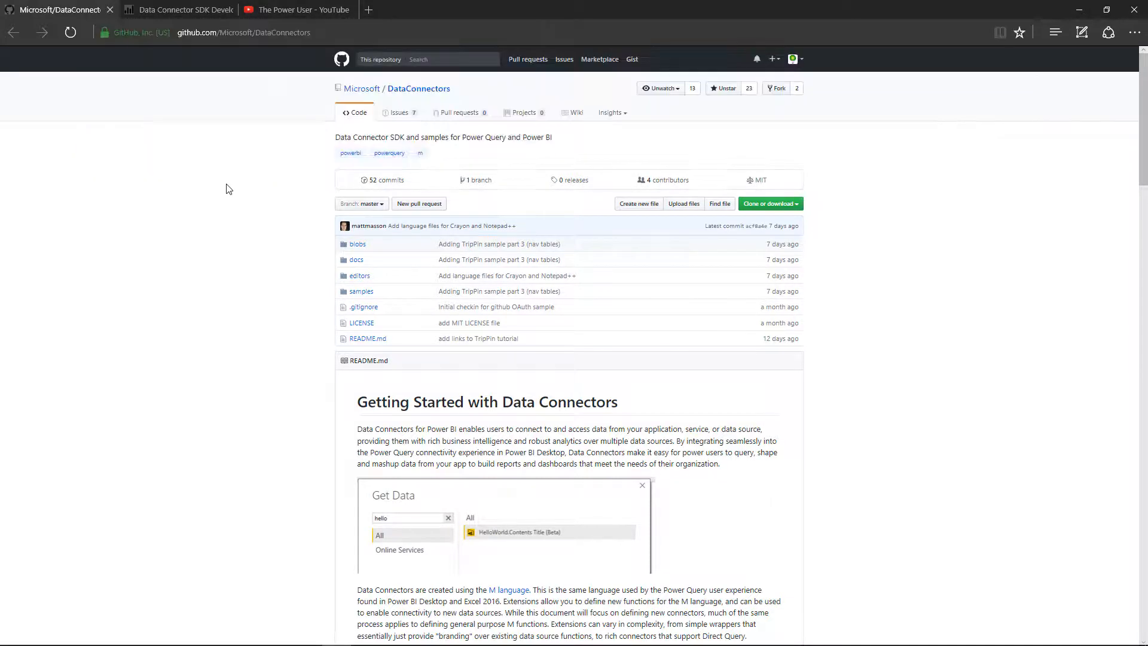
pyautogui.scroll(-3)
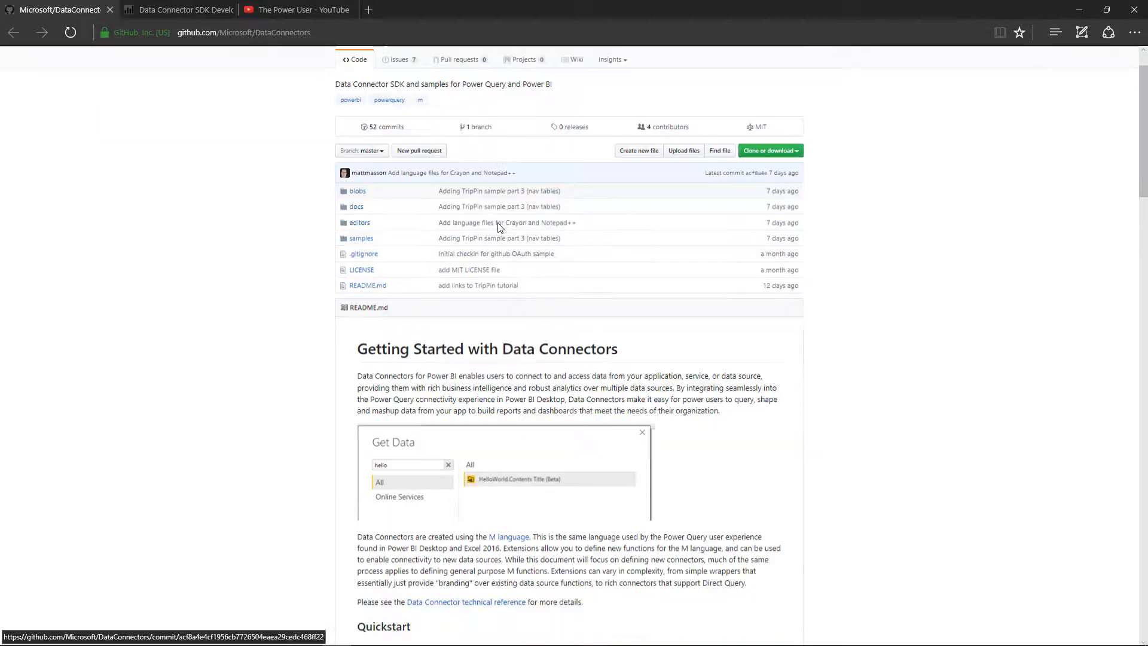
pyautogui.scroll(-3)
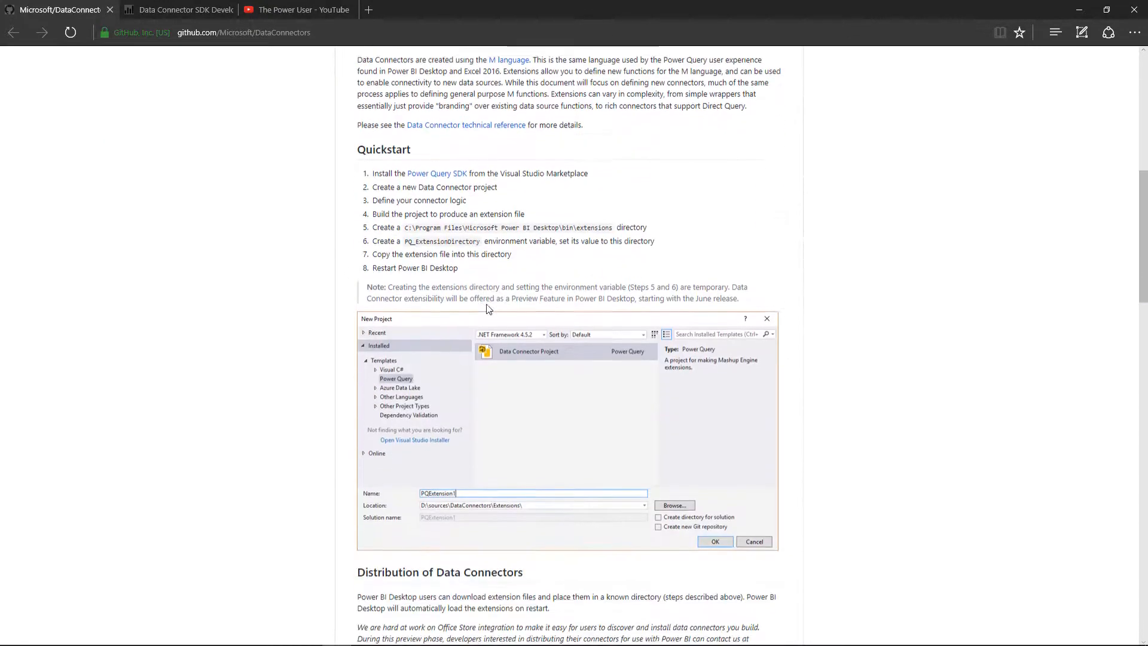
pyautogui.scroll(-3)
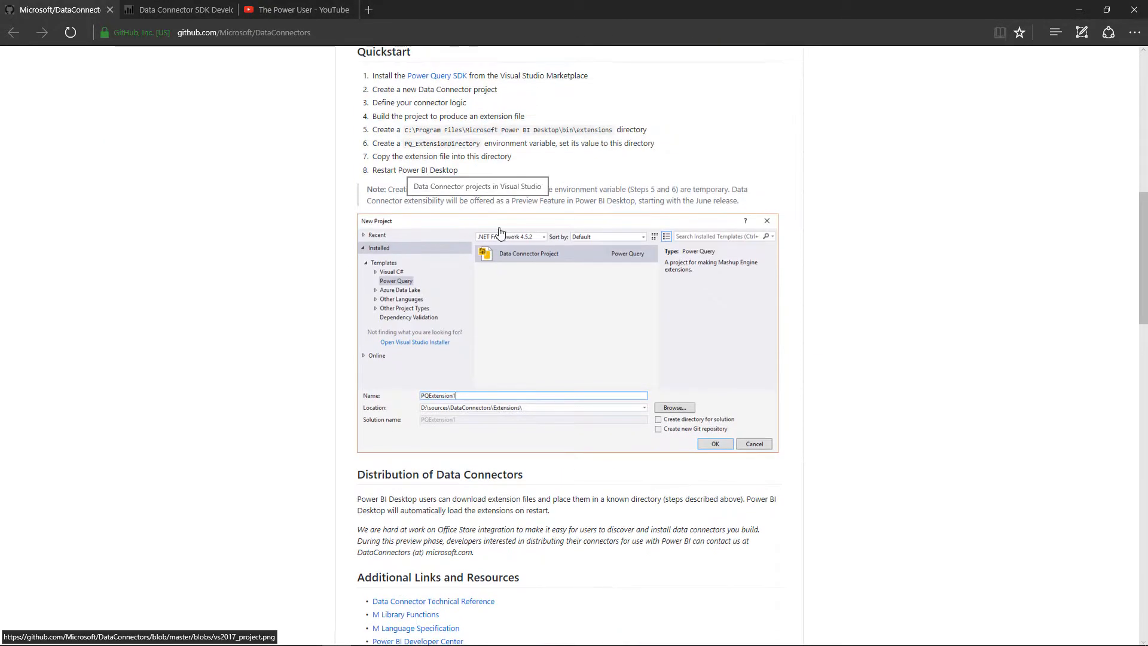
pyautogui.moveTo(438, 75)
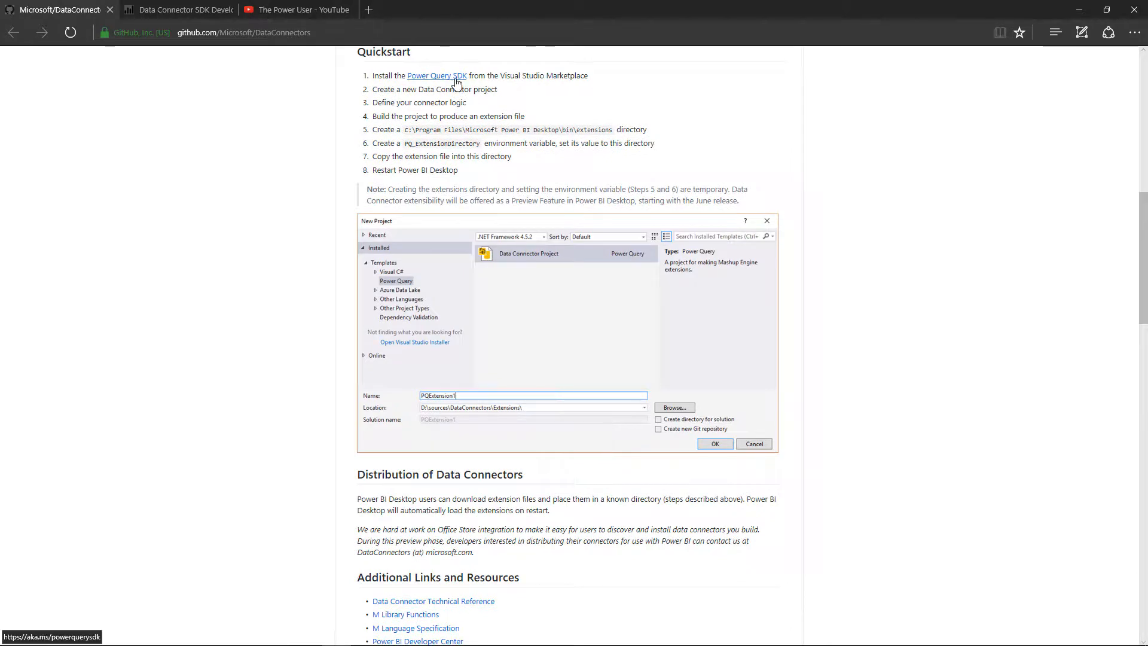
pyautogui.moveTo(542, 365)
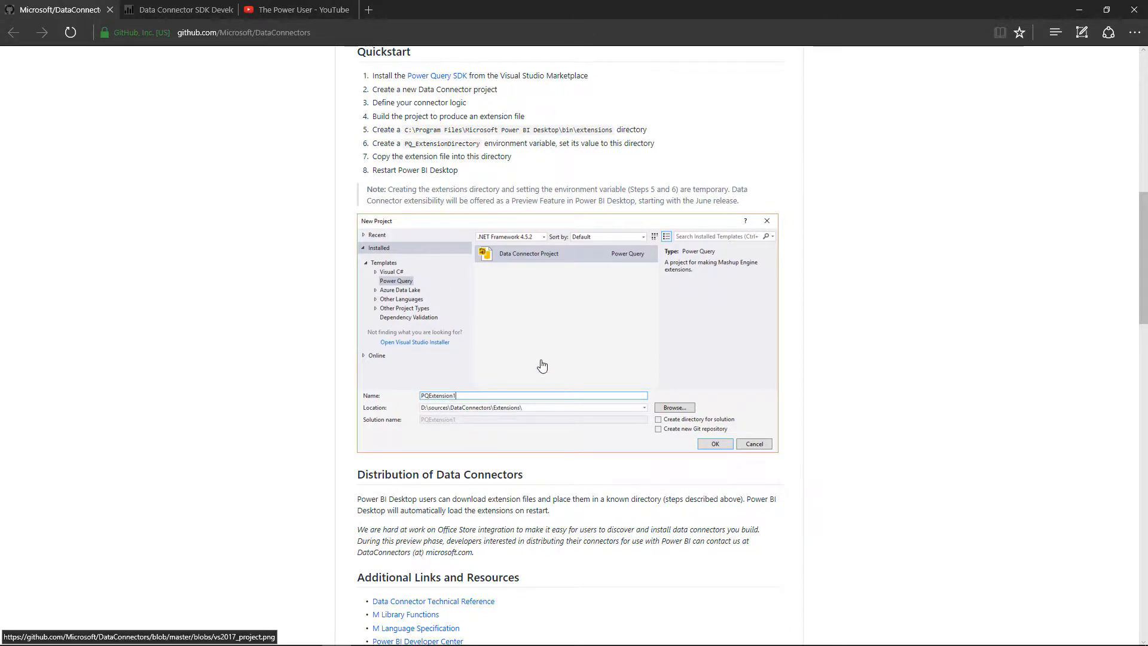
pyautogui.scroll(-3)
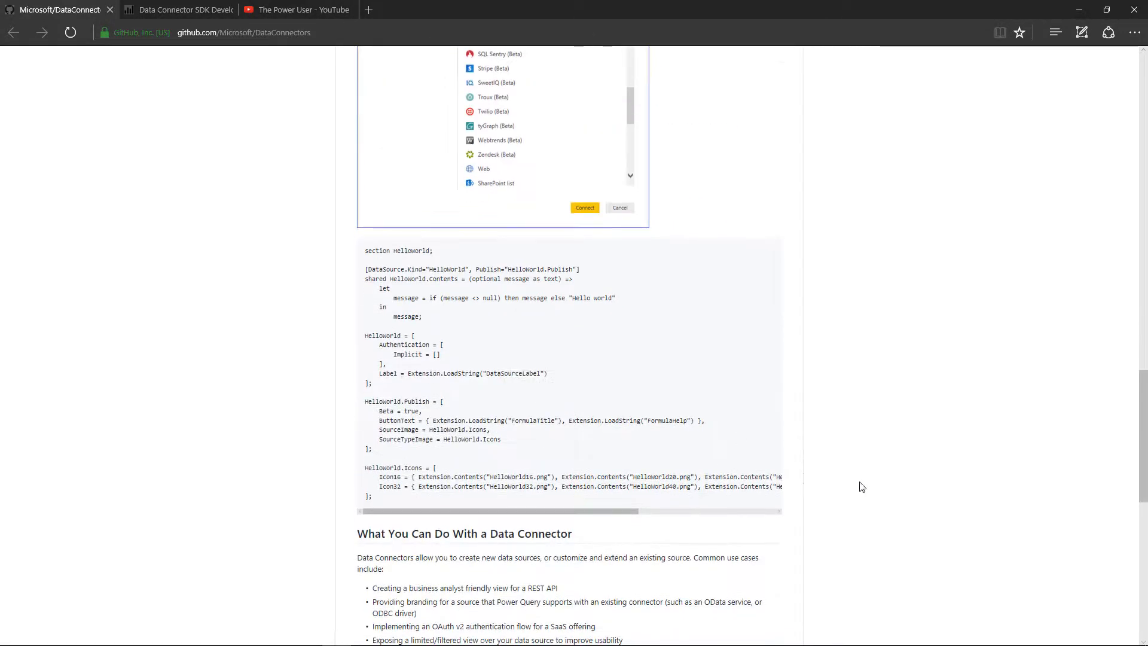
pyautogui.scroll(-3)
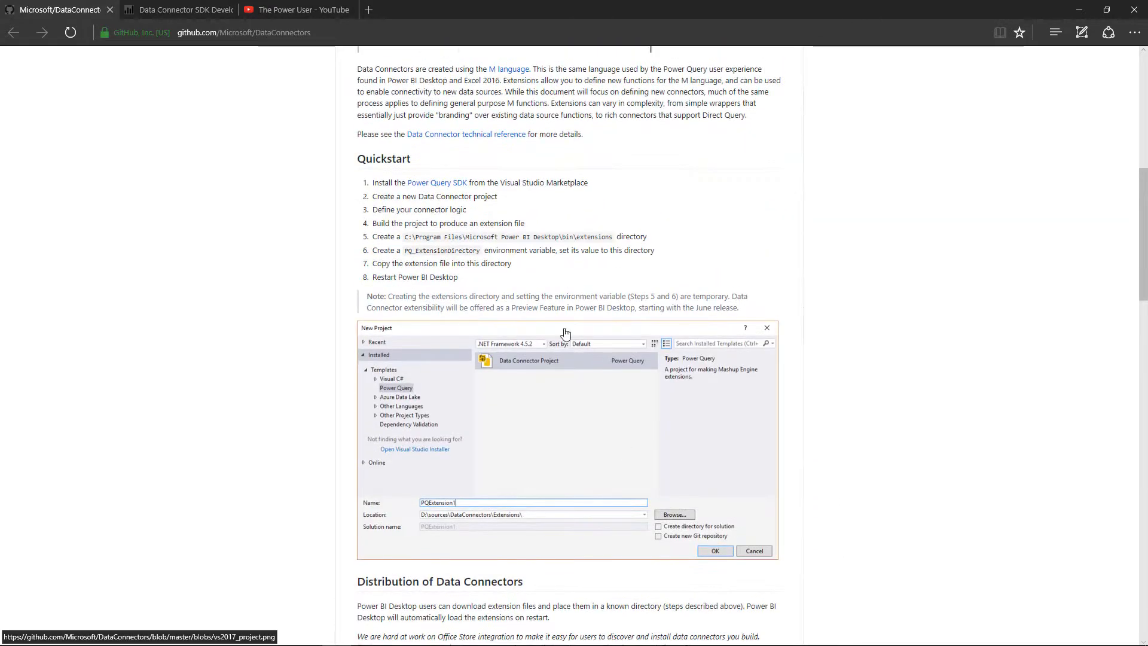
pyautogui.moveTo(580, 271)
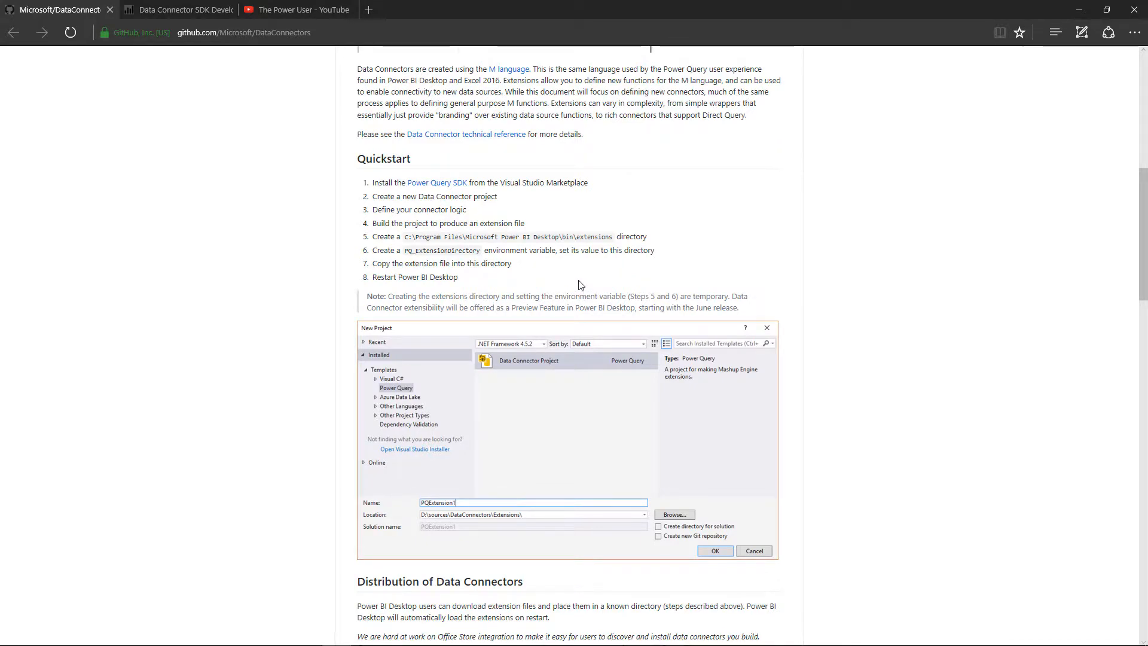
pyautogui.scroll(3)
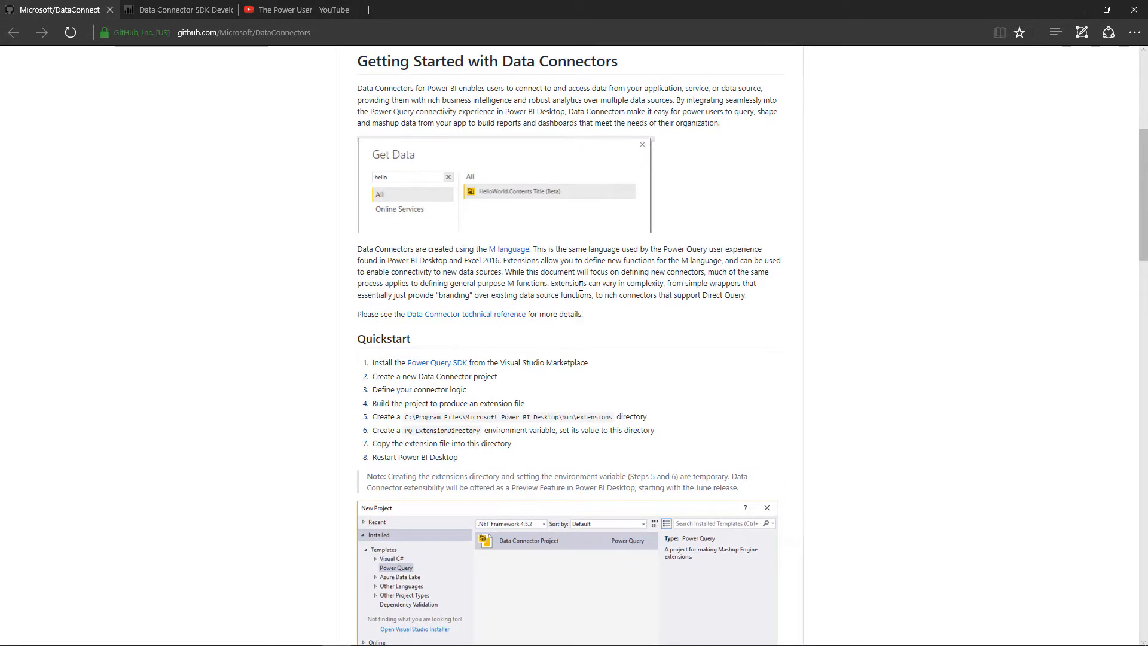
pyautogui.scroll(3)
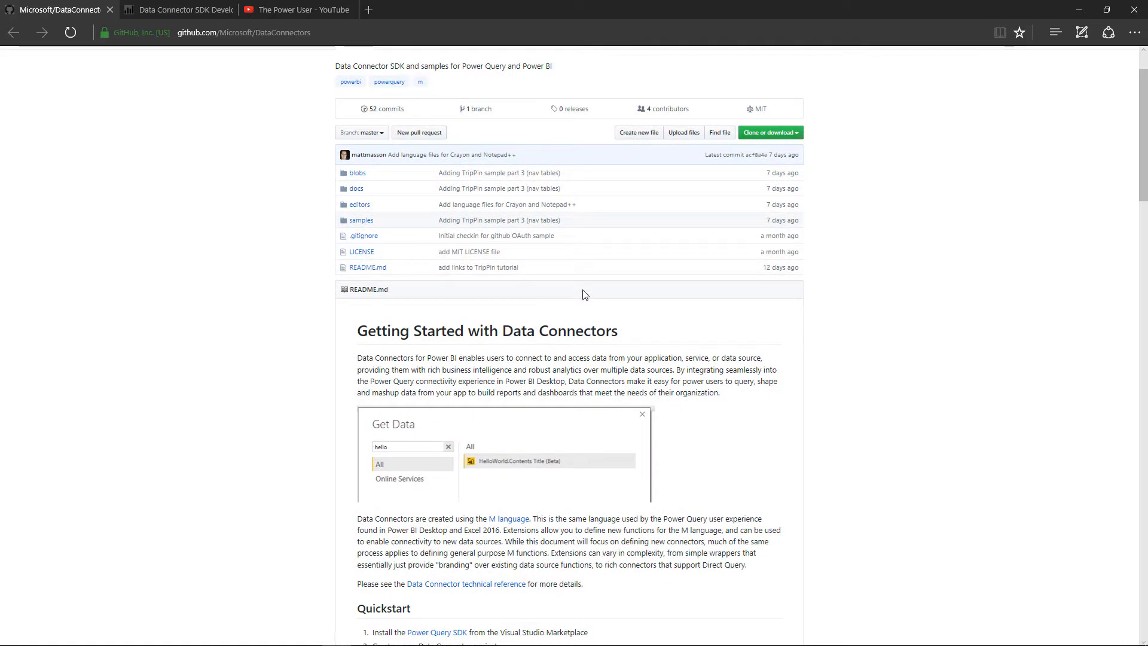